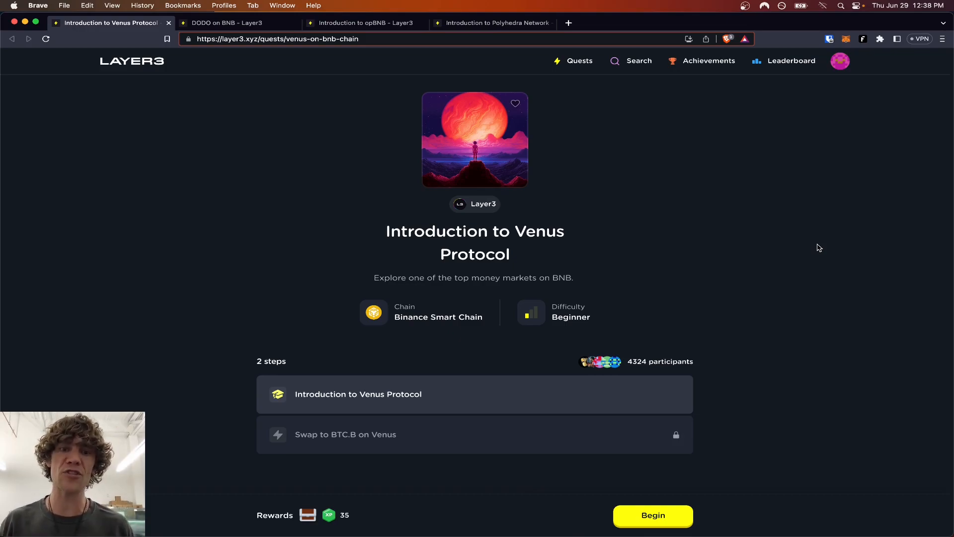
mouse_move(667, 177)
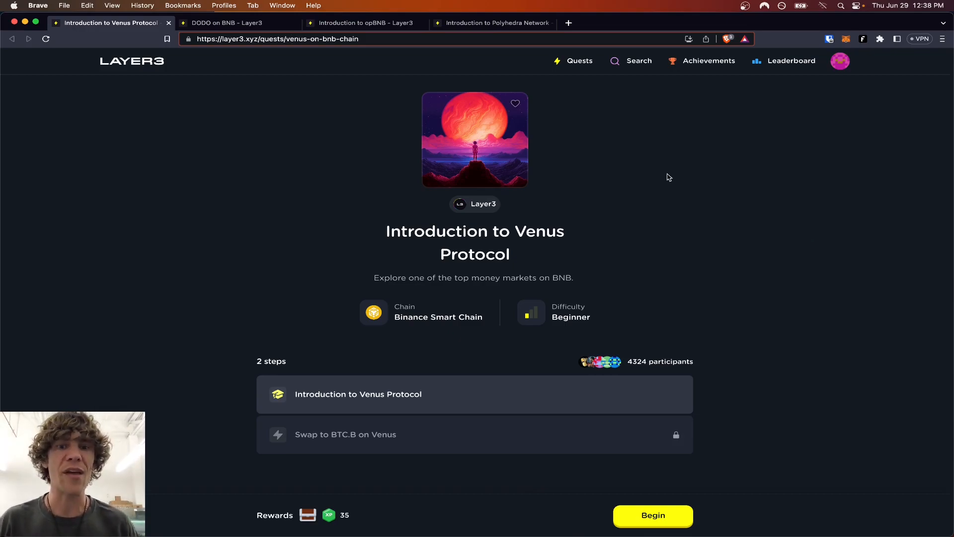
mouse_move(237, 22)
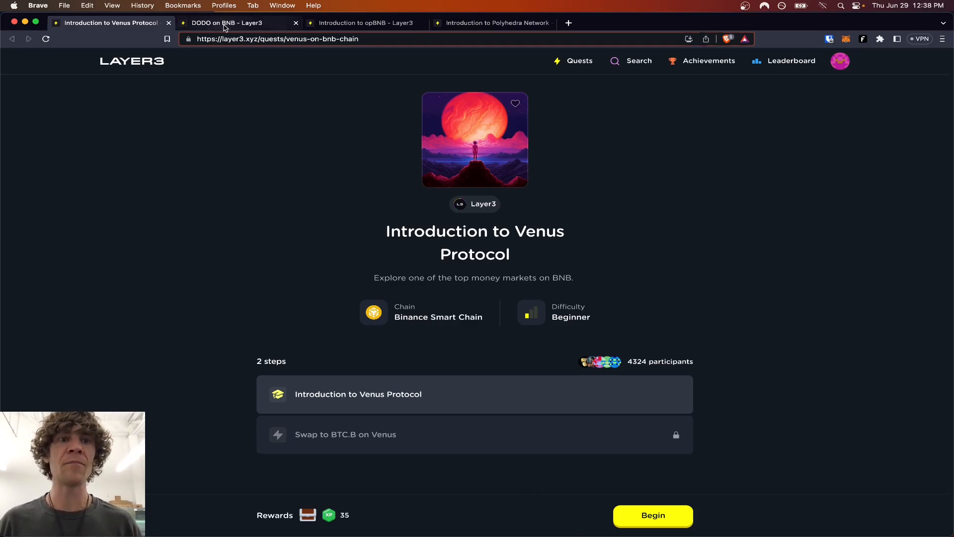
After glancing at the DODO and Polyhedra quests, begin the Venus quest and pass its intro card.
left_click(364, 23)
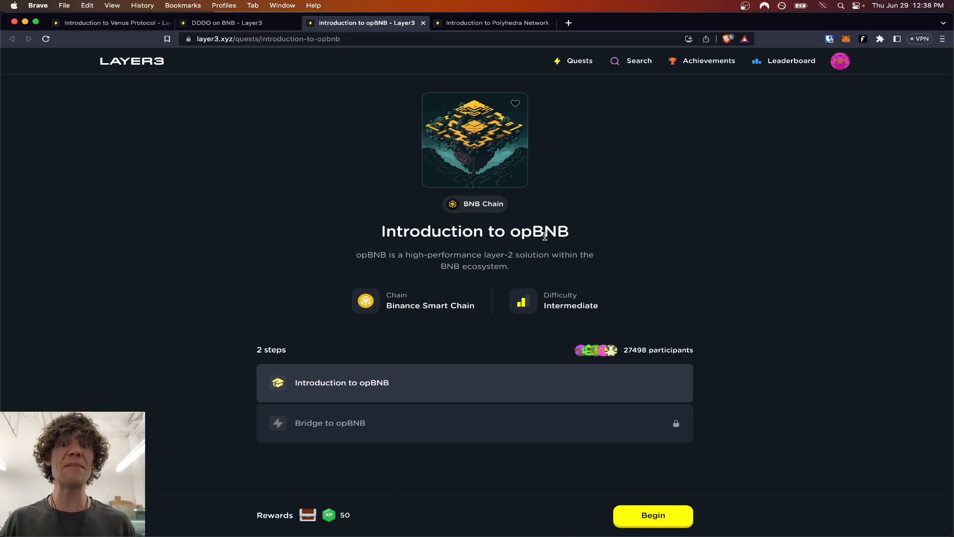
mouse_move(470, 23)
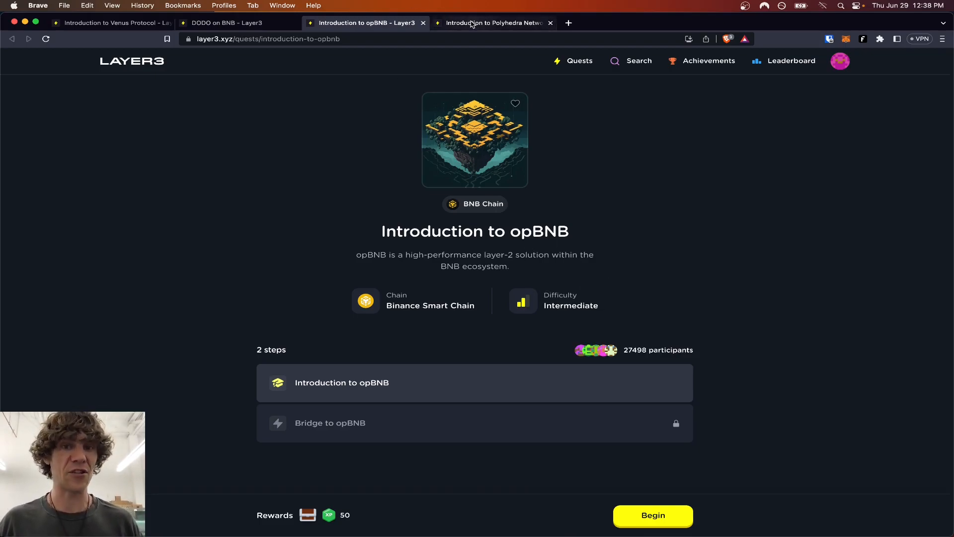
mouse_move(493, 23)
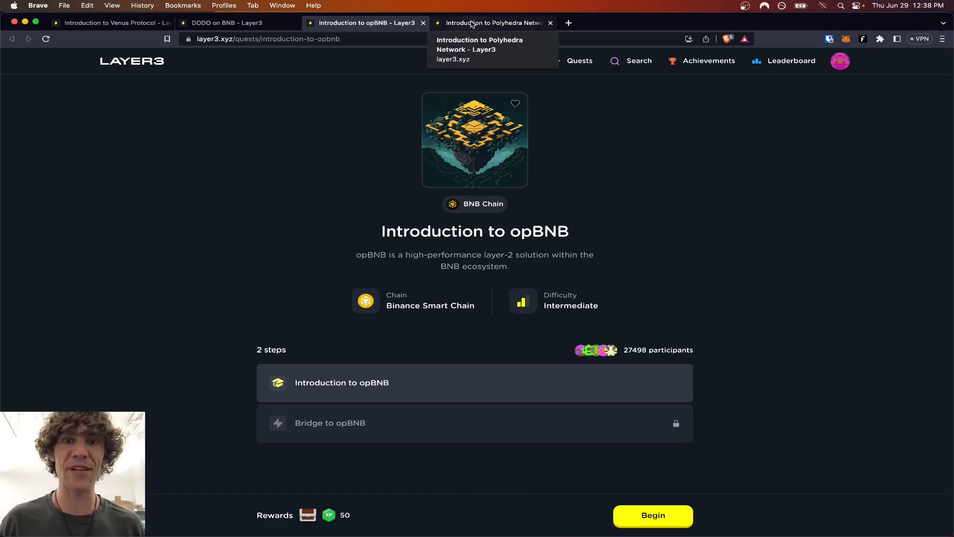
left_click(492, 23)
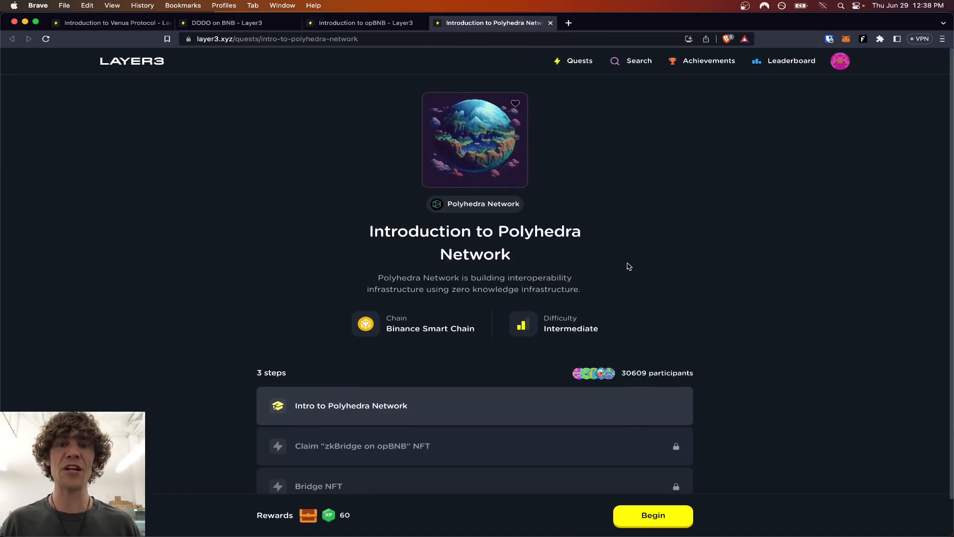
mouse_move(601, 261)
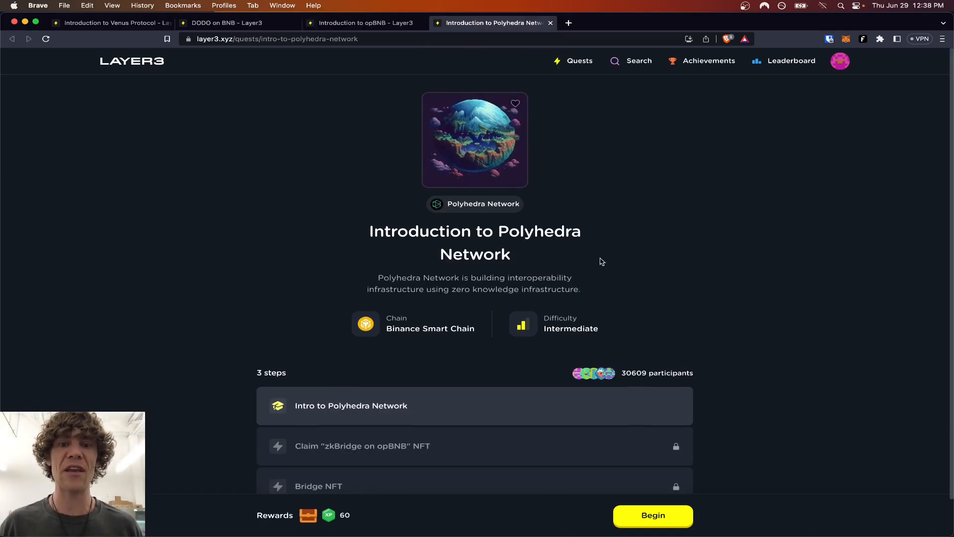
left_click(109, 22)
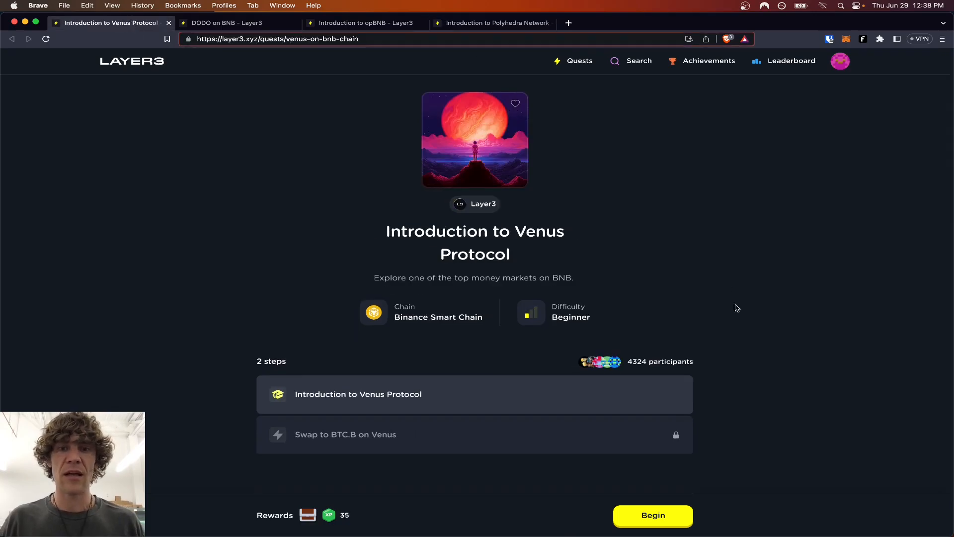
mouse_move(745, 333)
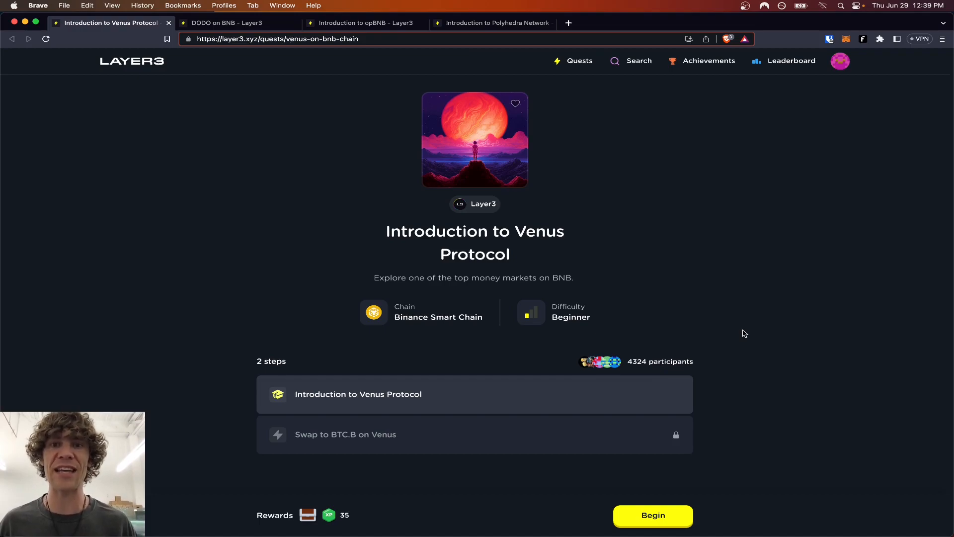
mouse_move(758, 224)
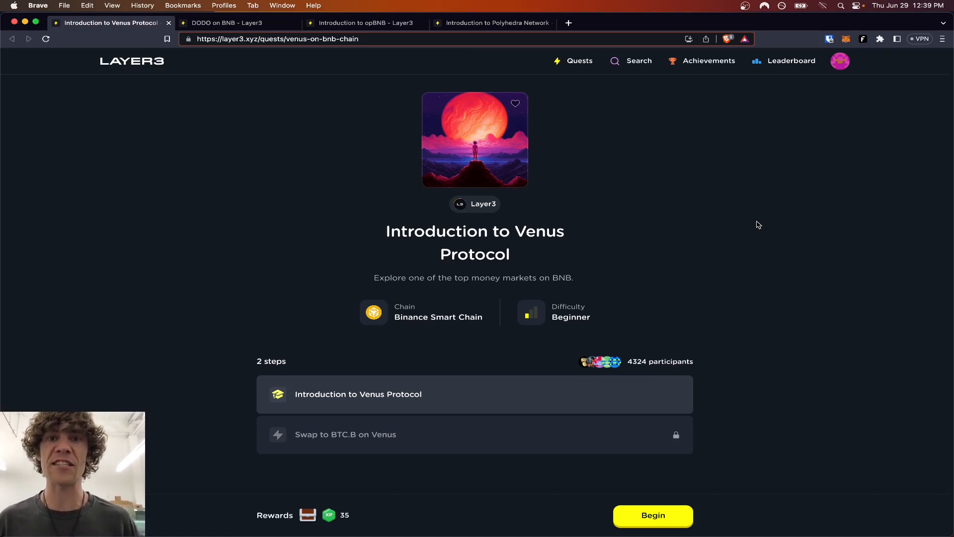
mouse_move(721, 458)
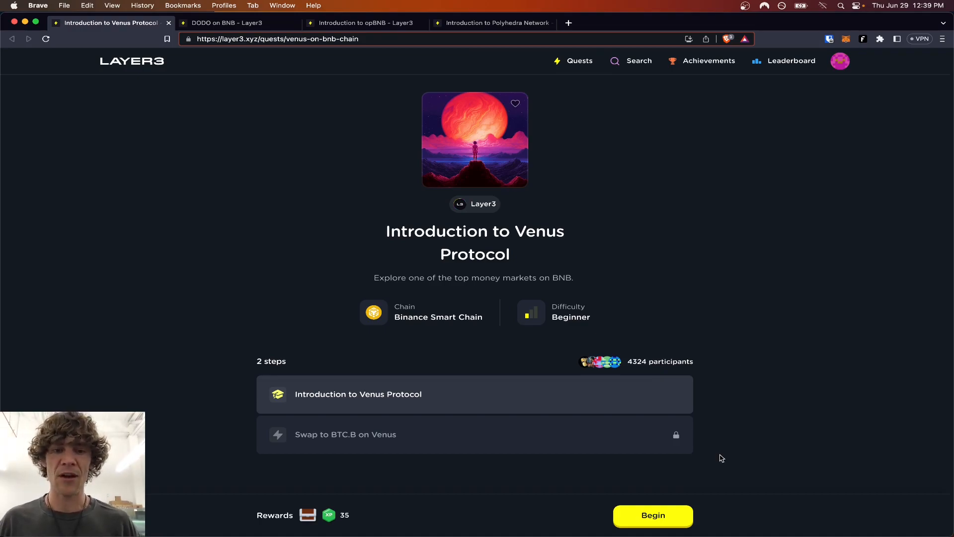
mouse_move(610, 473)
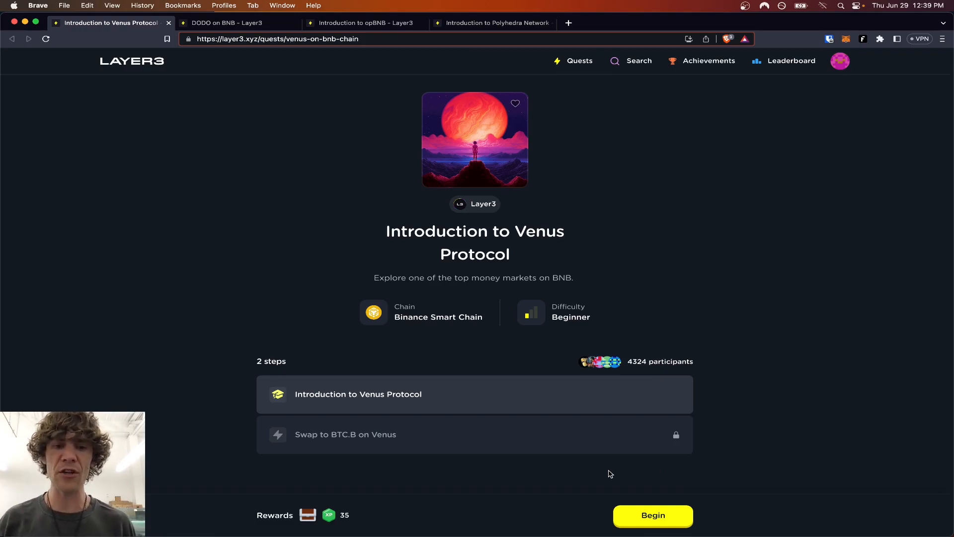
mouse_move(686, 473)
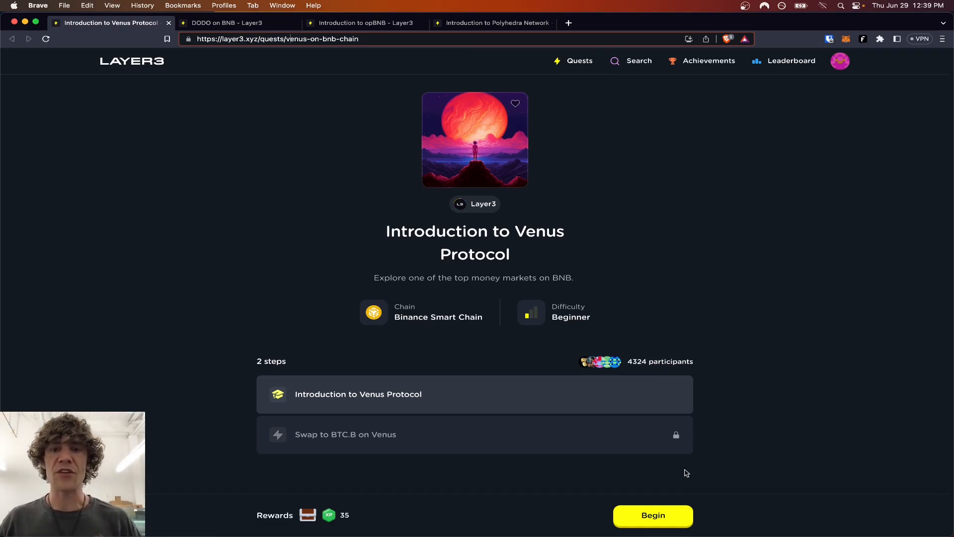
mouse_move(734, 470)
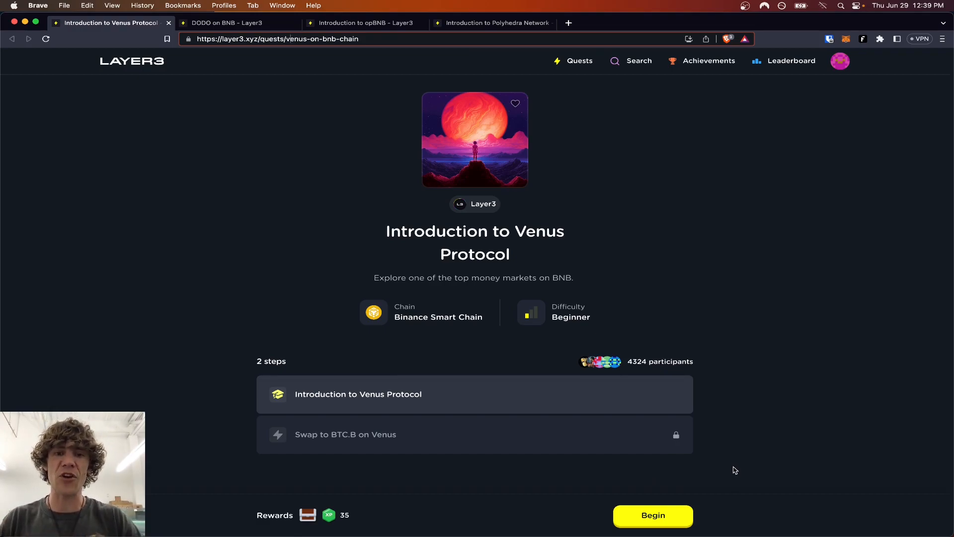
mouse_move(752, 467)
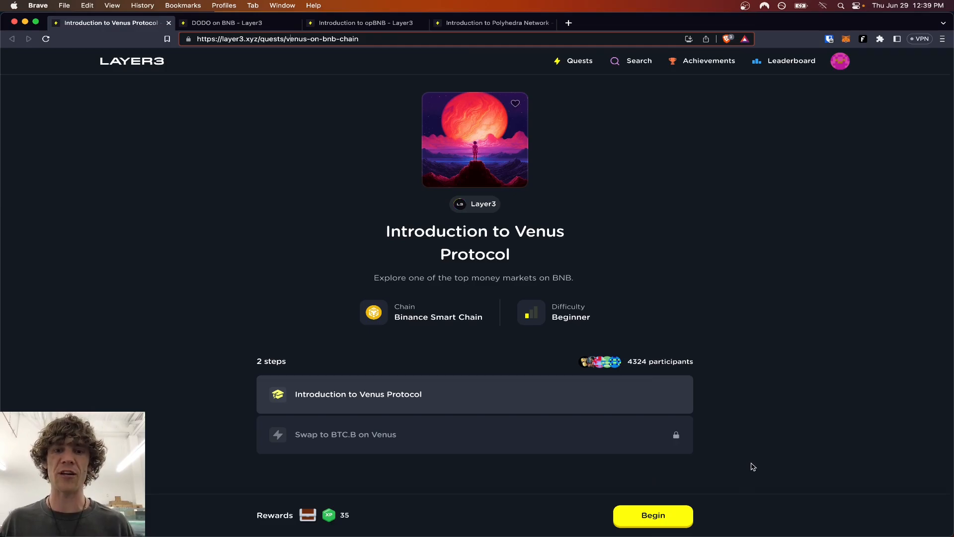
mouse_move(681, 515)
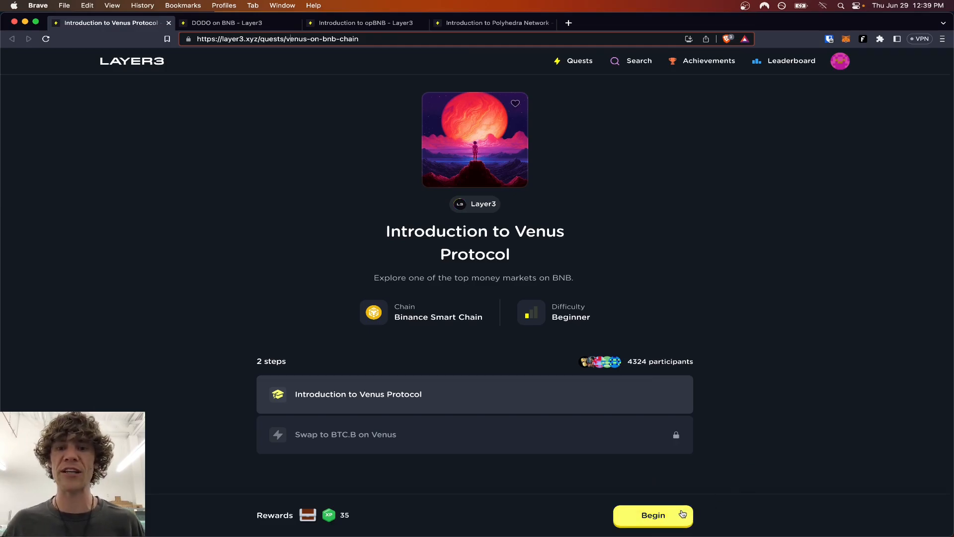
left_click(652, 514)
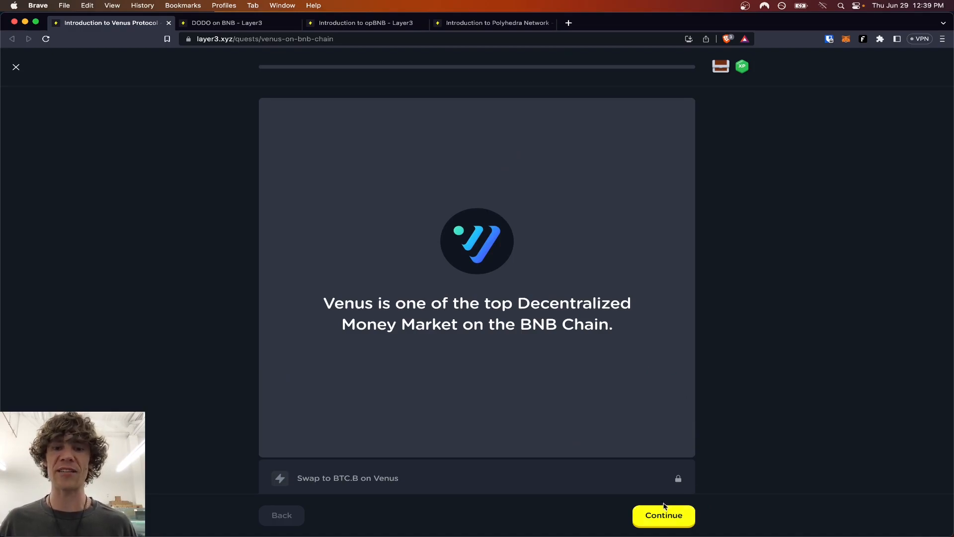
left_click(662, 514)
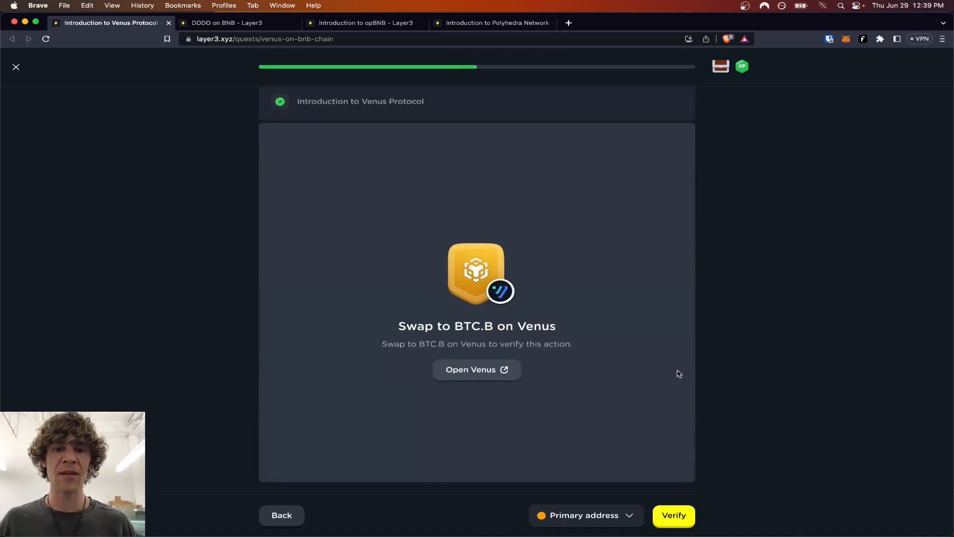
mouse_move(492, 337)
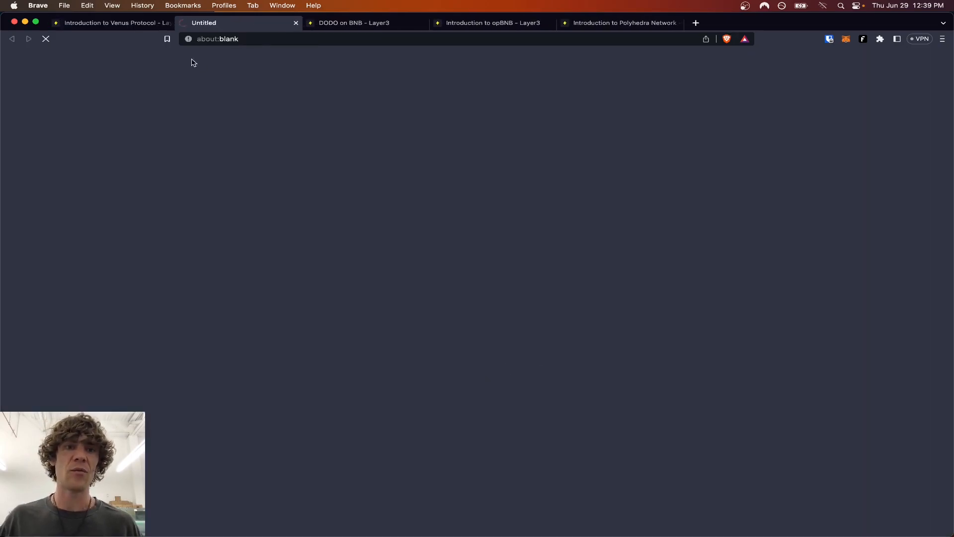
Go to app.venus.io/swap and connect the MetaMask wallet to Venus Protocol.
type("app.venus.io/swap")
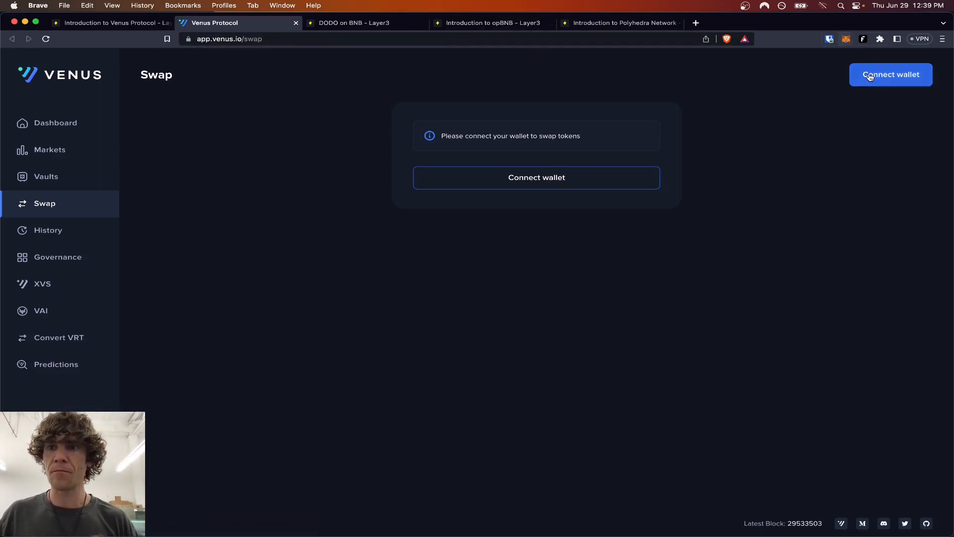
left_click(890, 74)
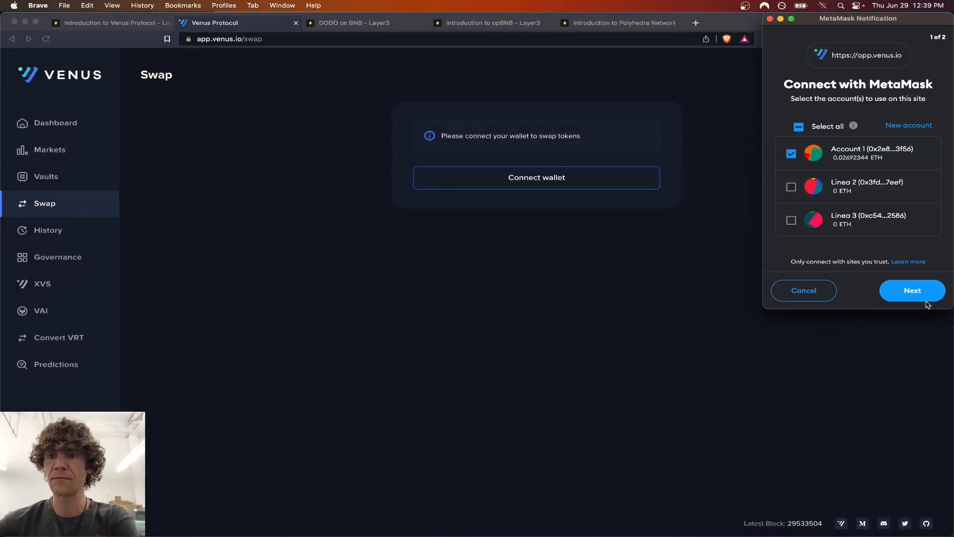
left_click(913, 290)
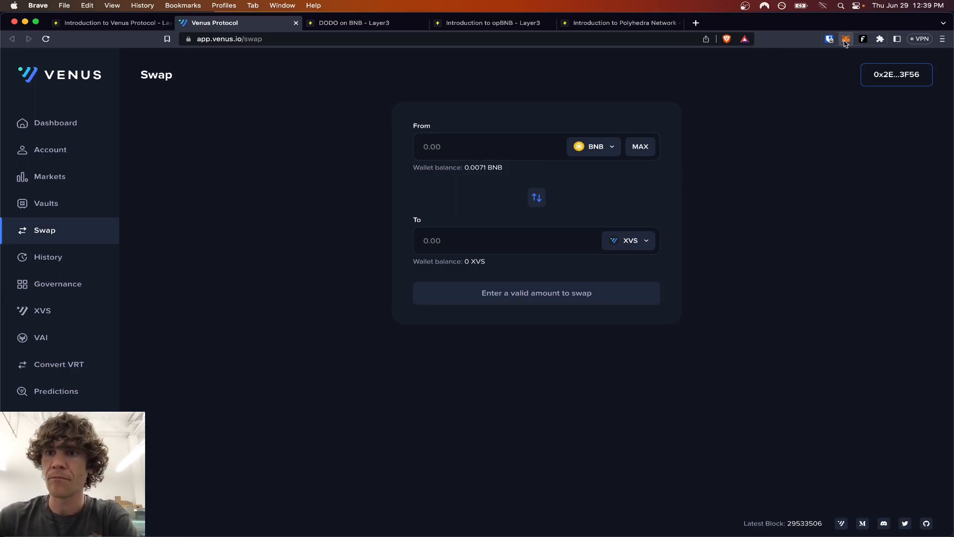
Check the wallet's BNB balance, keep BNB as the From token and choose BTCB to receive.
left_click(845, 39)
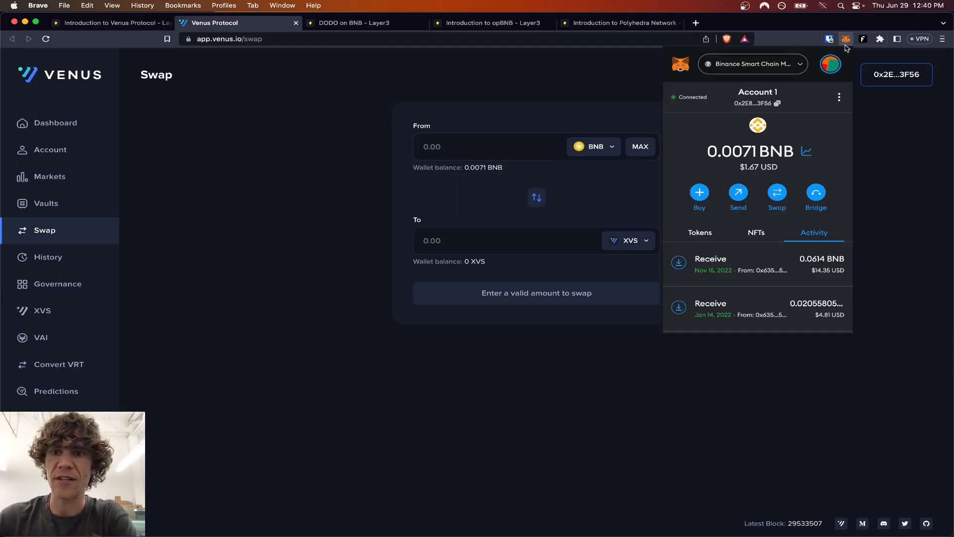
left_click(698, 231)
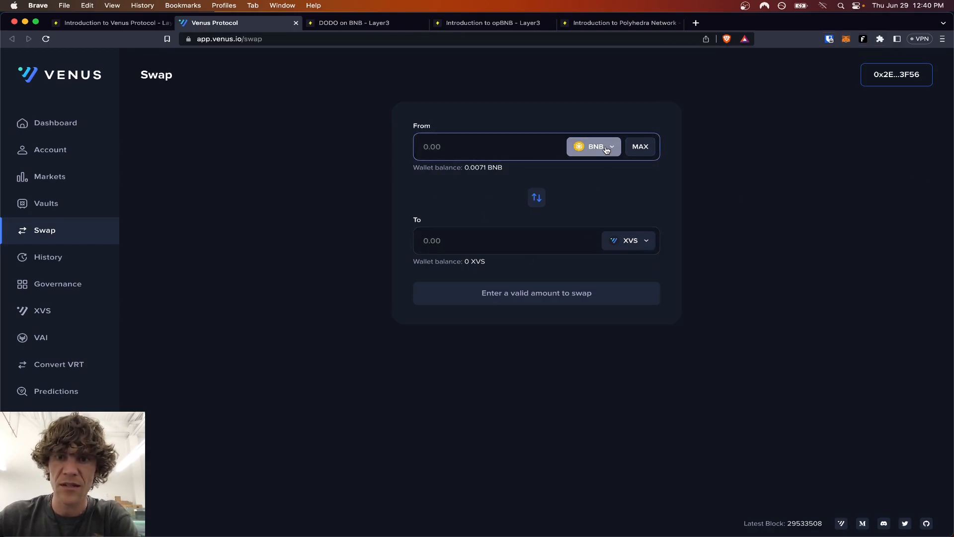
left_click(593, 146)
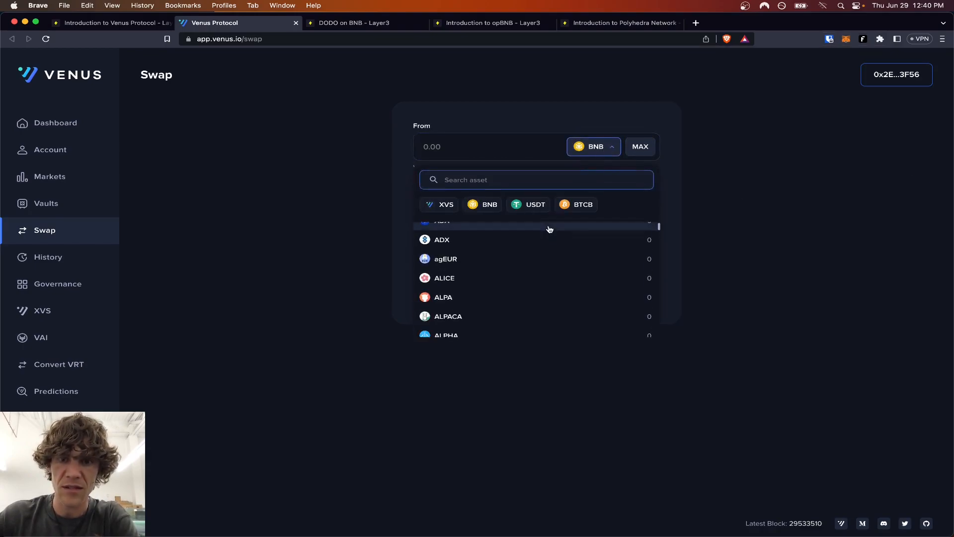
scroll("down", 3)
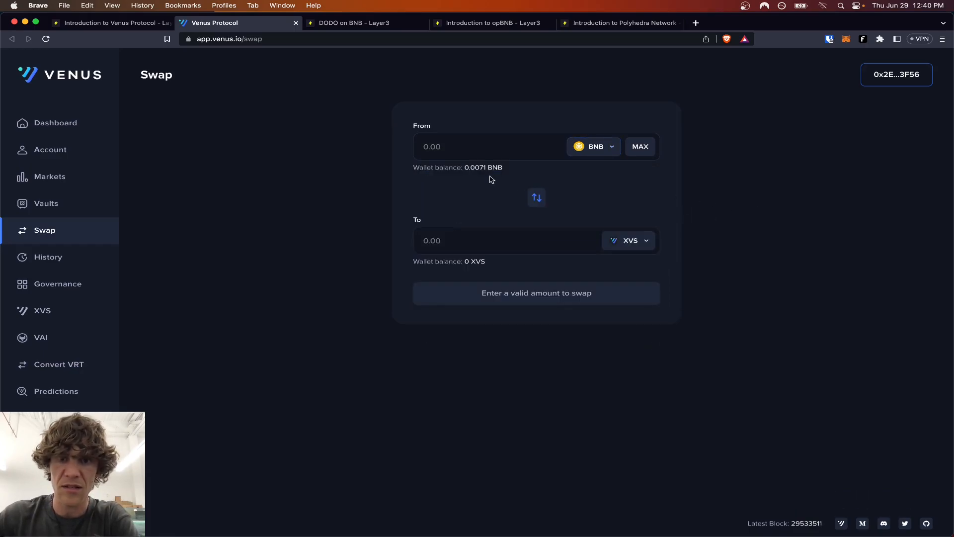
left_click(109, 23)
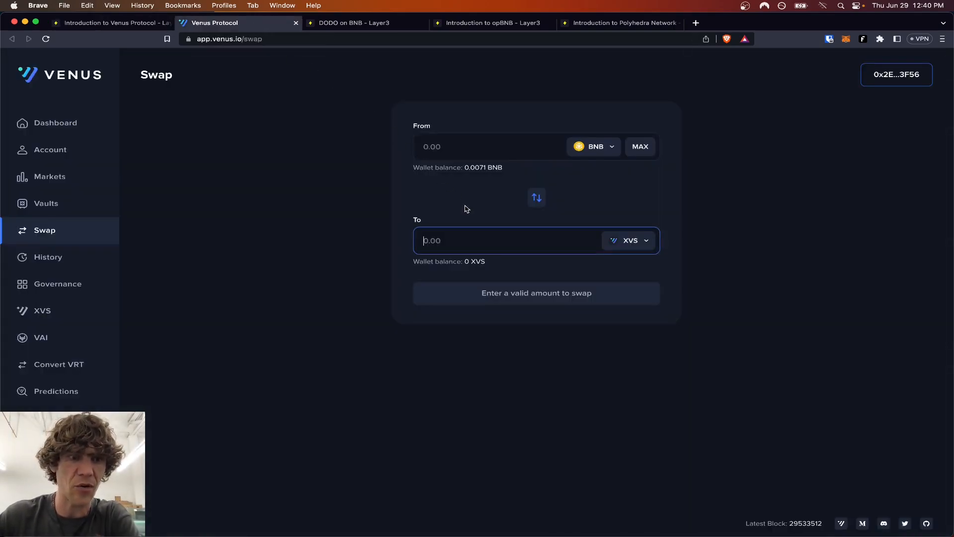
left_click(629, 239)
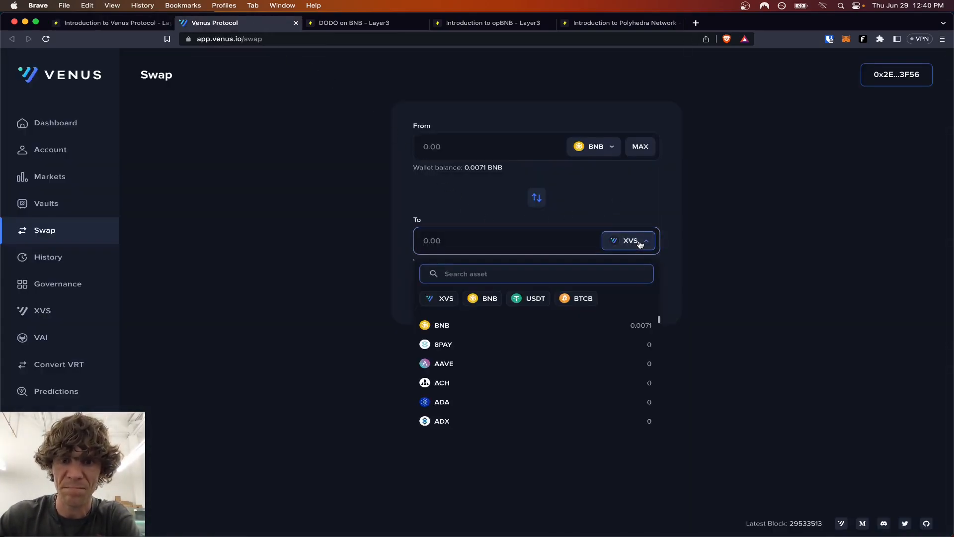
left_click(581, 298)
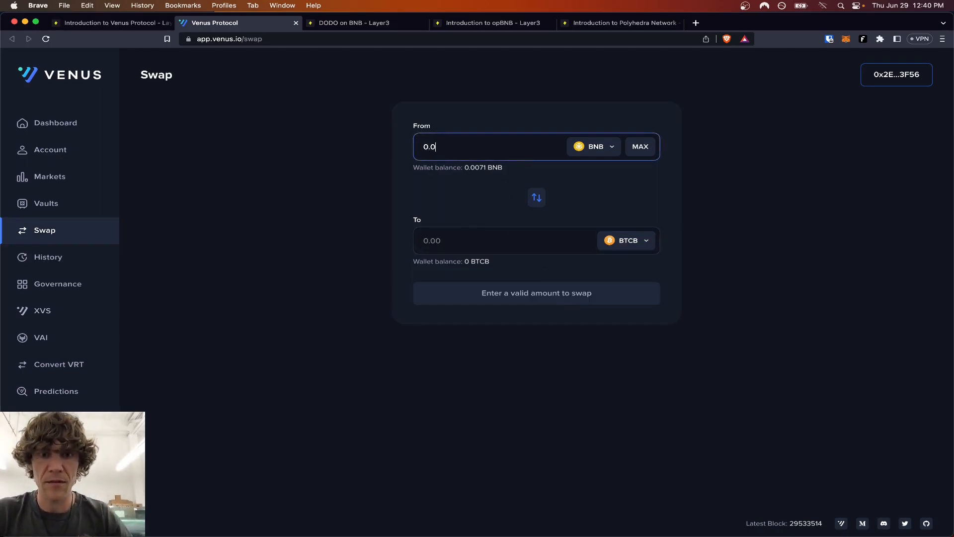
Swap 0.001 BNB for BTCB, confirm in MetaMask, then verify the Swap to BTC.B step on Layer3.
type("1")
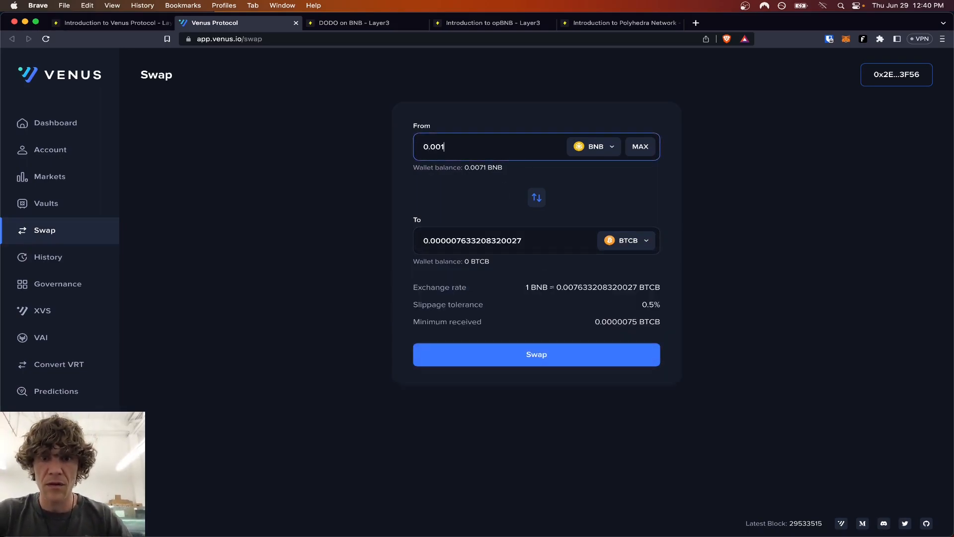
left_click(535, 354)
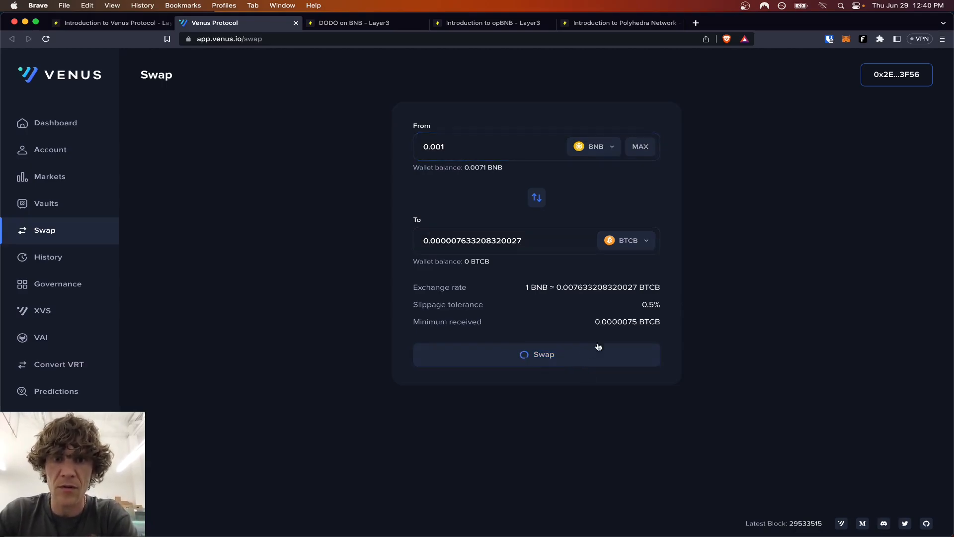
left_click(535, 353)
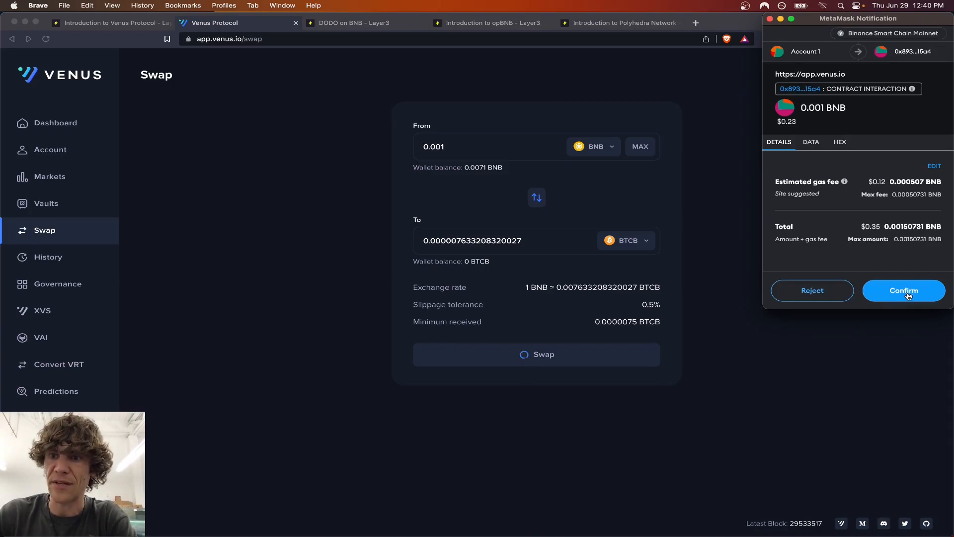
left_click(903, 291)
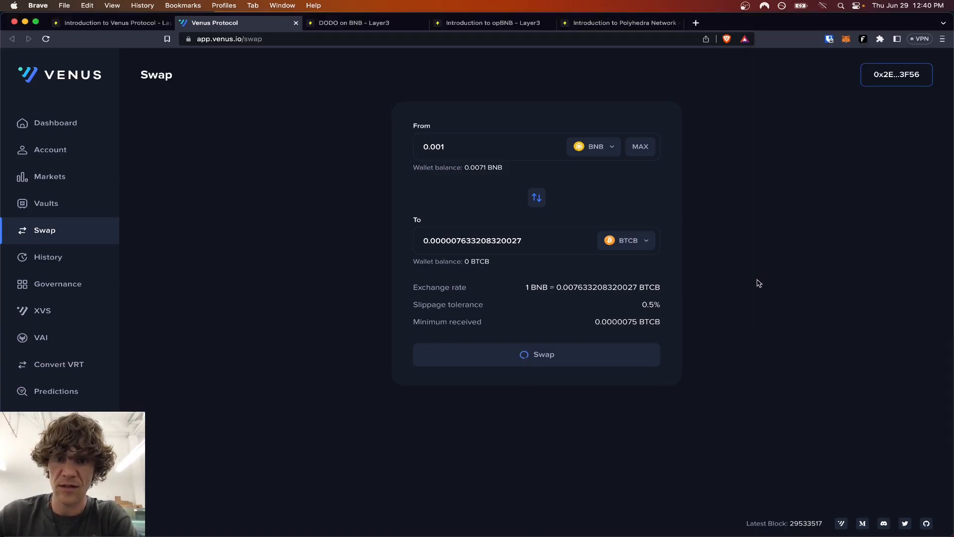
mouse_move(766, 277)
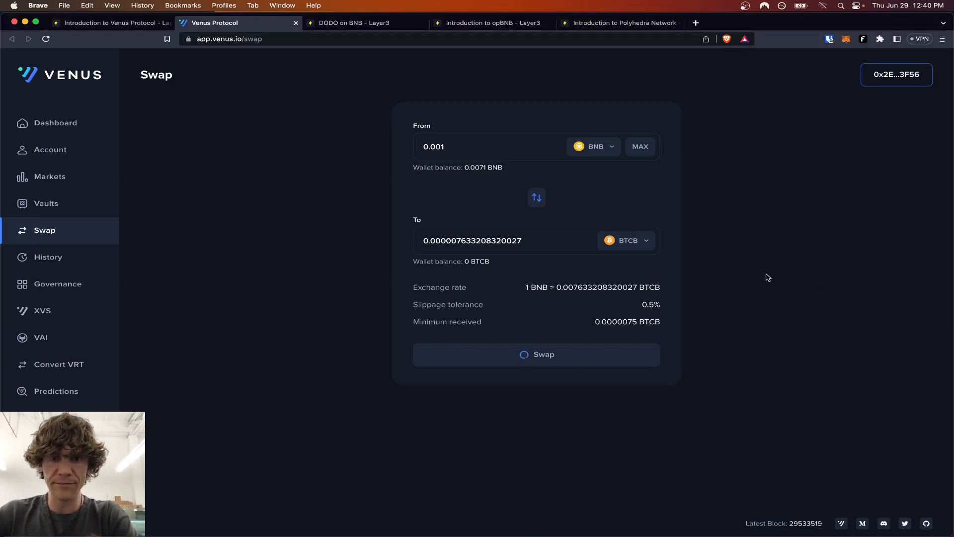
mouse_move(50, 66)
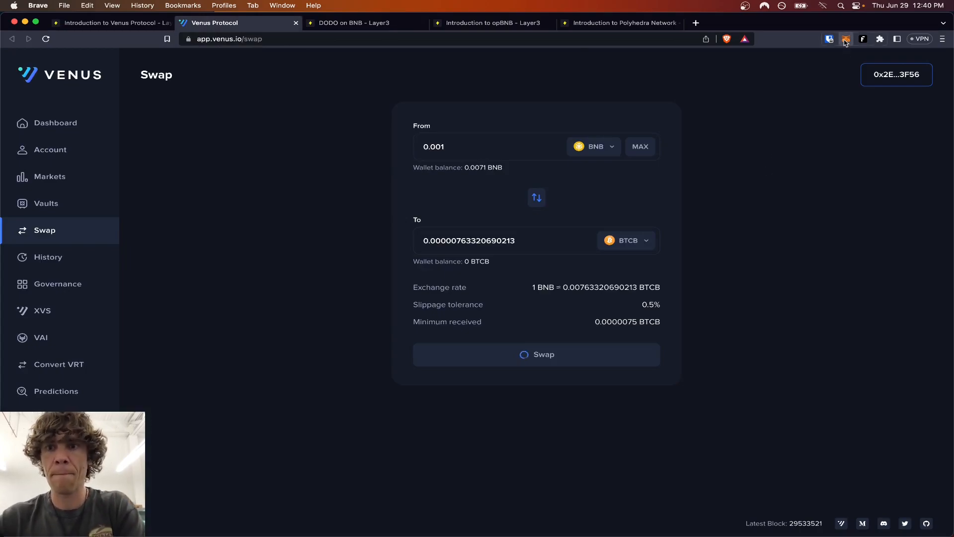
left_click(844, 39)
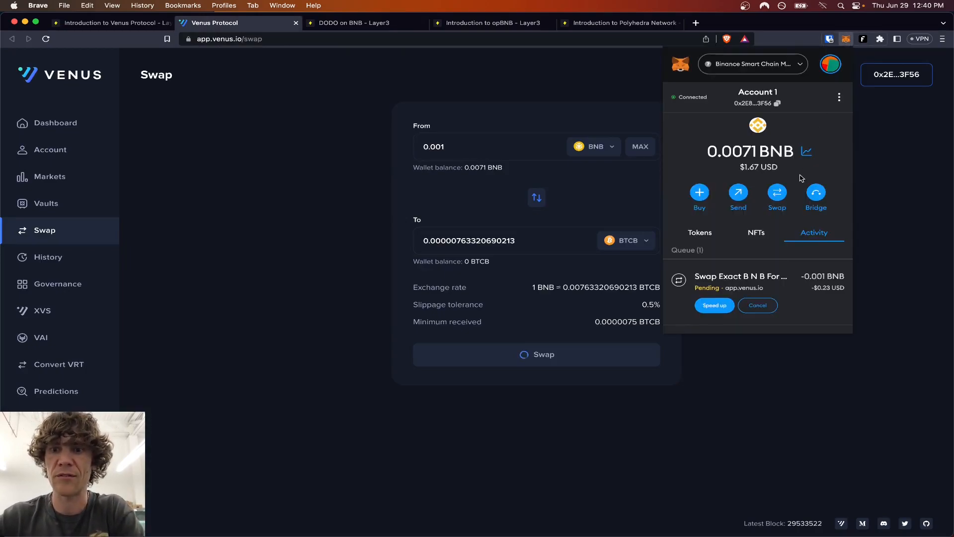
mouse_move(904, 140)
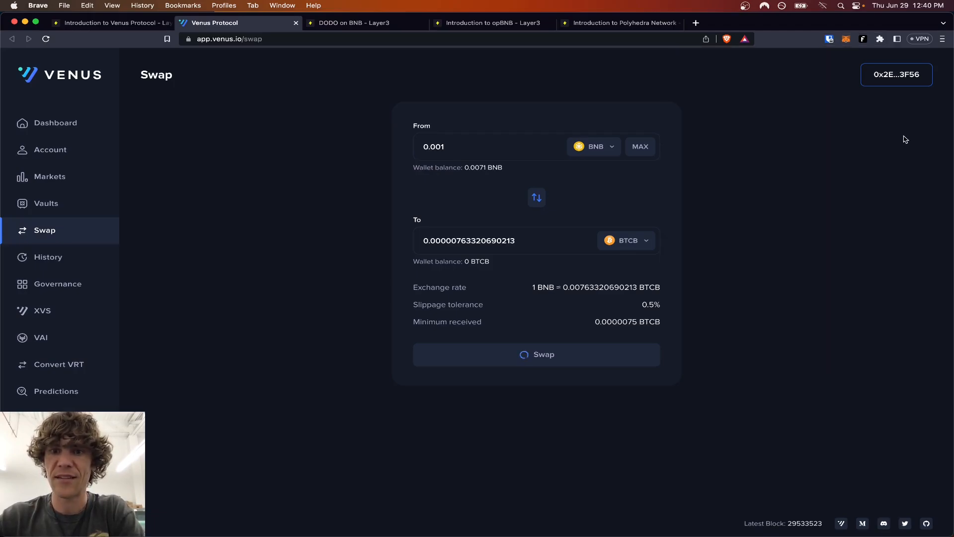
left_click(535, 354)
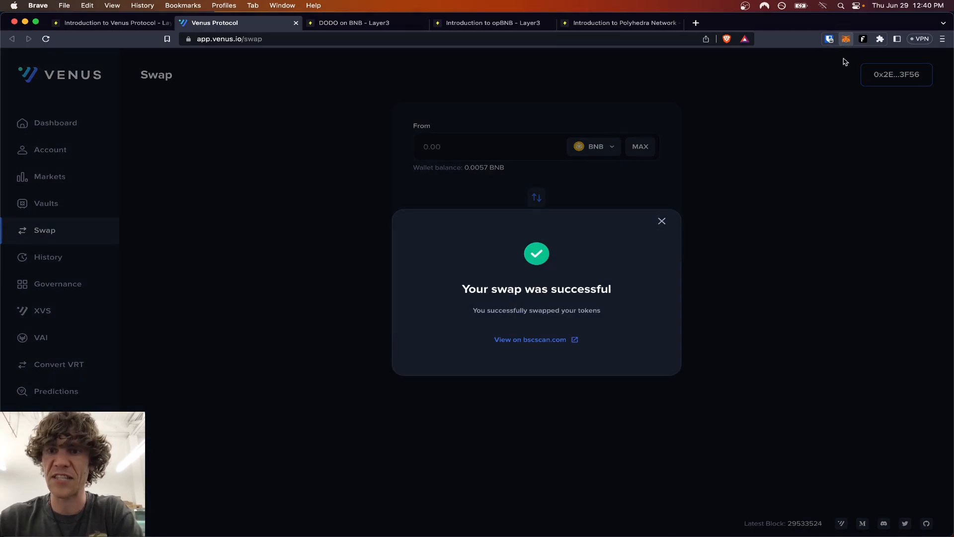
mouse_move(272, 62)
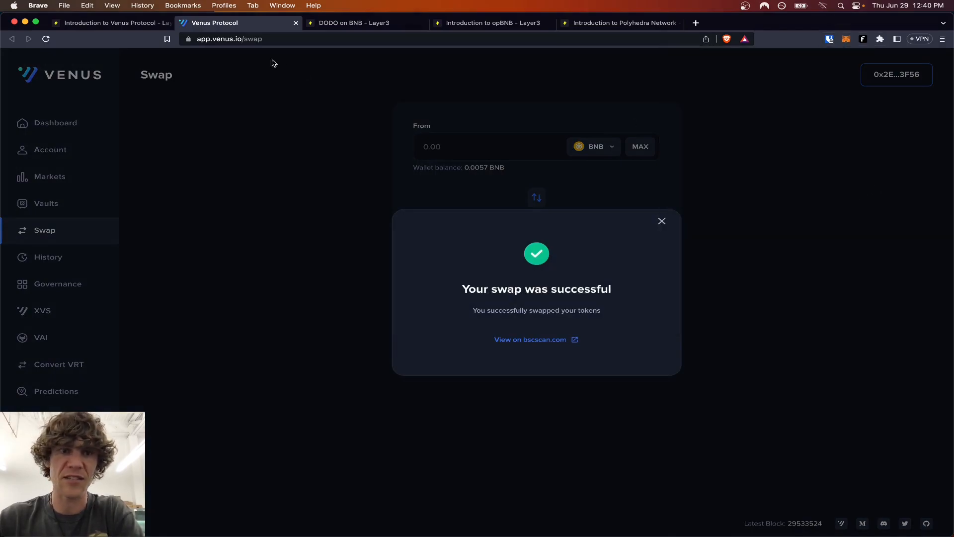
left_click(109, 23)
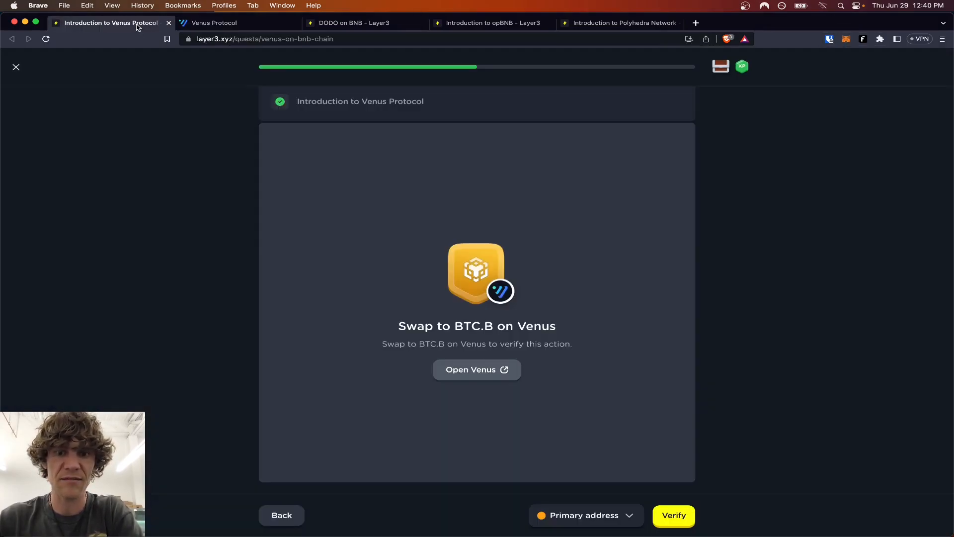
left_click(672, 514)
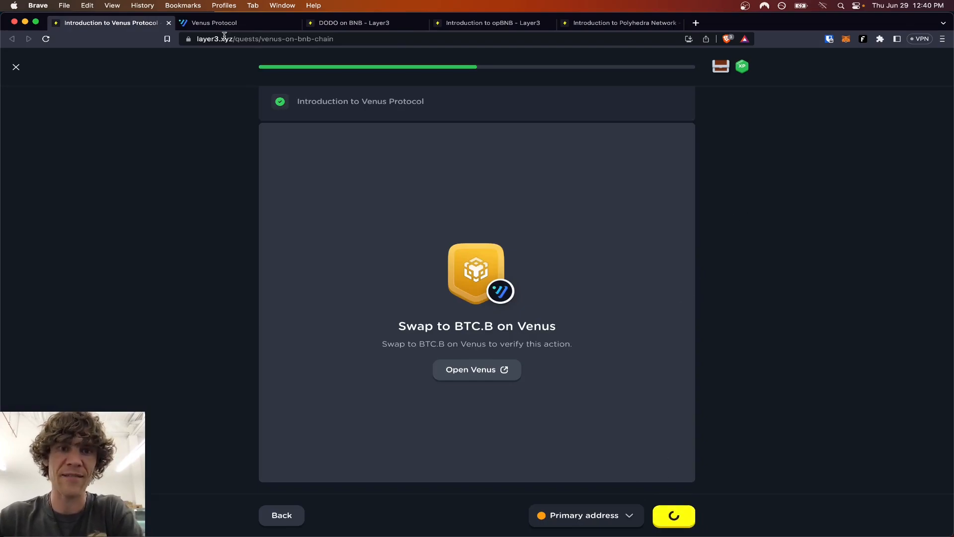
Dismiss the swap success modal, browse Vaults and Dashboard for the BTCB balance, then log out of Venus.
left_click(238, 23)
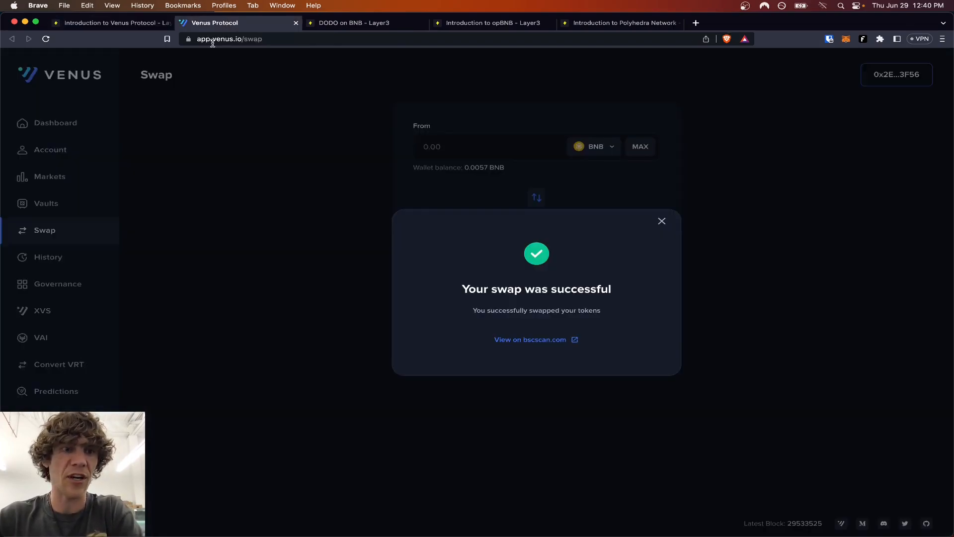
left_click(661, 221)
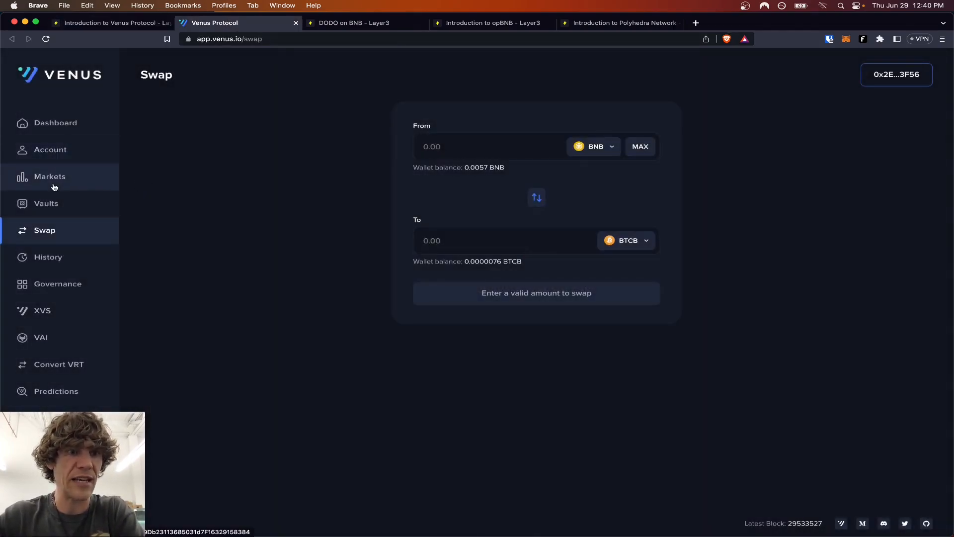
left_click(46, 203)
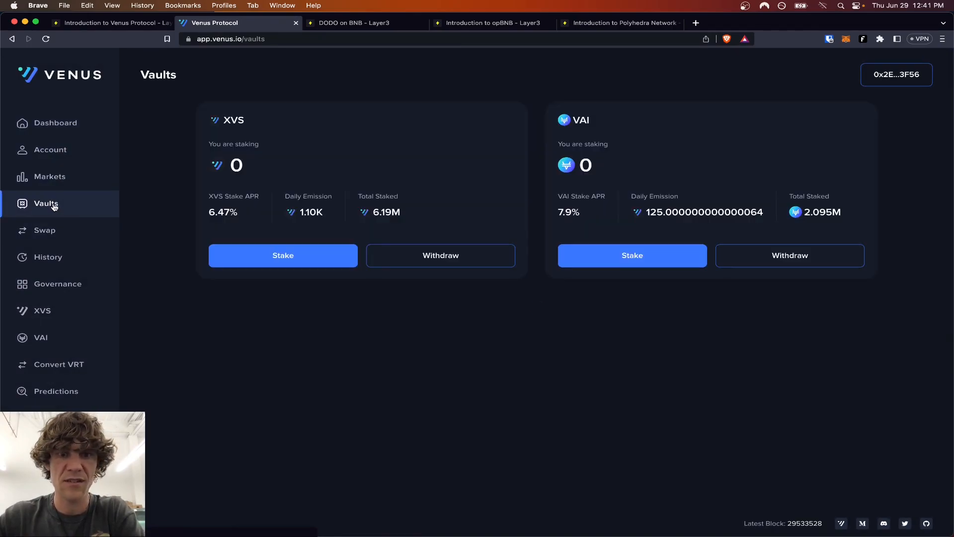
mouse_move(177, 187)
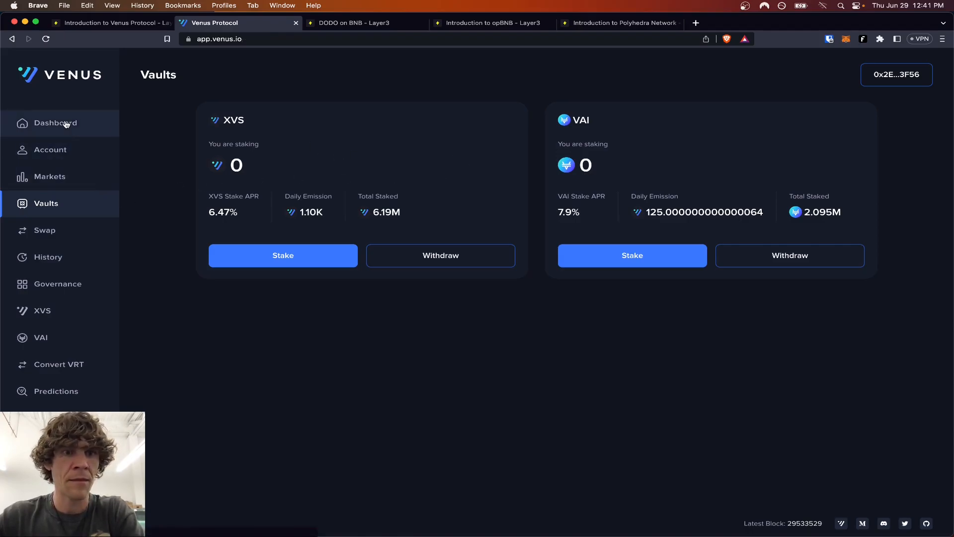
left_click(54, 123)
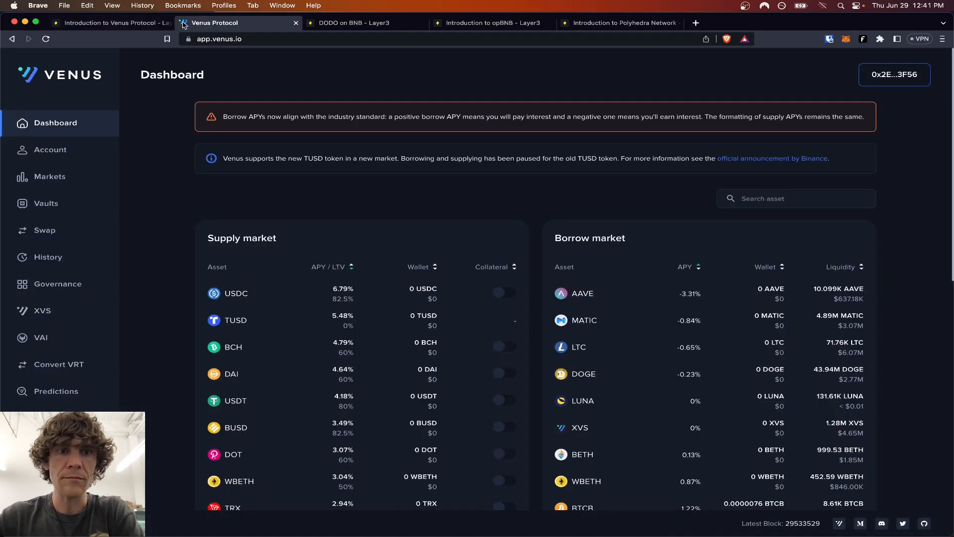
mouse_move(109, 23)
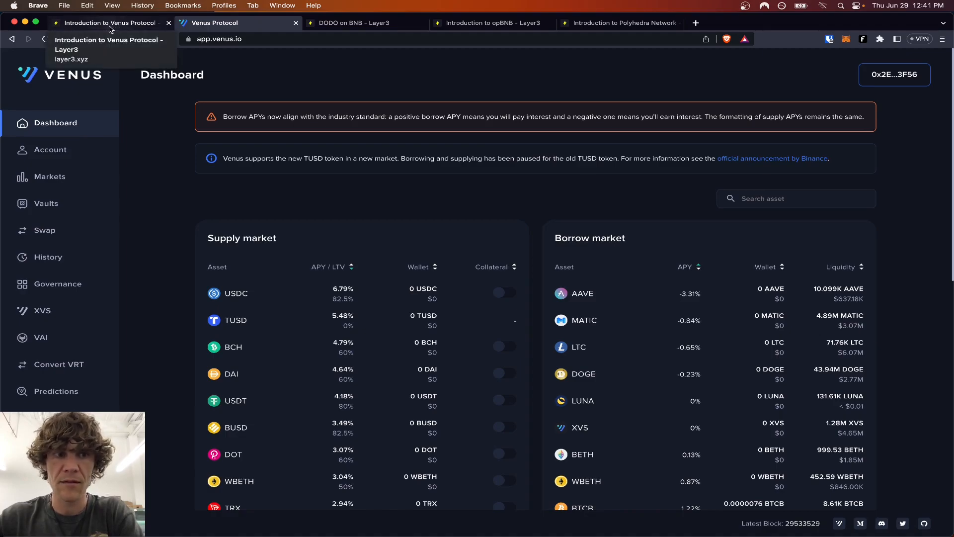
scroll("down", 3)
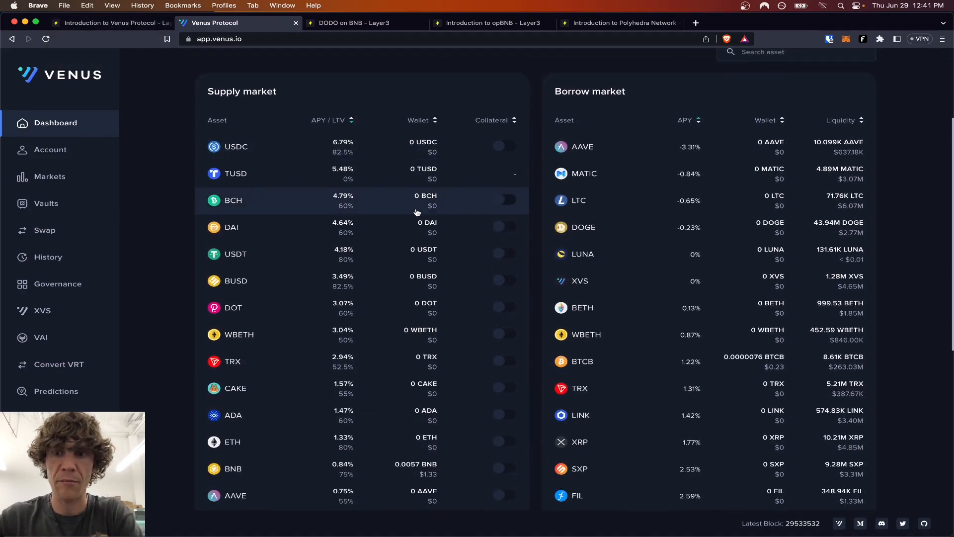
left_click(893, 74)
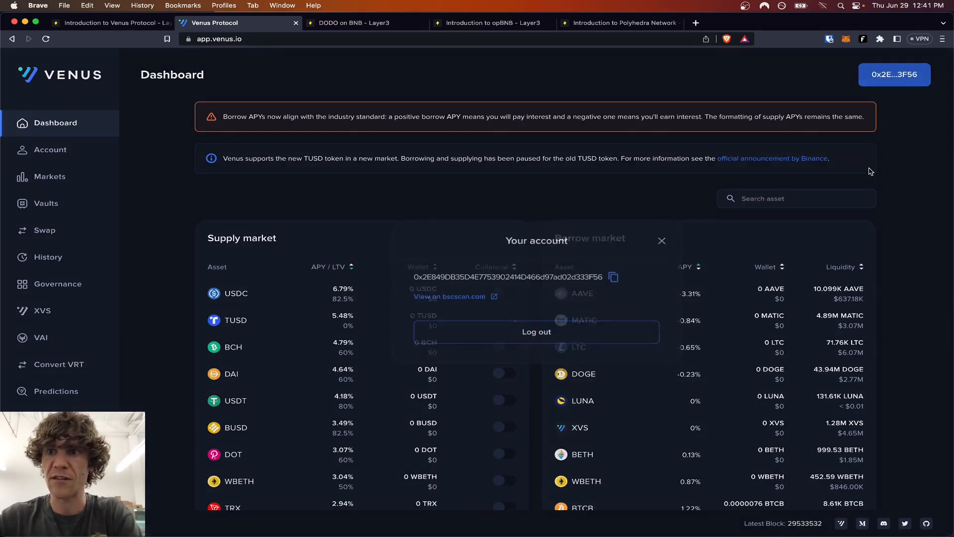
left_click(535, 331)
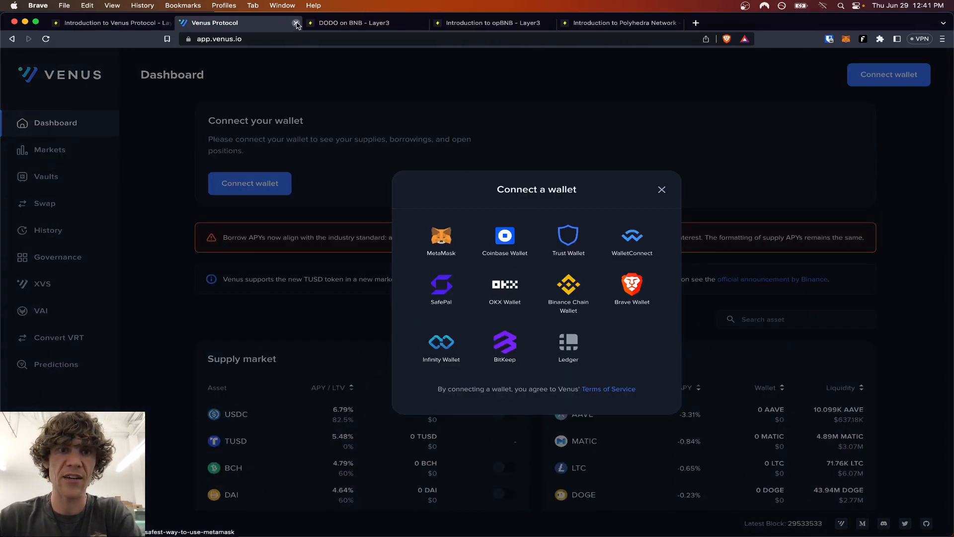
Close the Venus tab, open the Venus quest reward chest and continue to the Next up screen.
left_click(297, 23)
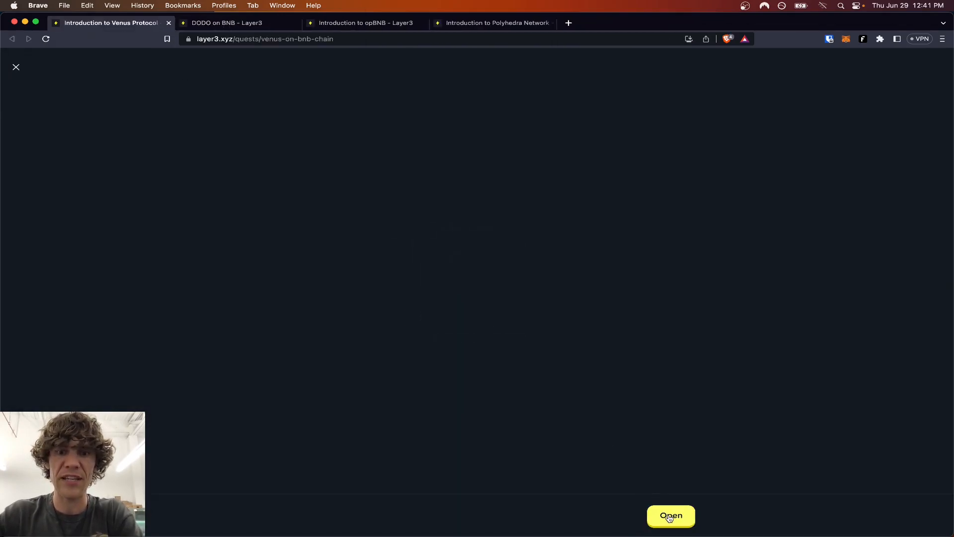
left_click(669, 516)
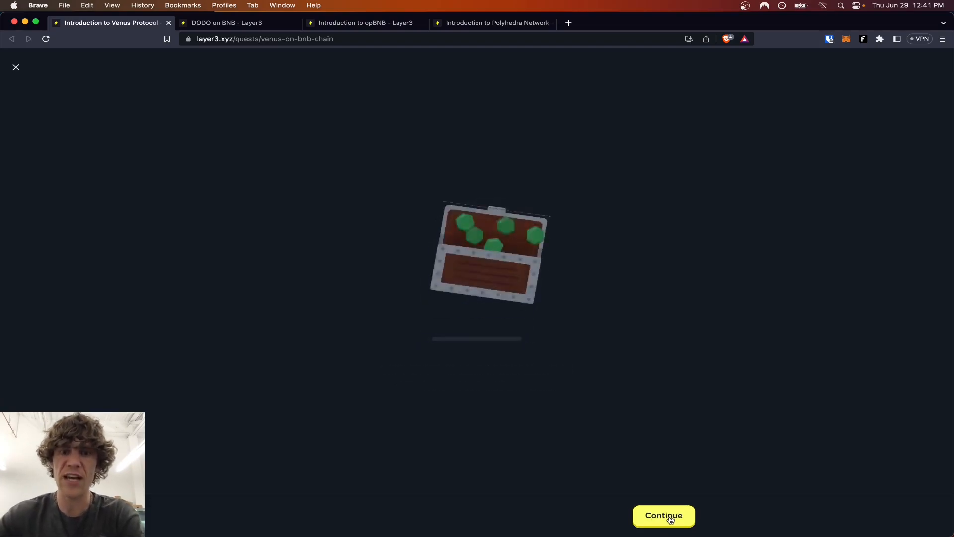
left_click(662, 515)
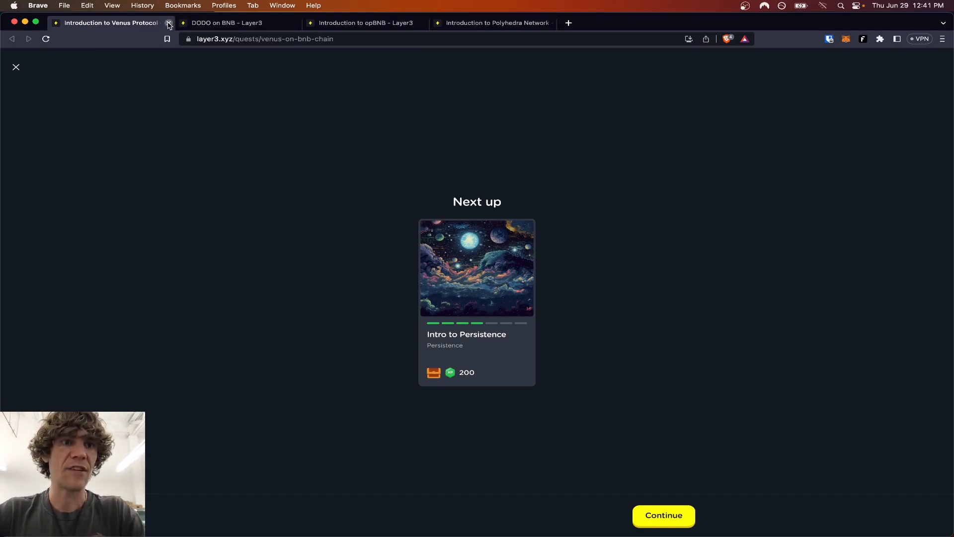
Begin the DODO on BNB quest, finish its introduction slides and launch the DODO exchange.
left_click(169, 23)
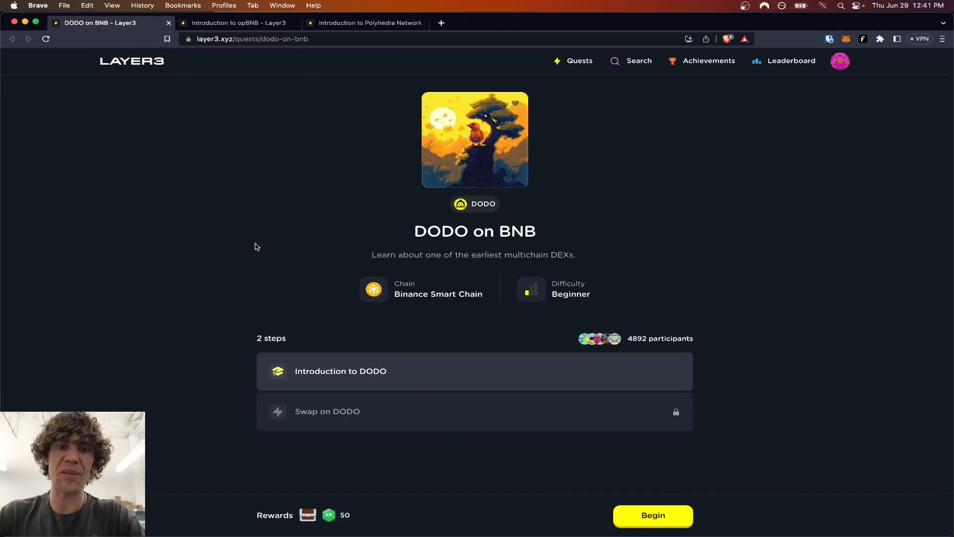
mouse_move(309, 248)
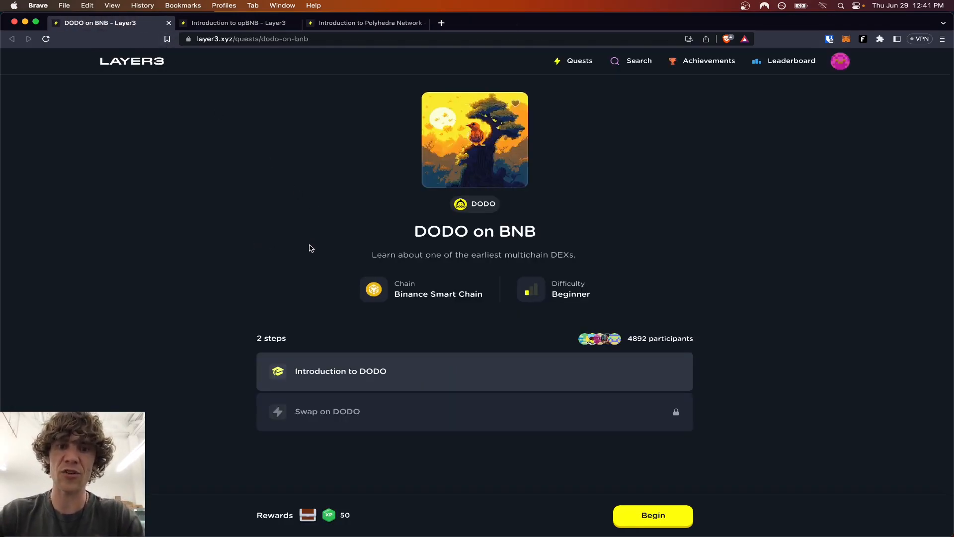
left_click(652, 515)
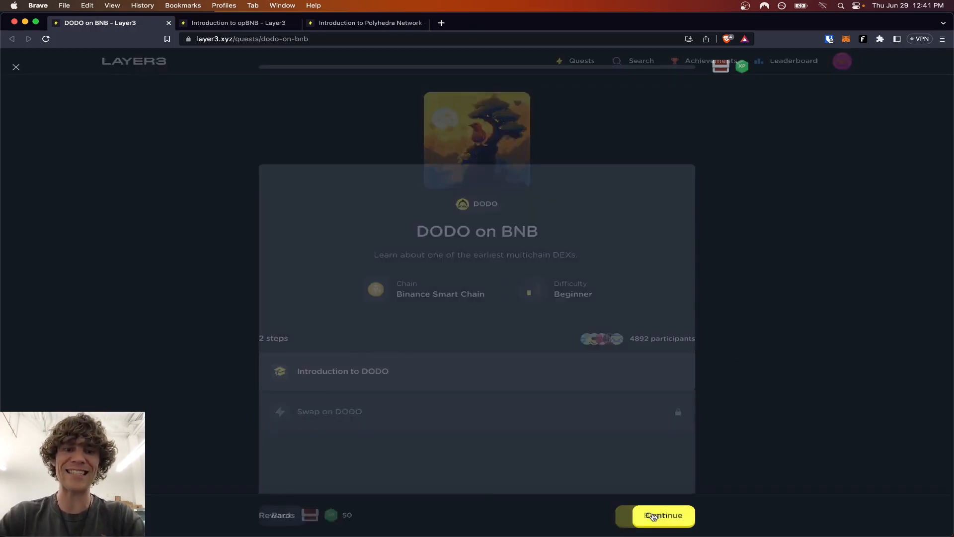
left_click(663, 514)
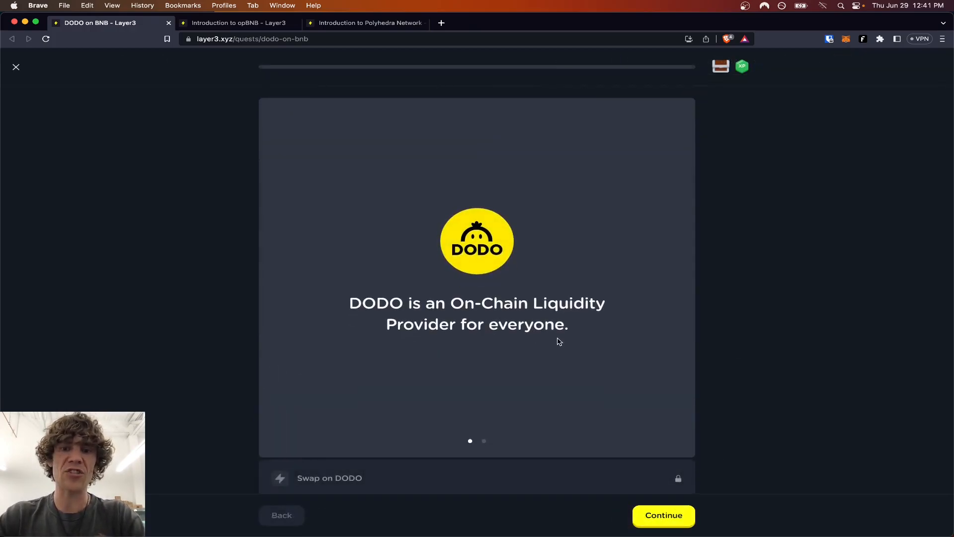
left_click(663, 514)
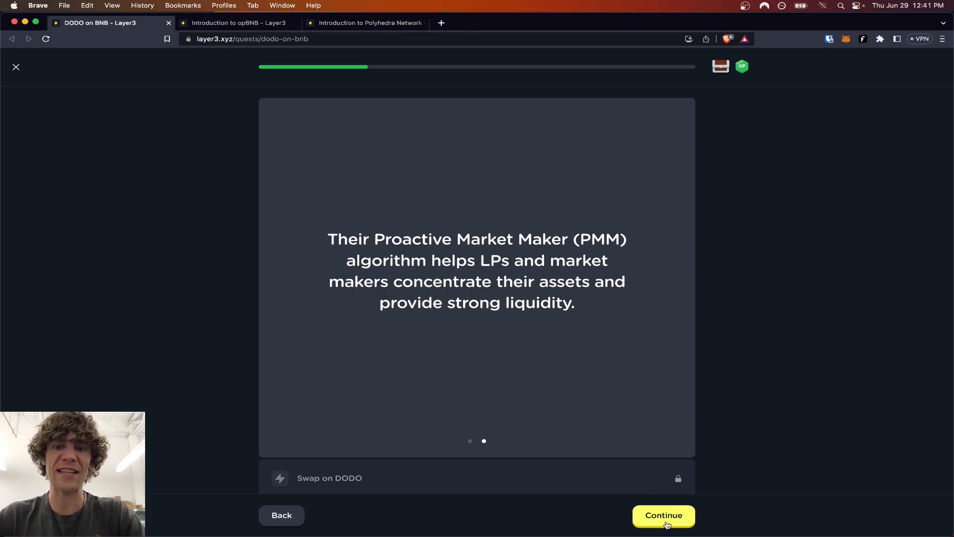
left_click(663, 515)
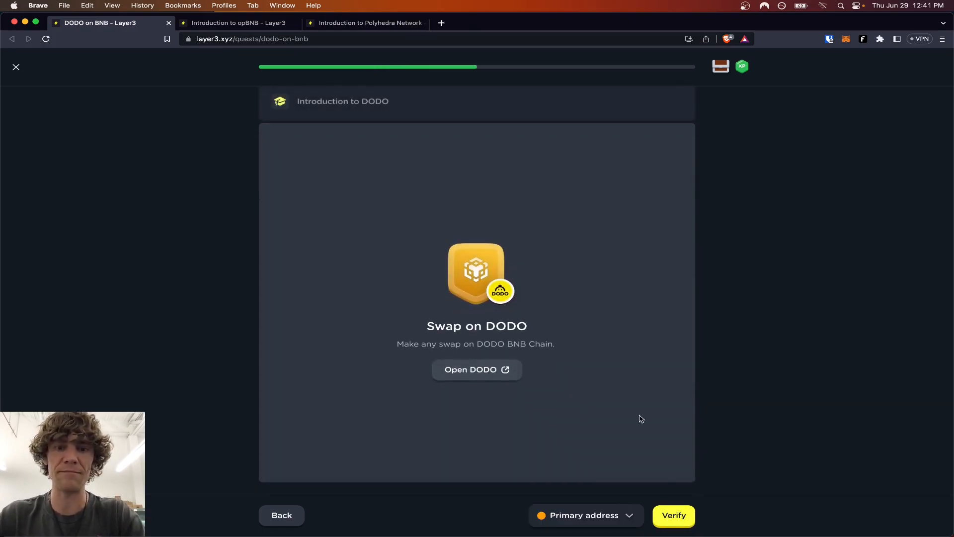
left_click(476, 370)
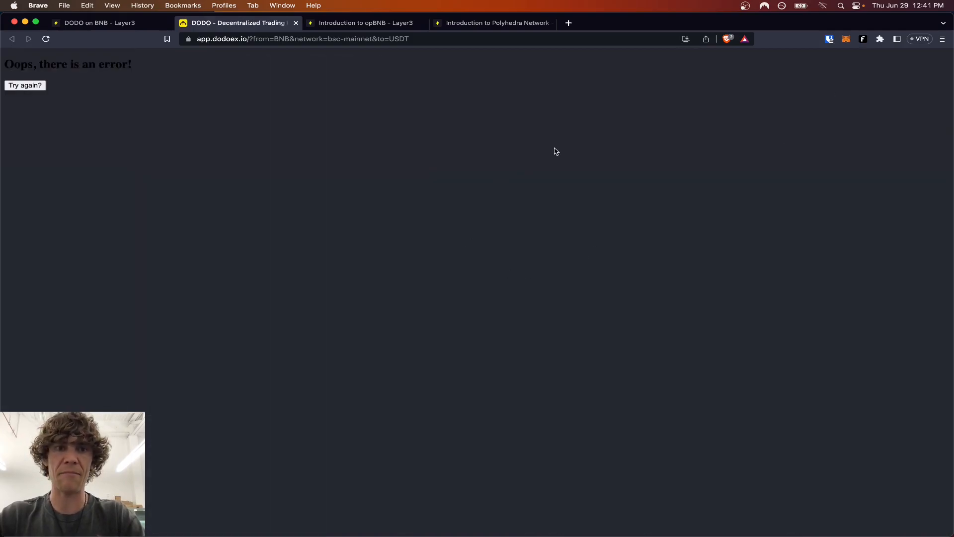
Retry the DODO page, accept the terms of service and connect MetaMask on BNB Chain.
left_click(25, 86)
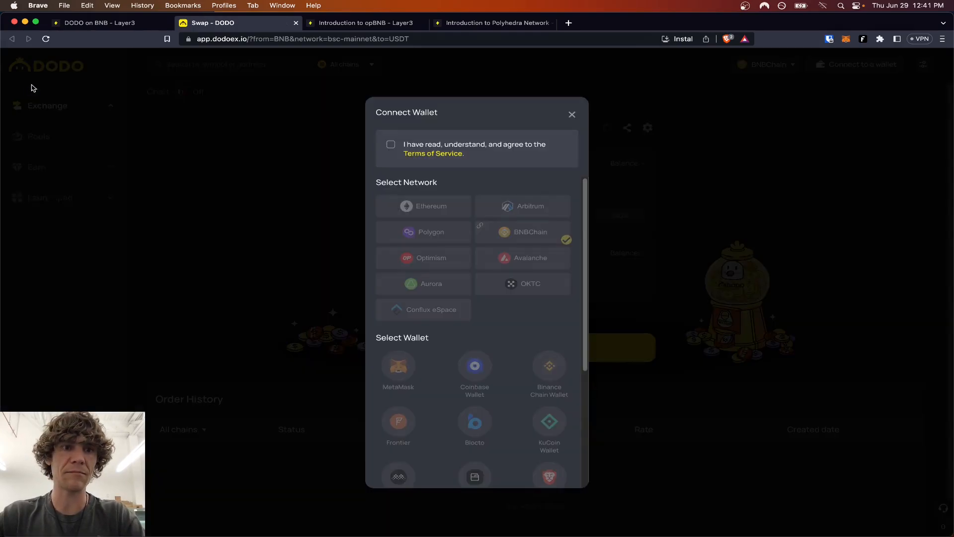
left_click(389, 144)
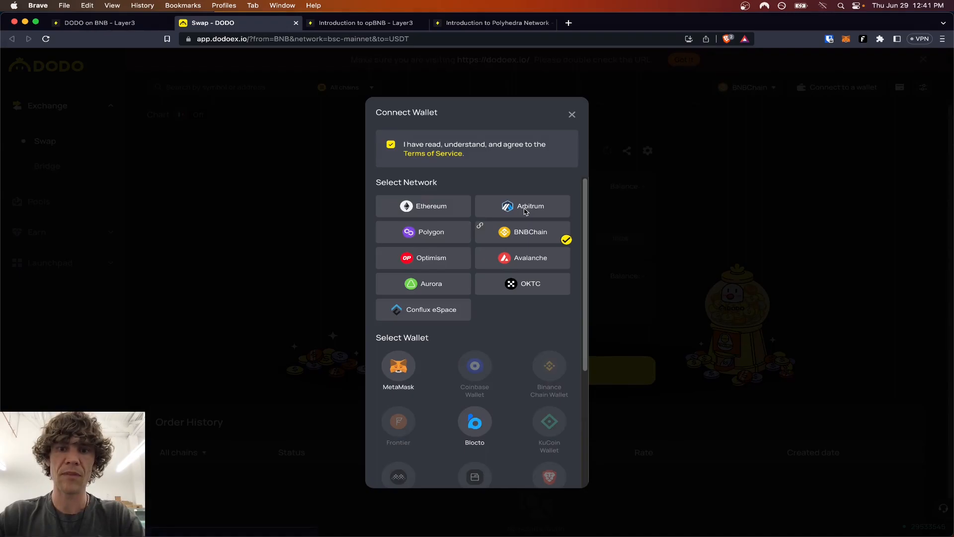
left_click(398, 365)
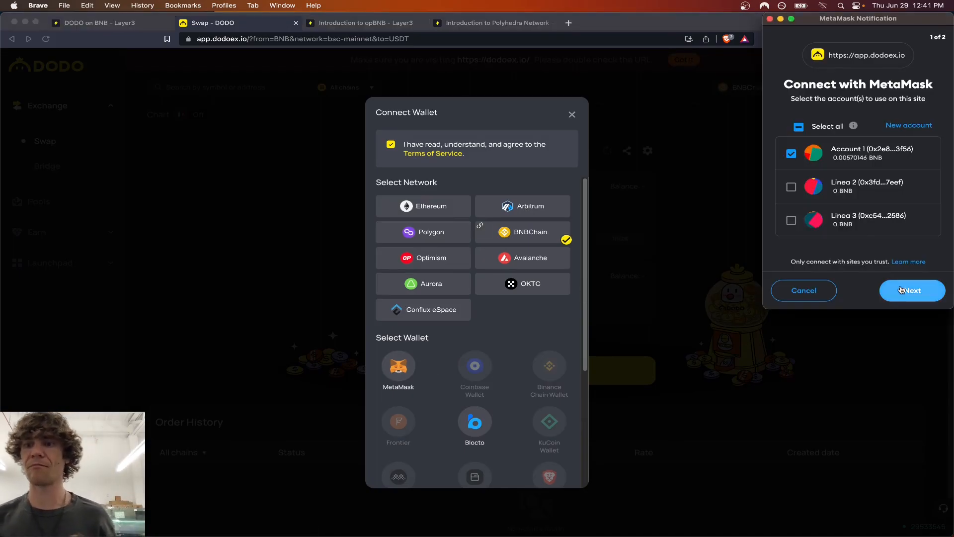
left_click(911, 290)
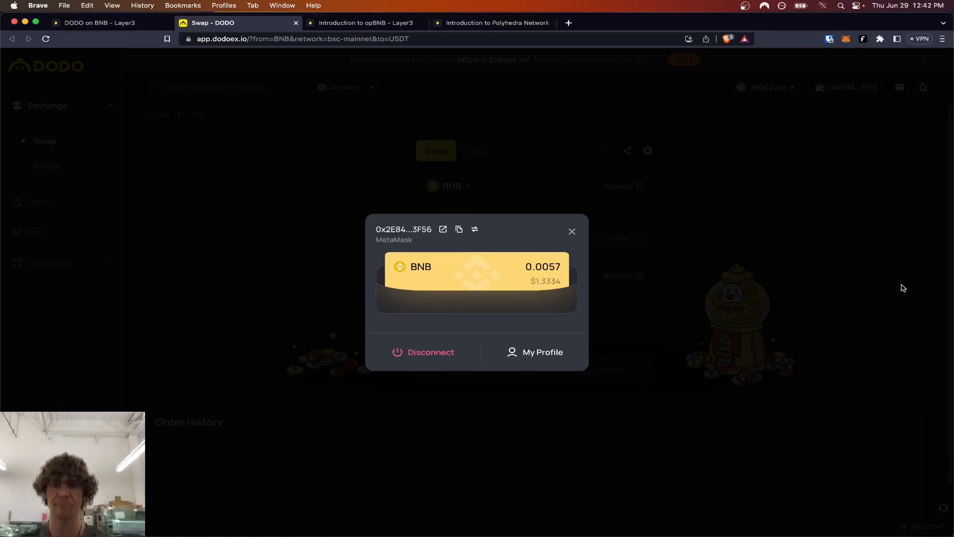
Set the From token to BTCB at 100% of the balance and approve DODO's BTCB spending in MetaMask.
left_click(570, 232)
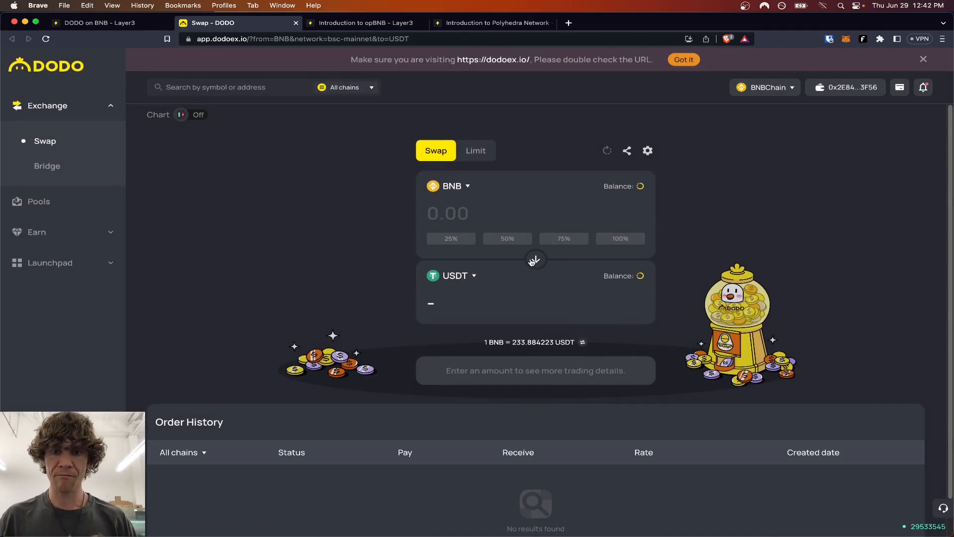
left_click(454, 276)
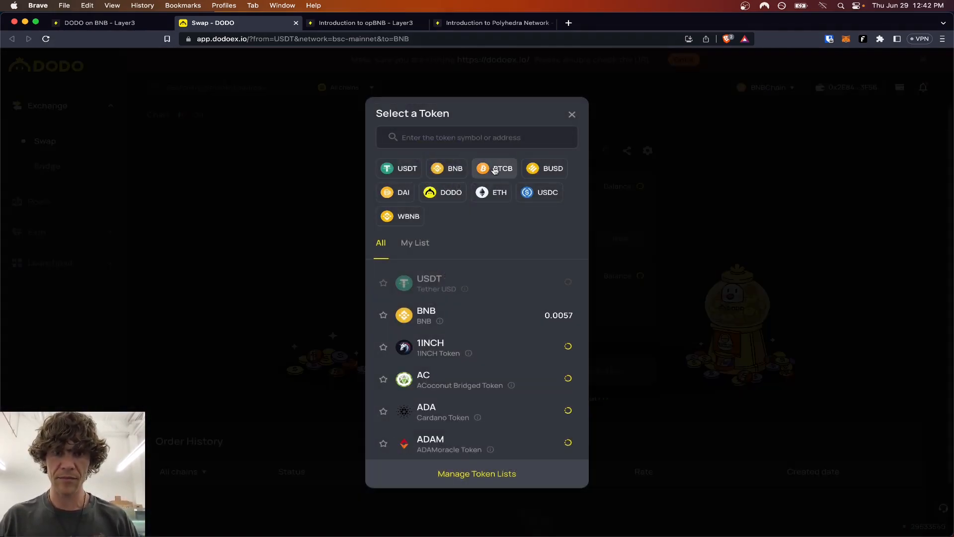
left_click(493, 168)
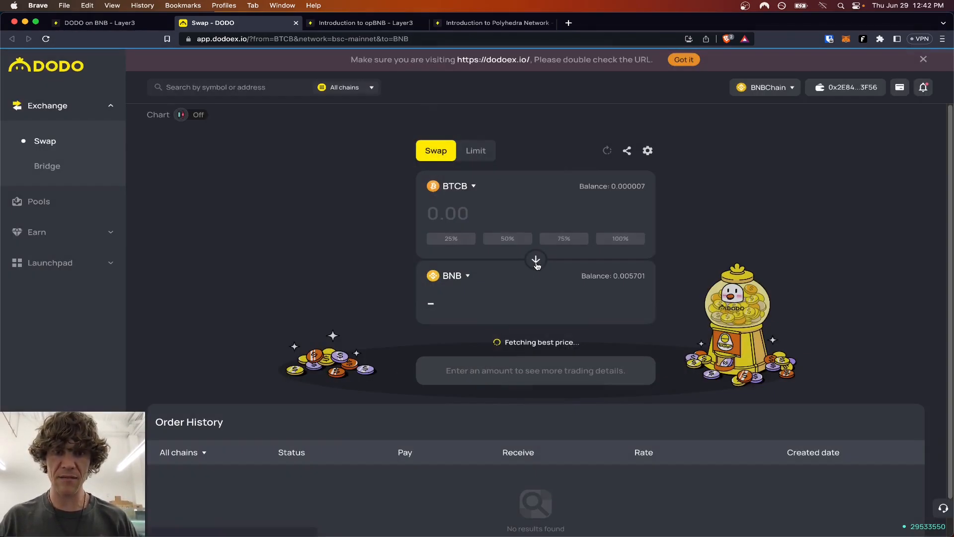
left_click(619, 238)
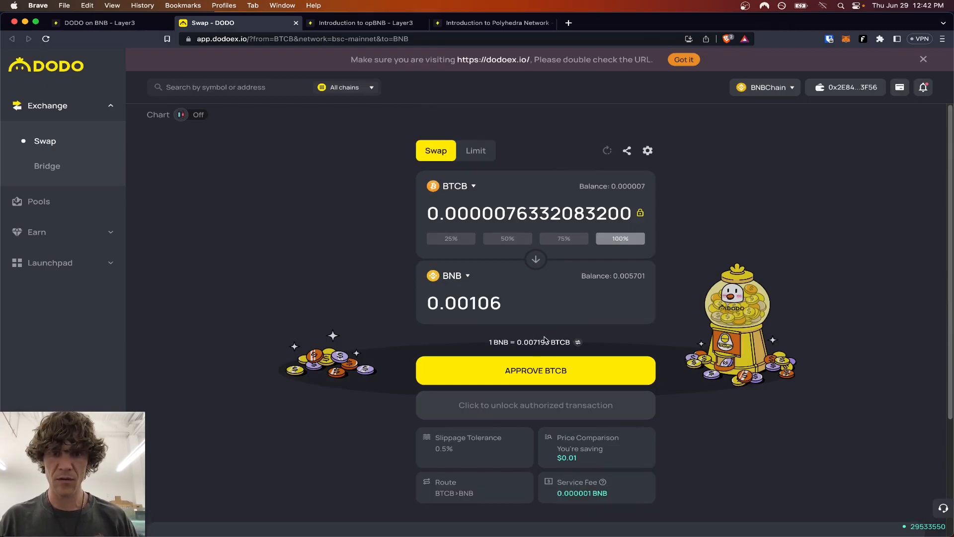
left_click(535, 370)
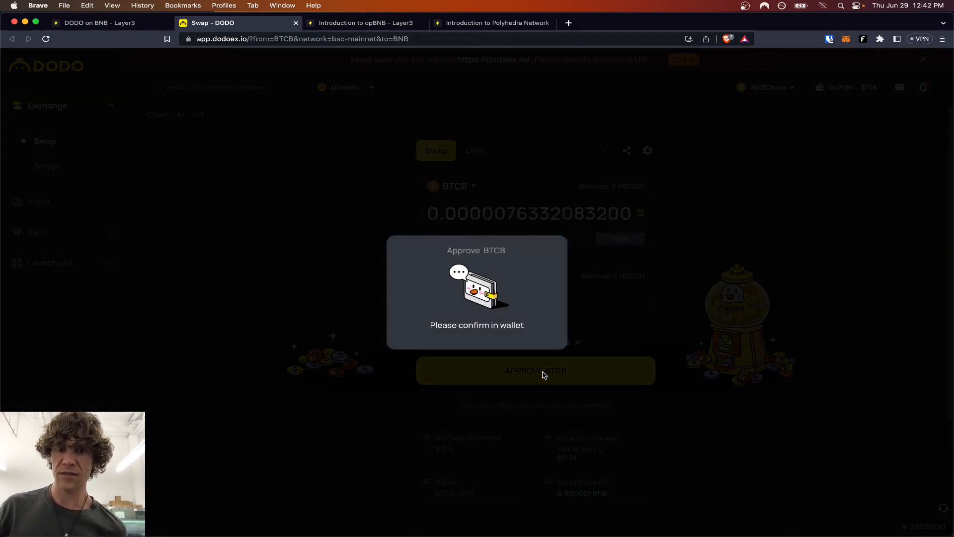
left_click(535, 369)
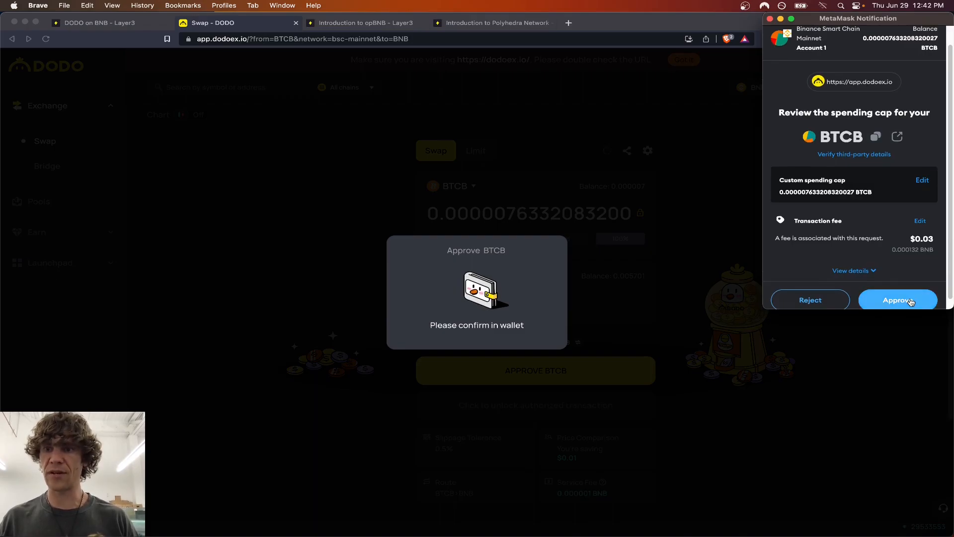
left_click(896, 299)
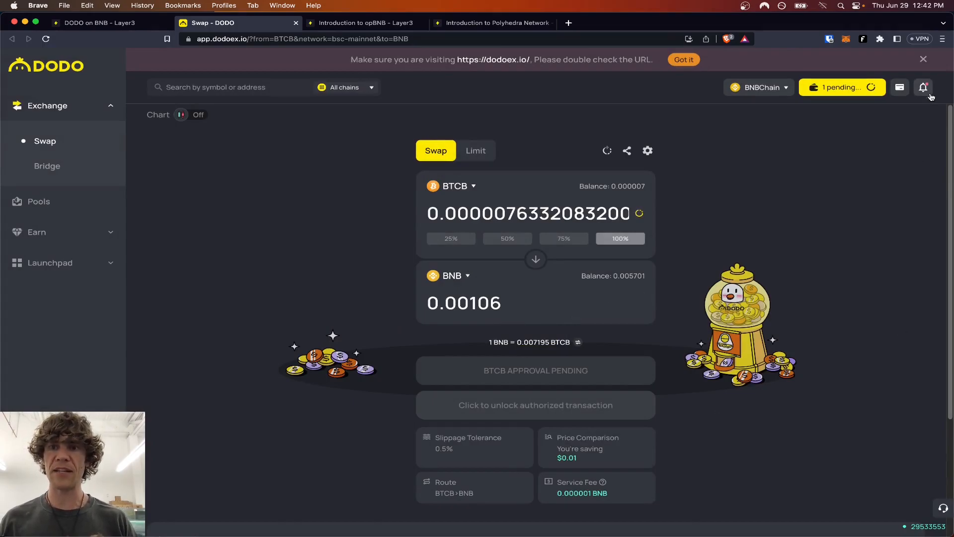
Submit the swap of 0.000007 BTCB for about 0.000995 BNB and confirm it in MetaMask.
left_click(535, 405)
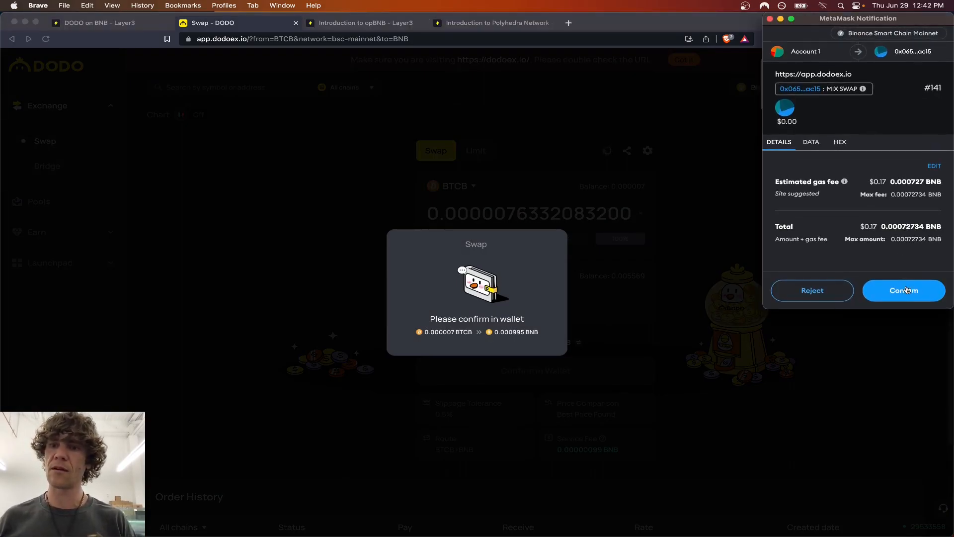
left_click(903, 291)
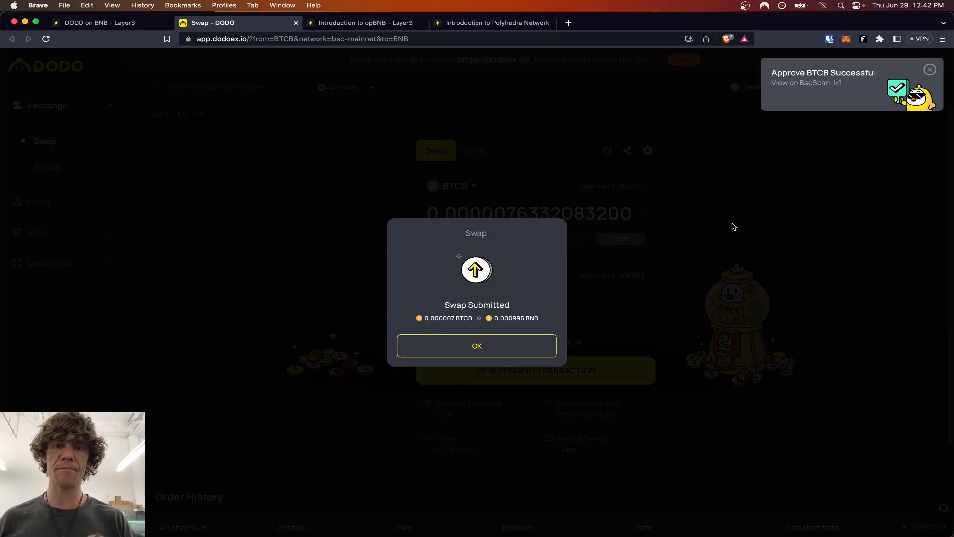
left_click(476, 345)
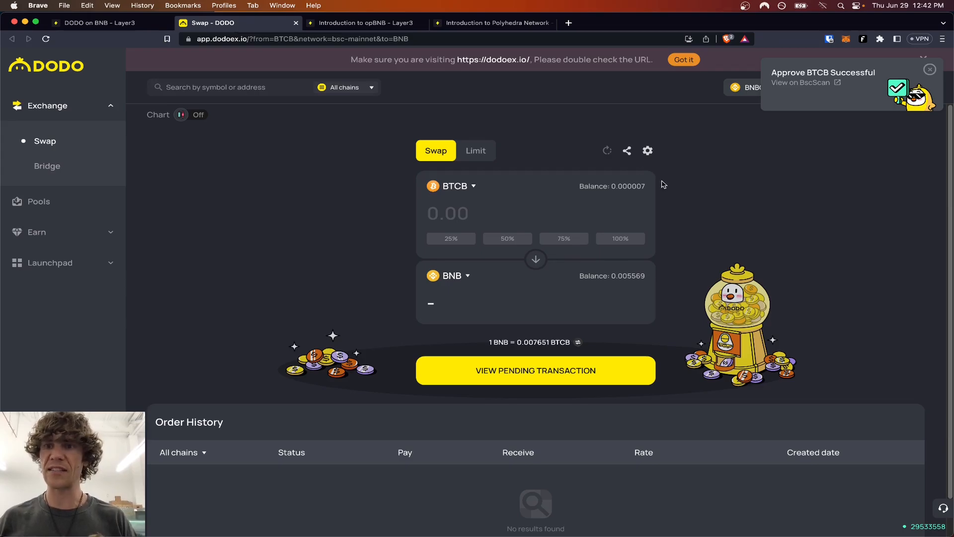
mouse_move(217, 120)
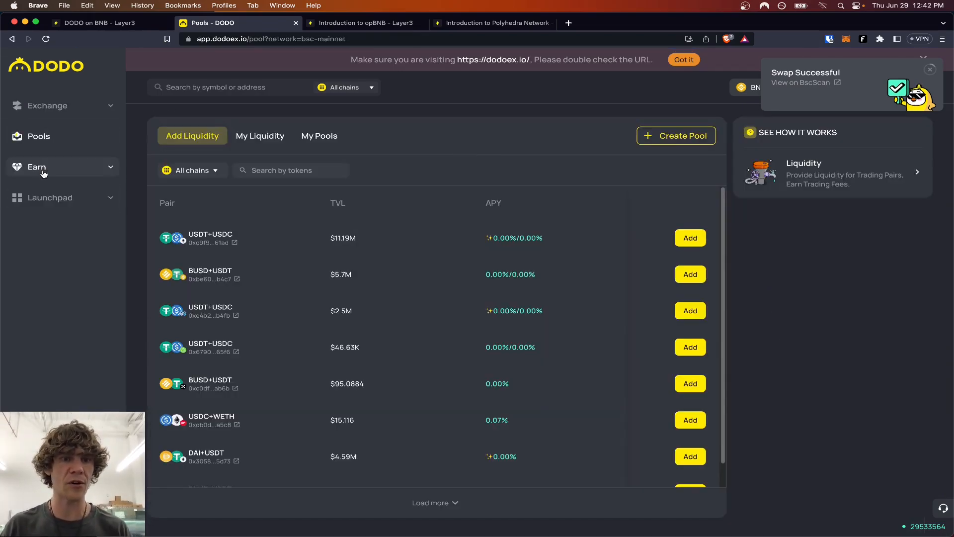
Dismiss the Swap Successful toast, close the DODO tab and verify the swap step on Layer3.
left_click(36, 166)
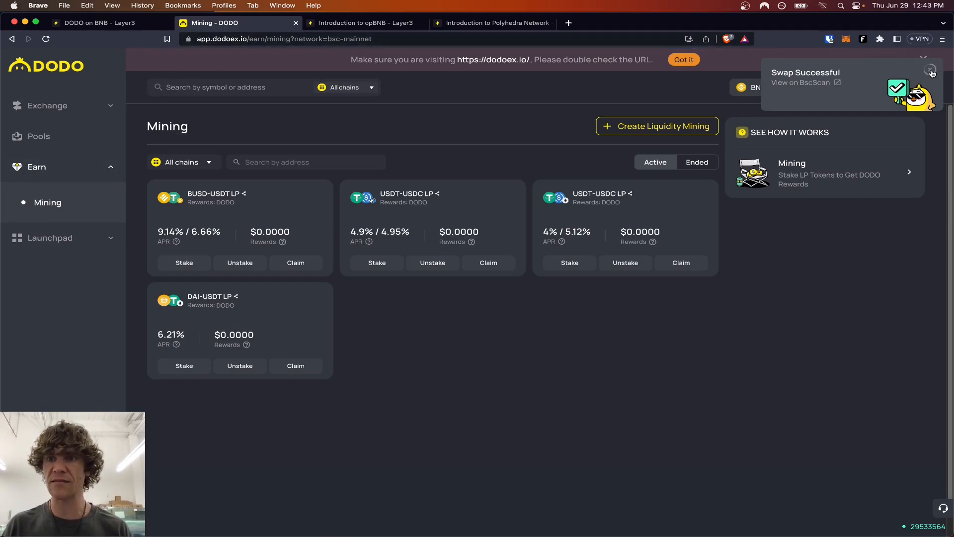
left_click(845, 87)
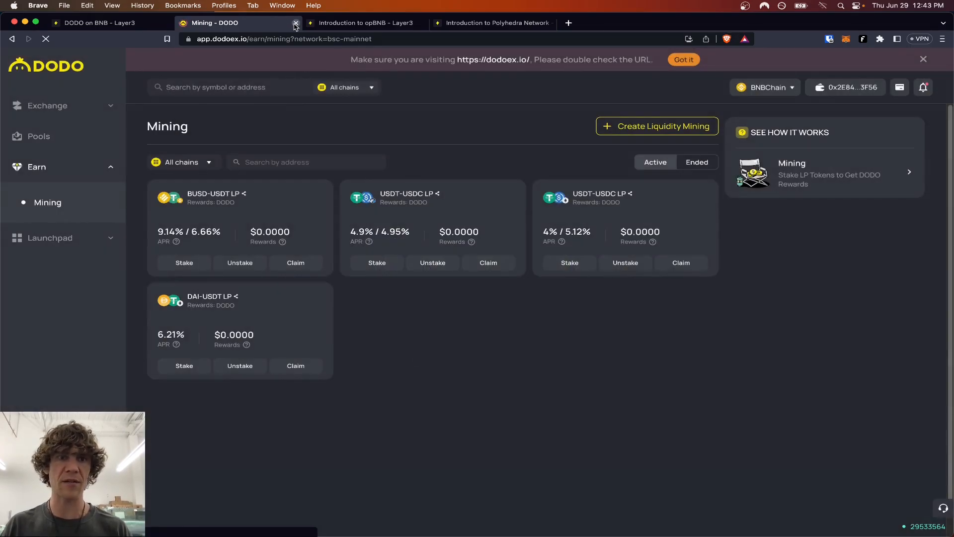
left_click(297, 22)
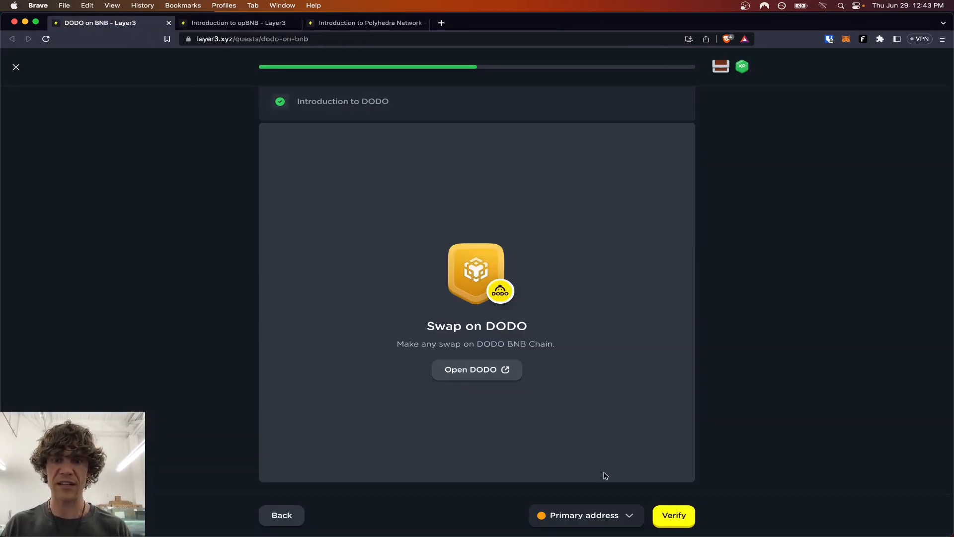
left_click(673, 515)
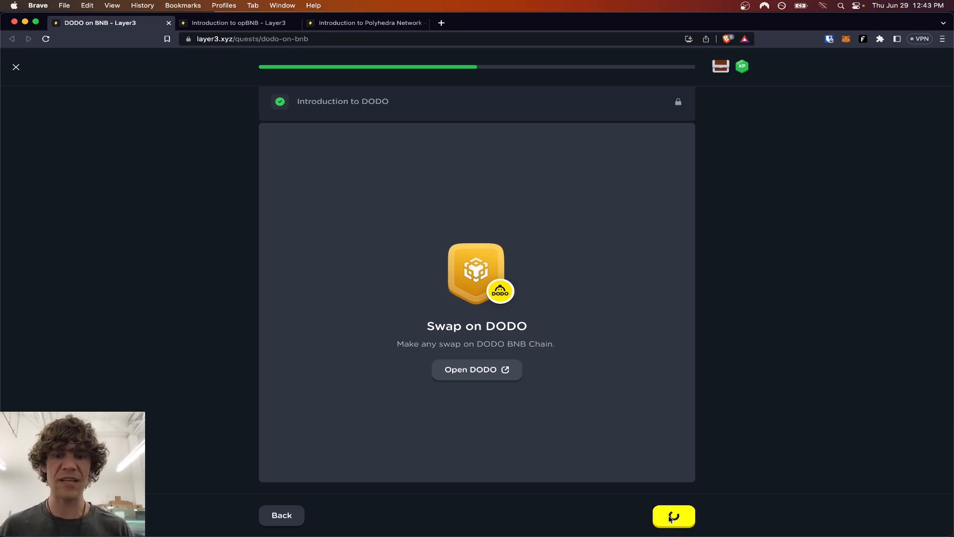
Collect the DODO on BNB reward chest, continue past level and next-up screens, and close the quest tab.
left_click(673, 516)
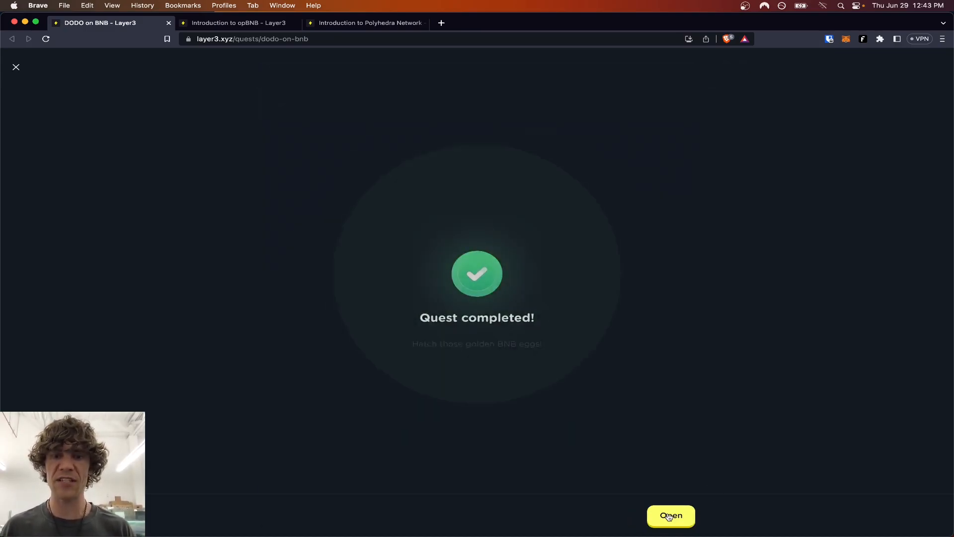
left_click(670, 515)
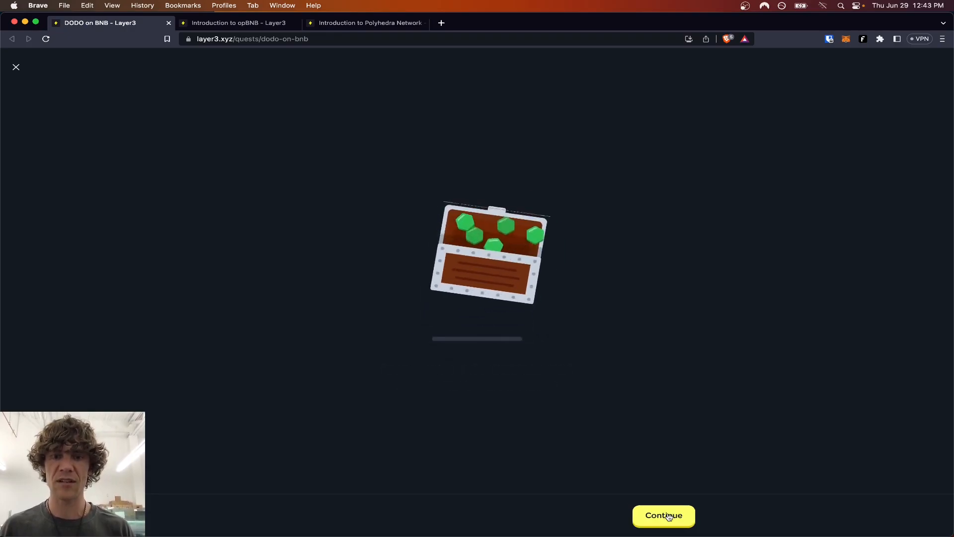
left_click(663, 515)
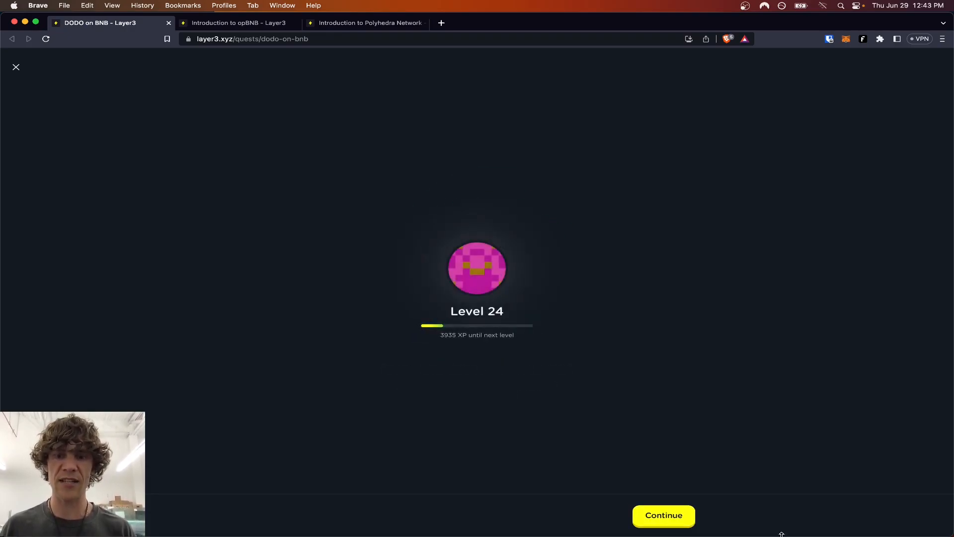
left_click(663, 515)
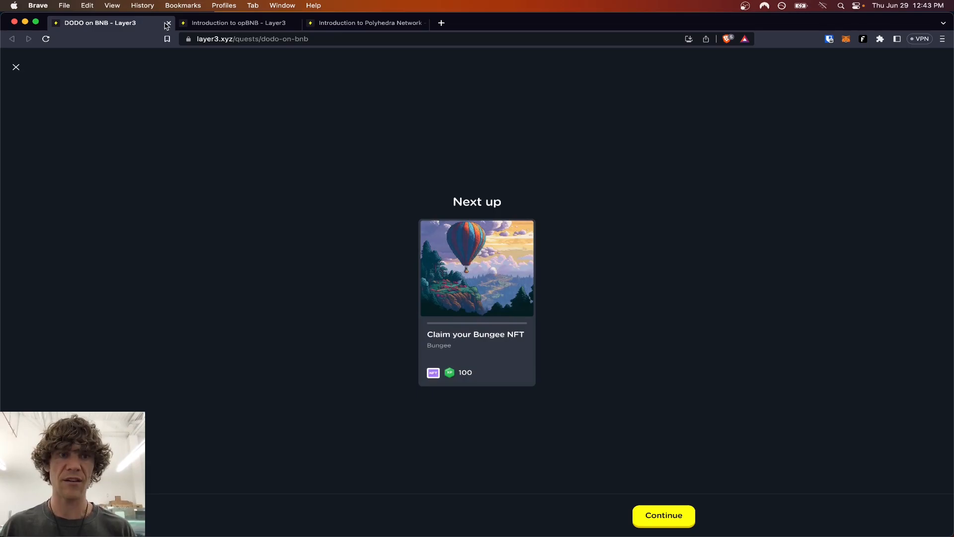
left_click(168, 23)
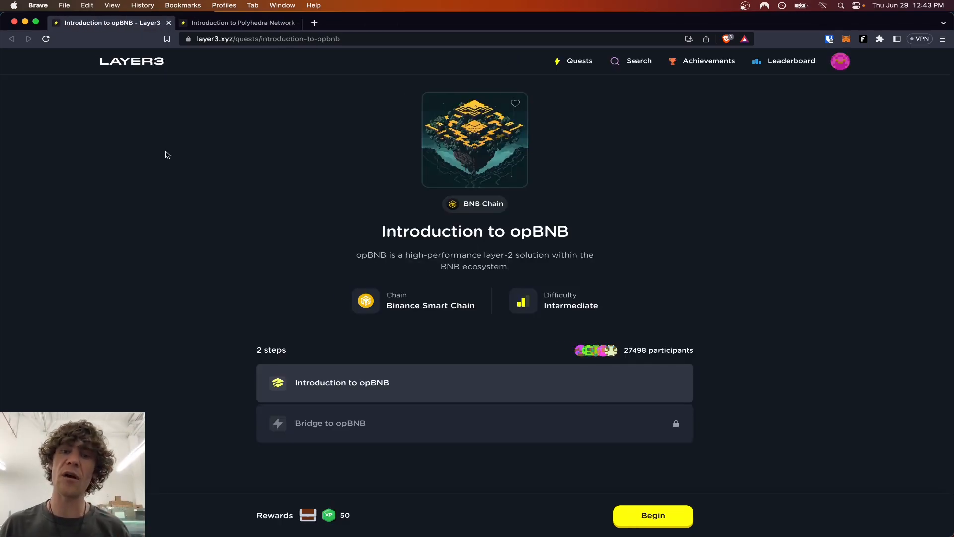
mouse_move(410, 264)
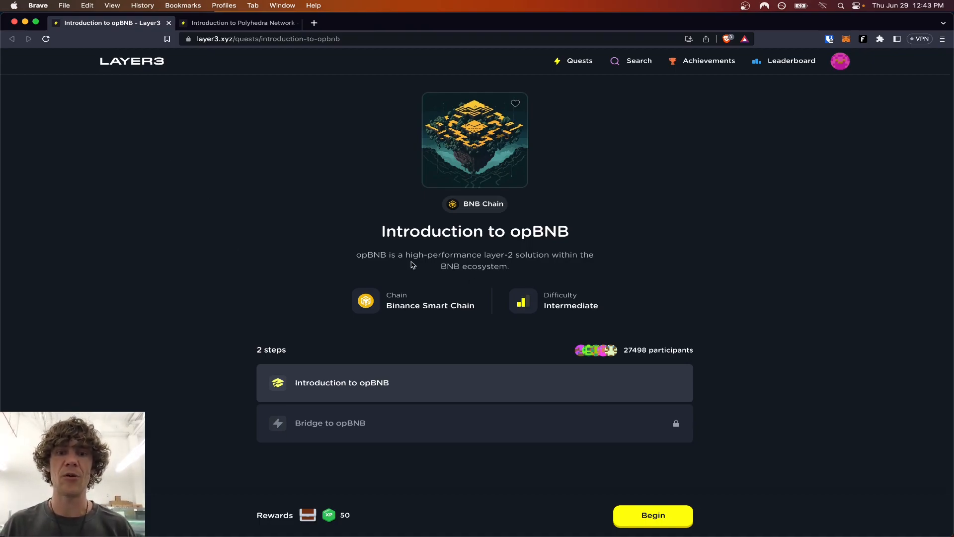
mouse_move(642, 291)
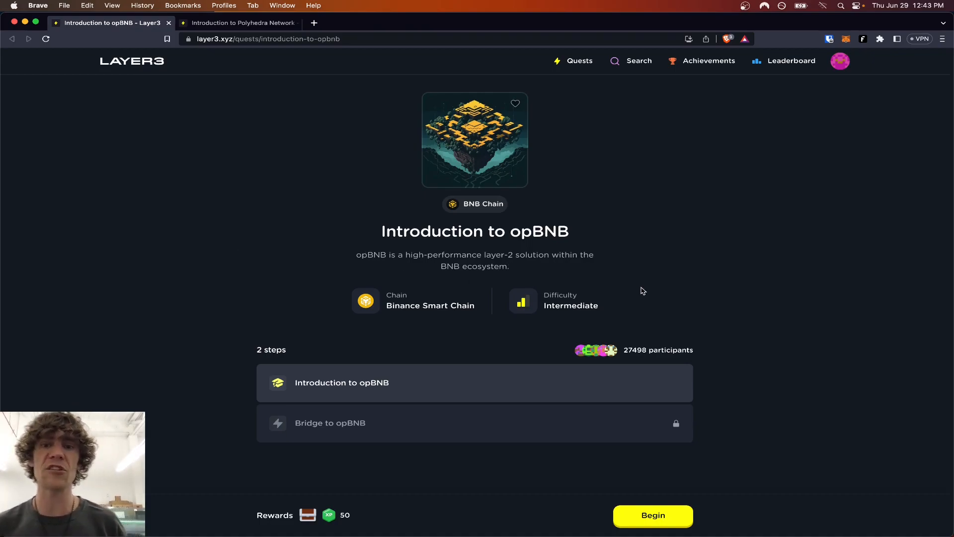
mouse_move(668, 522)
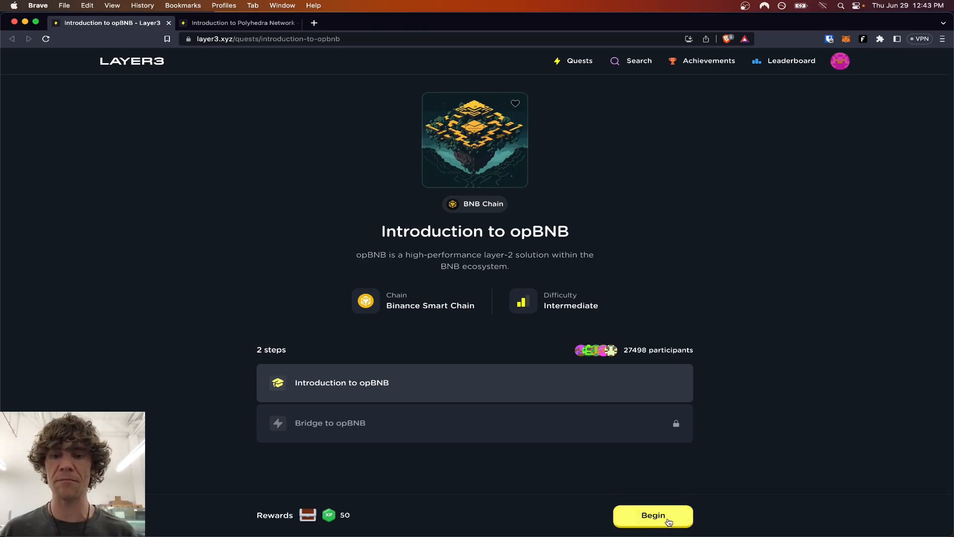
Begin the Introduction to opBNB quest and advance through its three intro slides.
left_click(652, 515)
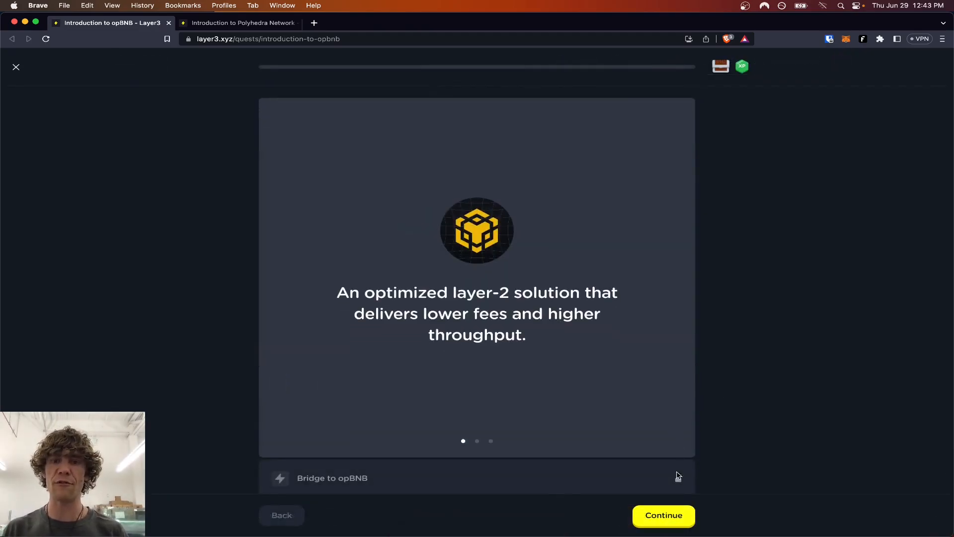
left_click(662, 515)
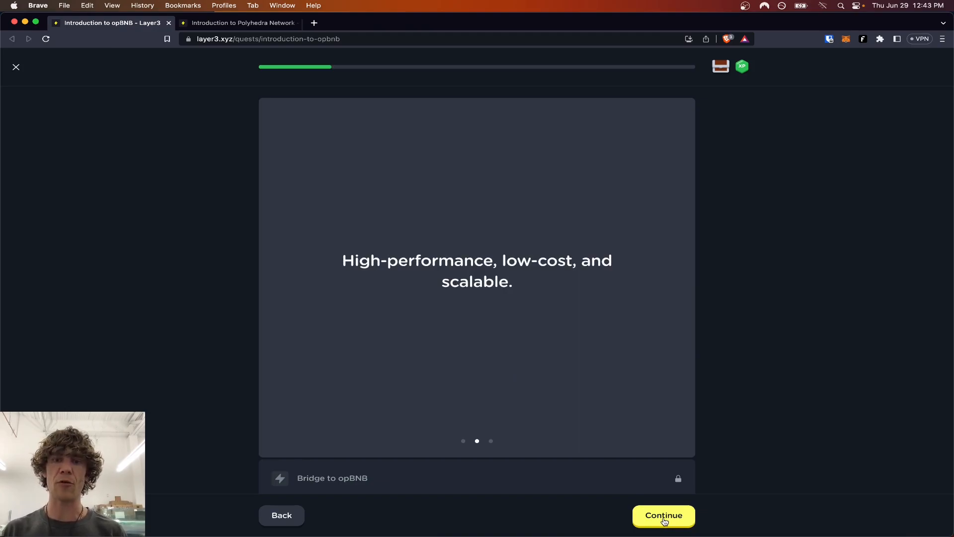
left_click(663, 515)
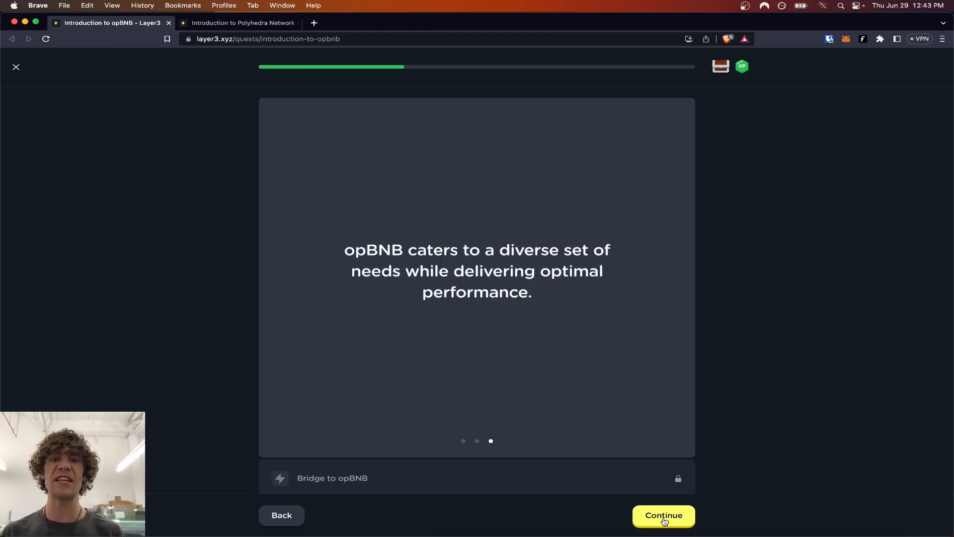
left_click(663, 515)
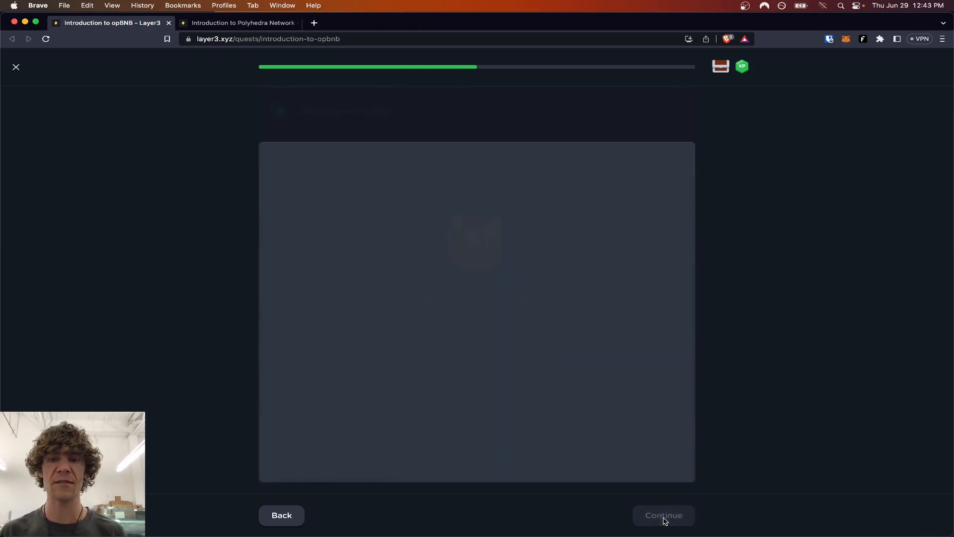
Continue to the Bridge to opBNB step and launch the opBNB Bridge site in a new tab.
left_click(663, 515)
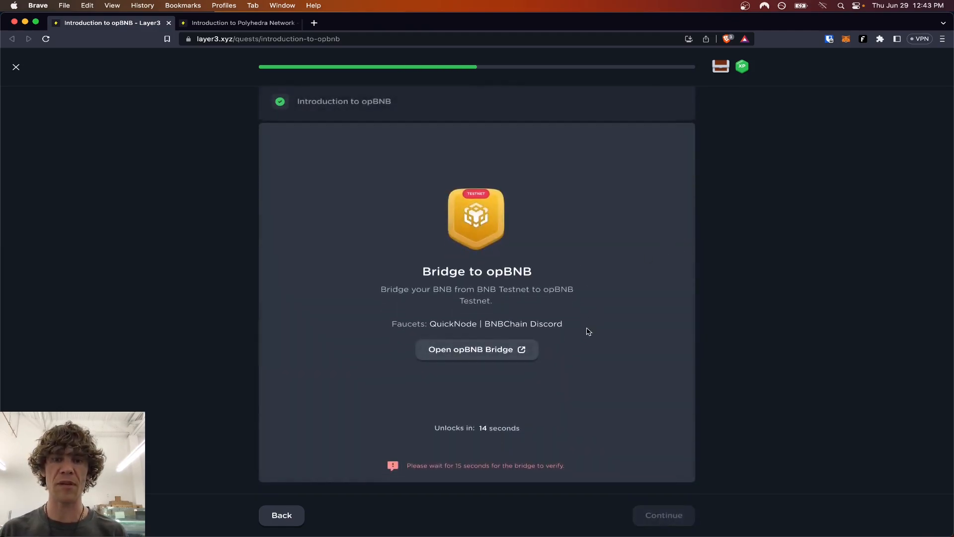
mouse_move(630, 394)
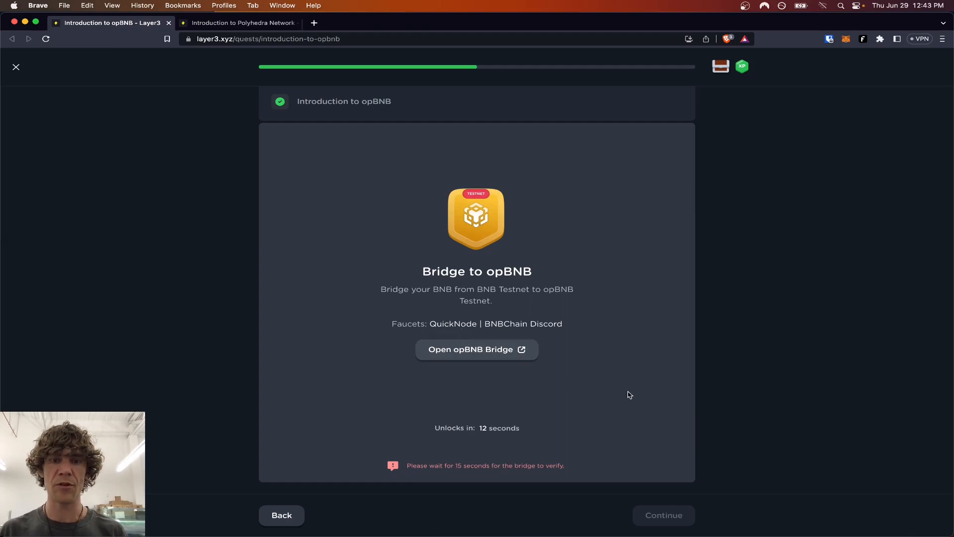
mouse_move(598, 303)
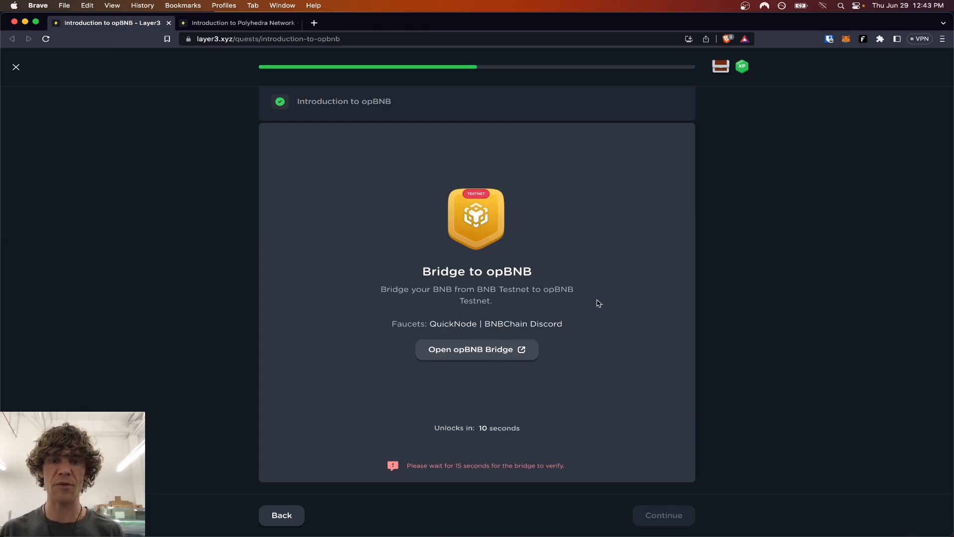
left_click(476, 349)
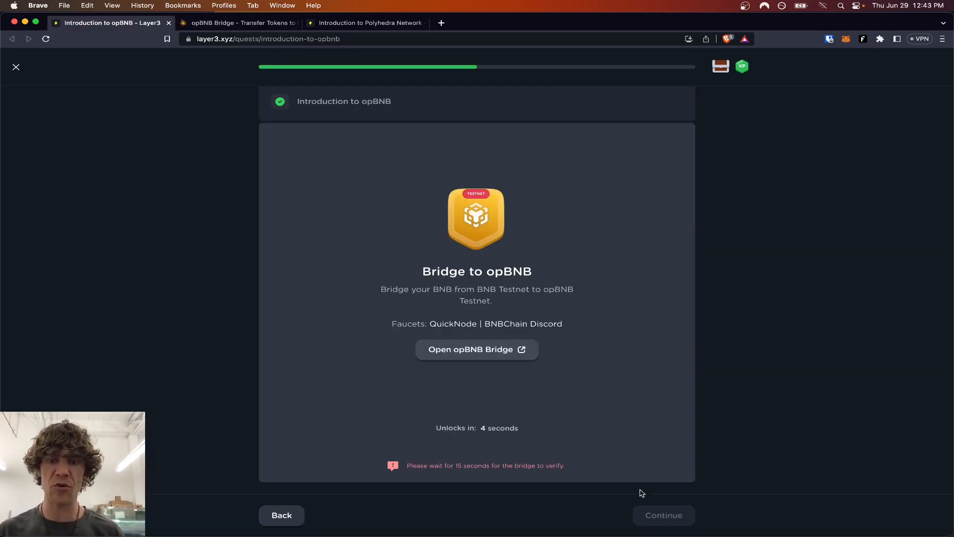
Connect MetaMask to opBNB Bridge and allow switching to BNB Smart Chain Testnet.
left_click(237, 23)
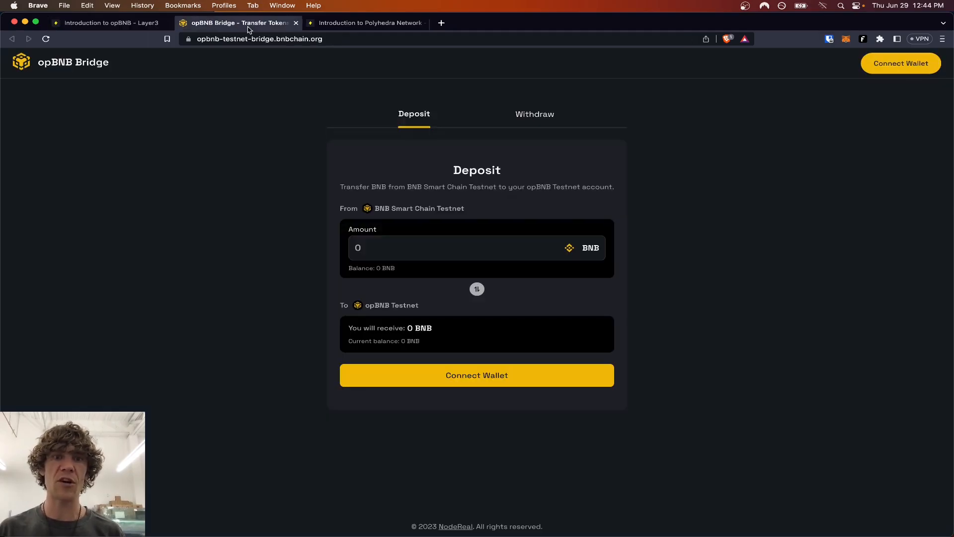
mouse_move(900, 64)
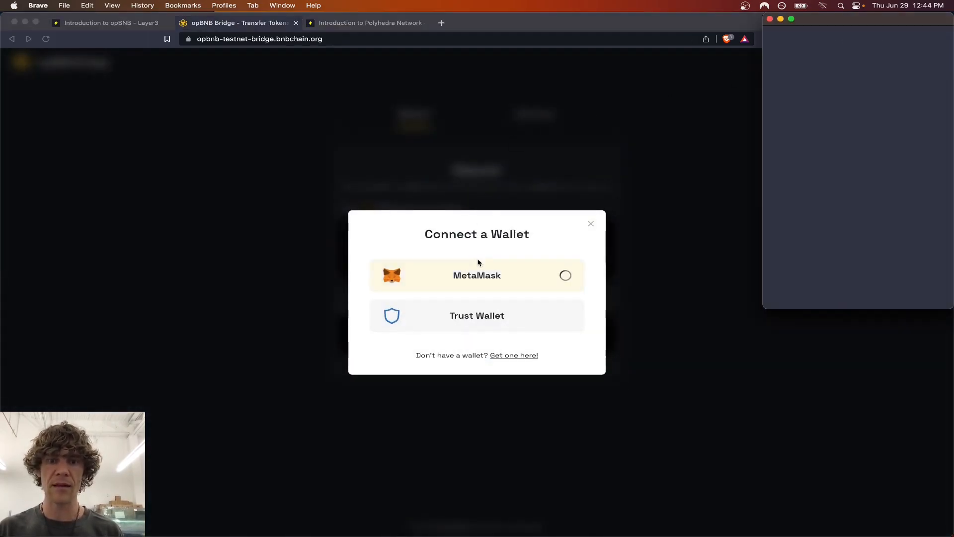
left_click(476, 275)
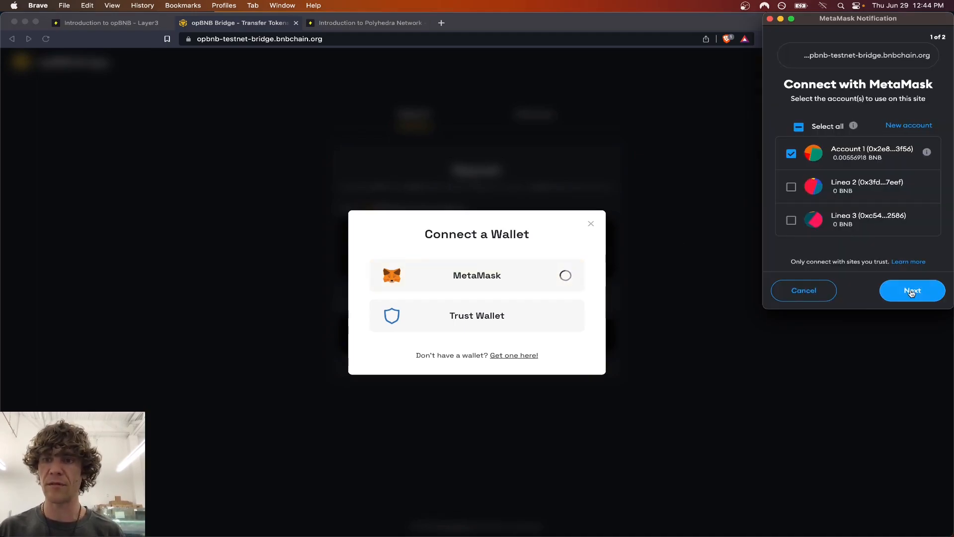
left_click(911, 290)
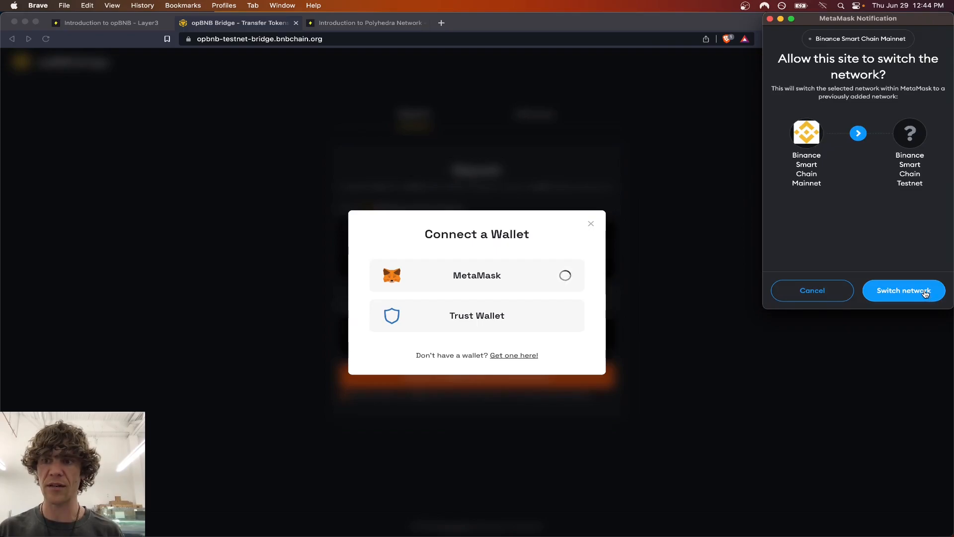
left_click(903, 291)
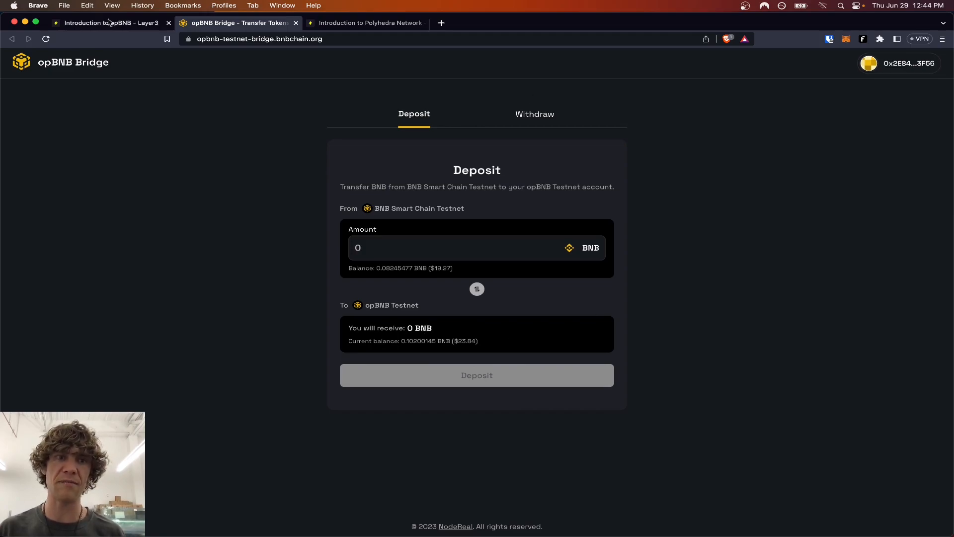
left_click(109, 23)
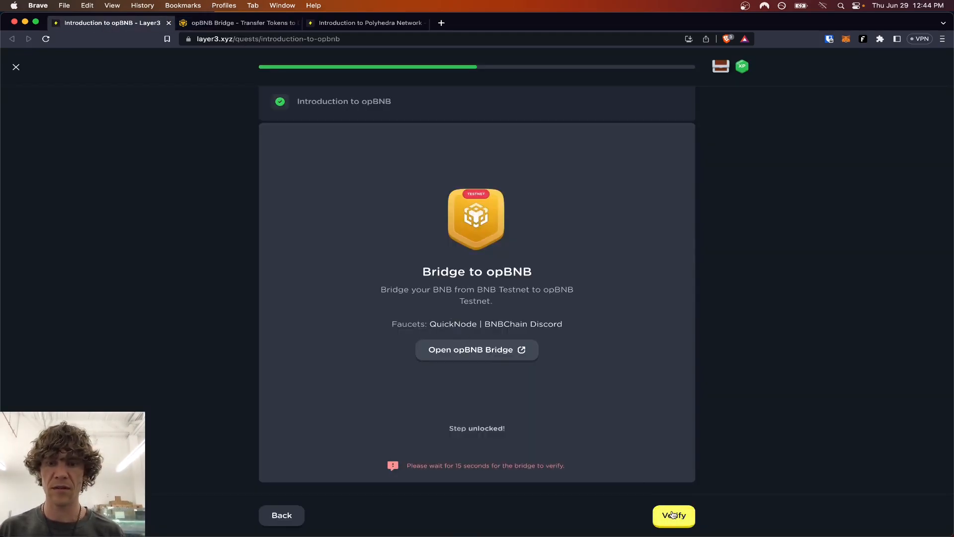
left_click(673, 515)
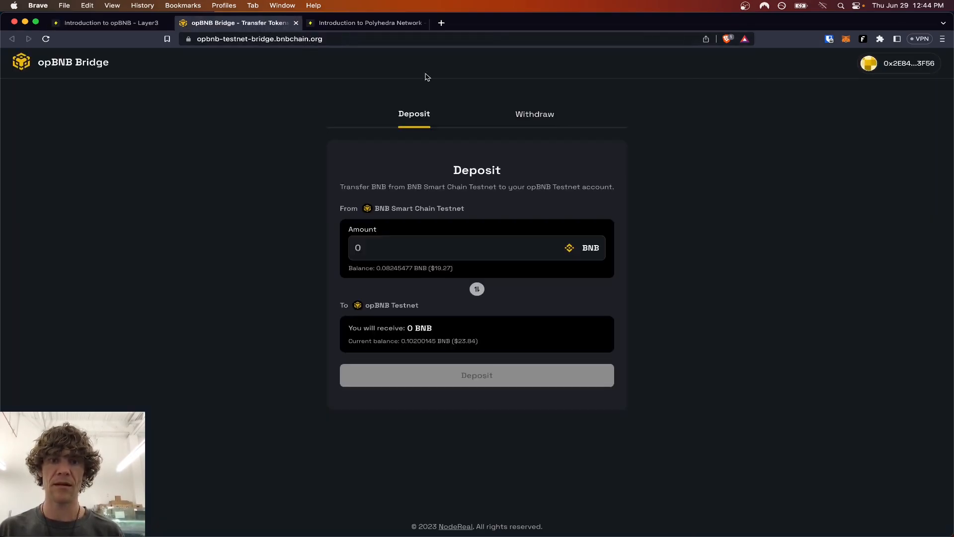
left_click(476, 247)
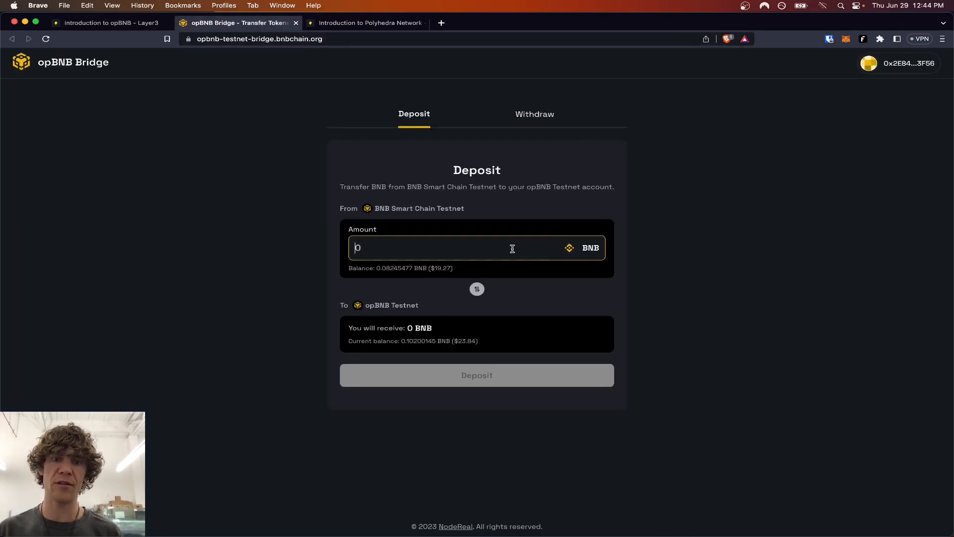
mouse_move(845, 39)
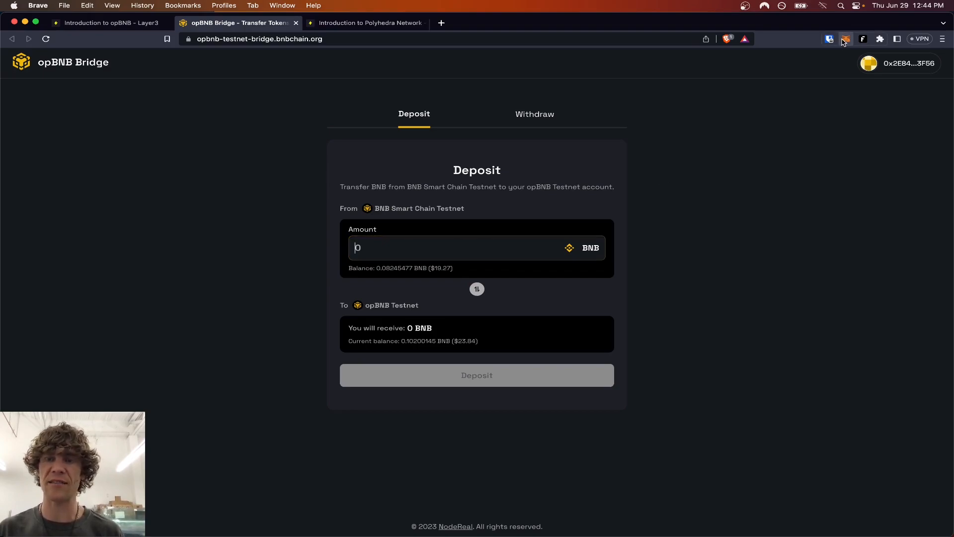
left_click(845, 39)
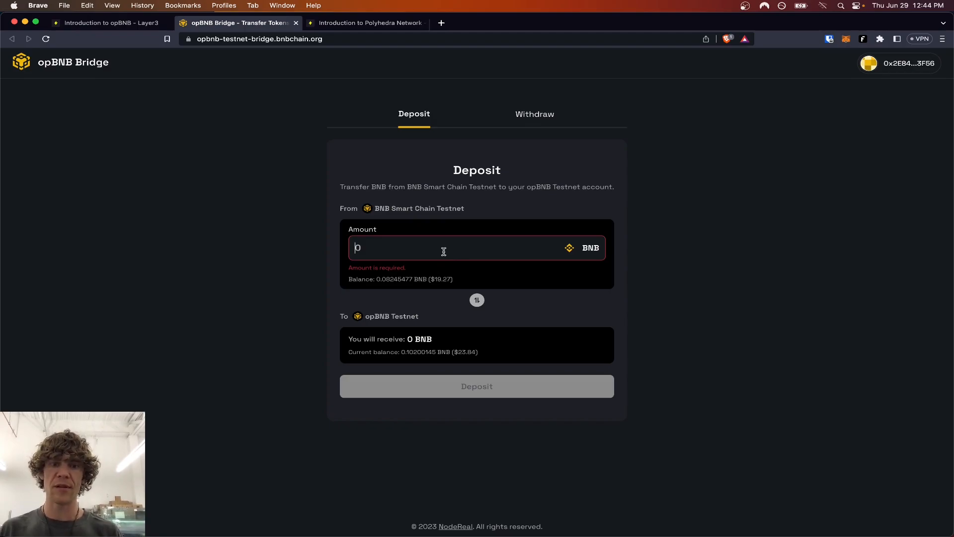
type("0.01")
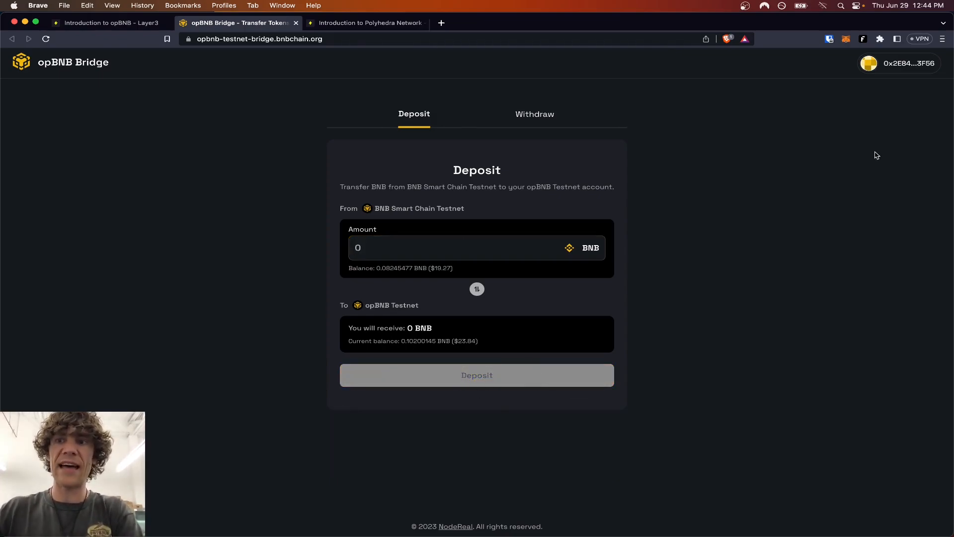
mouse_move(163, 32)
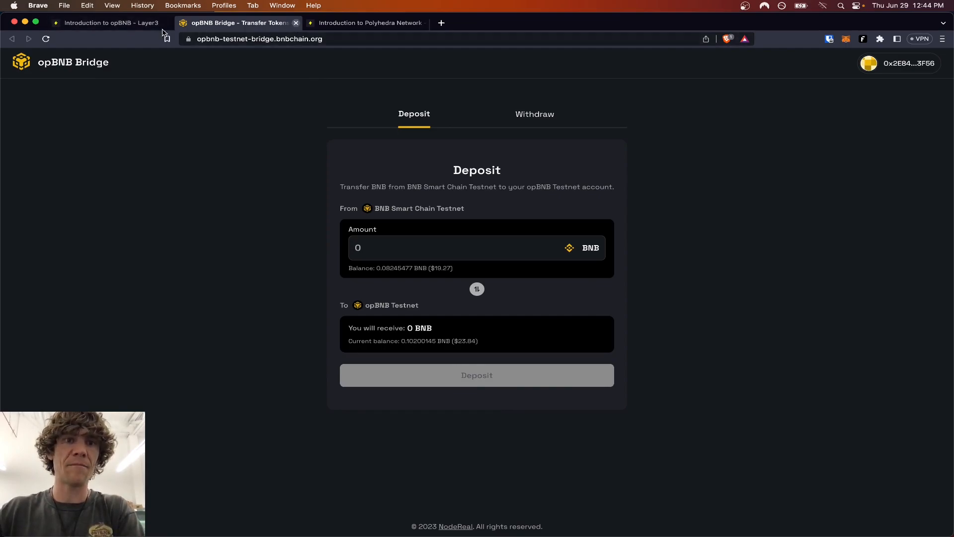
Close the bridge tab, continue past the level-up screen and return to the opBNB quest page.
left_click(106, 23)
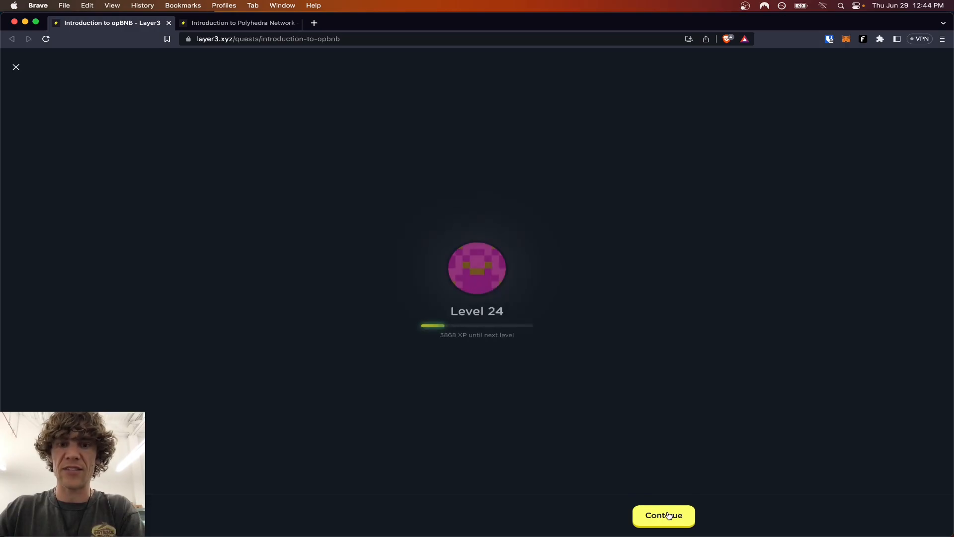
left_click(663, 515)
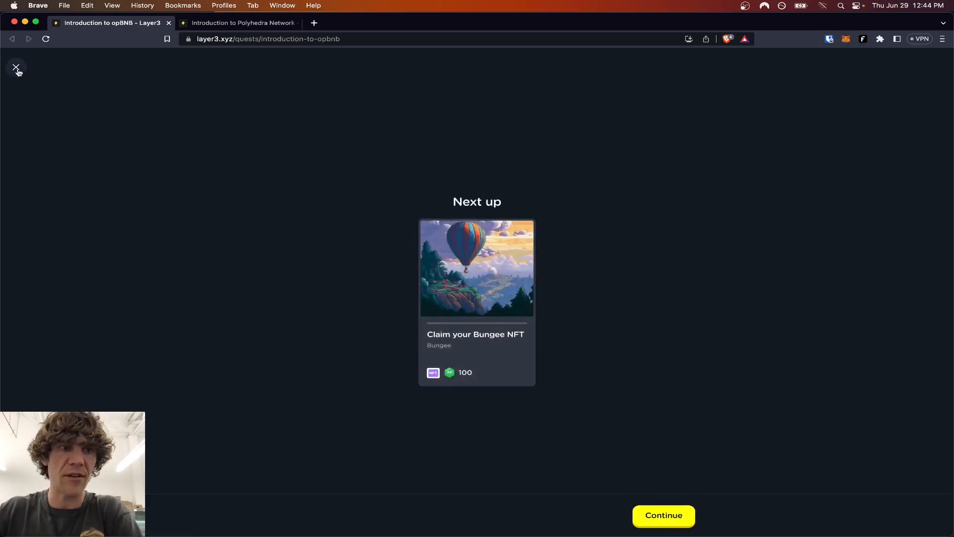
left_click(17, 68)
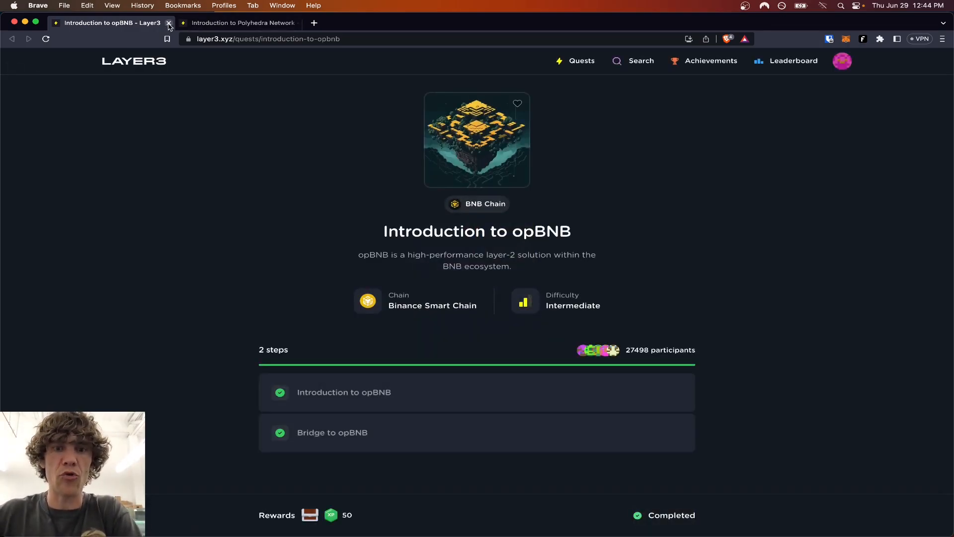
Close the finished opBNB quest tab to reveal the Introduction to Polyhedra Network quest.
left_click(169, 23)
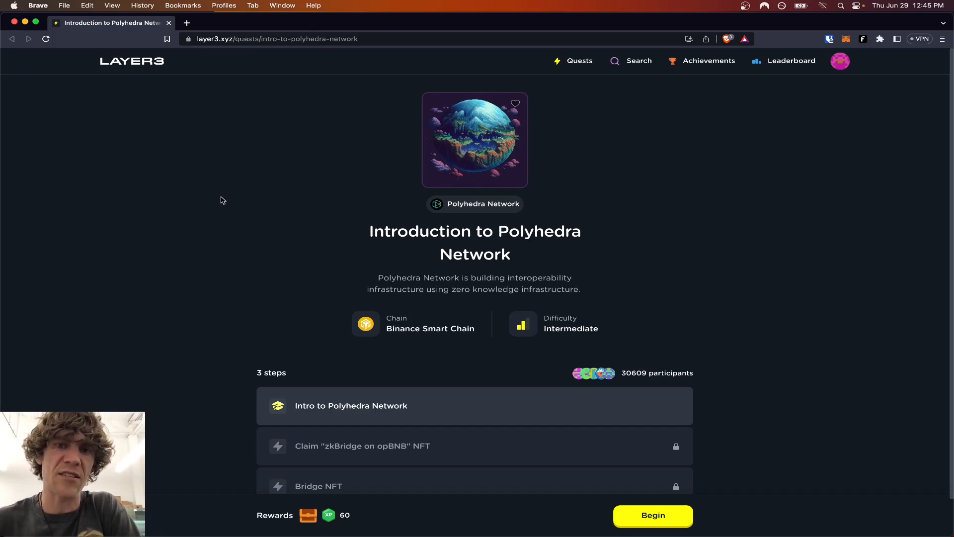
mouse_move(285, 267)
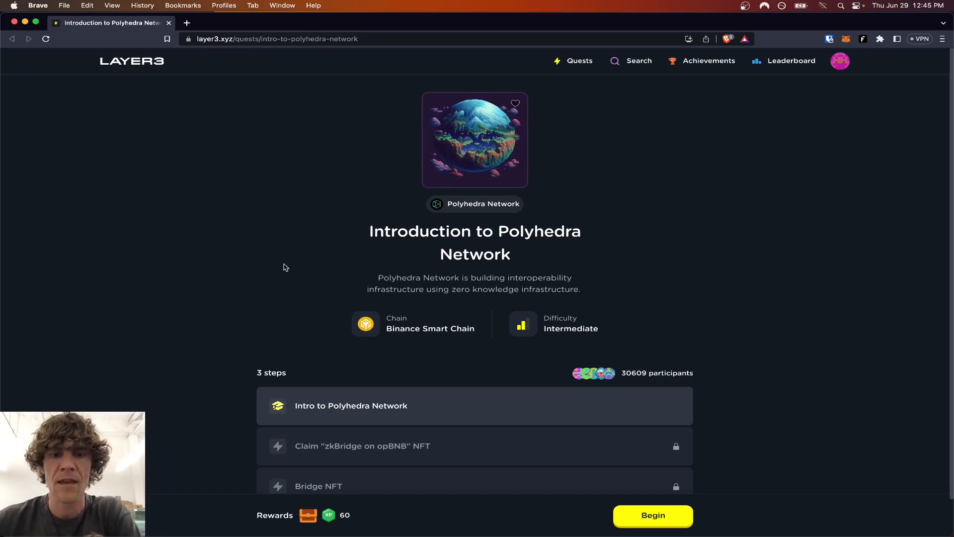
mouse_move(718, 447)
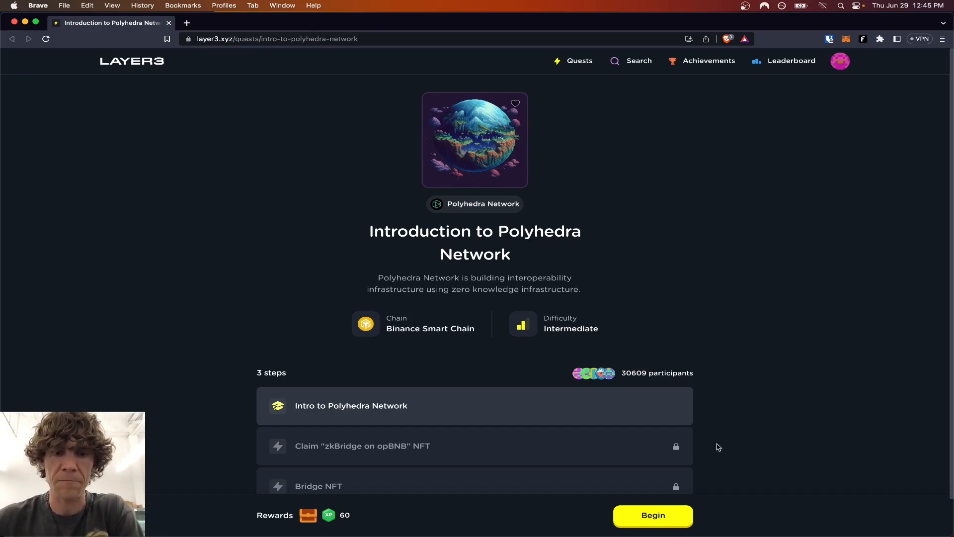
mouse_move(744, 429)
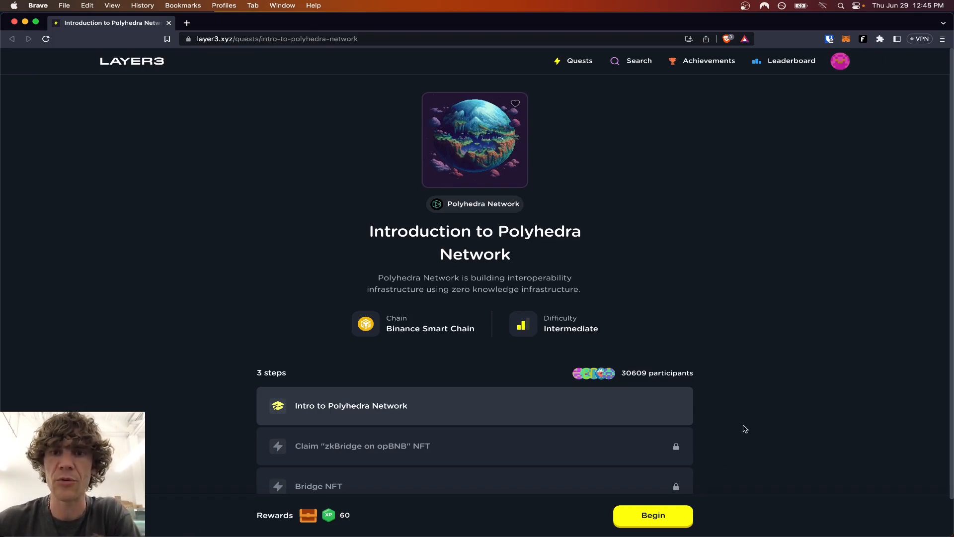
mouse_move(740, 353)
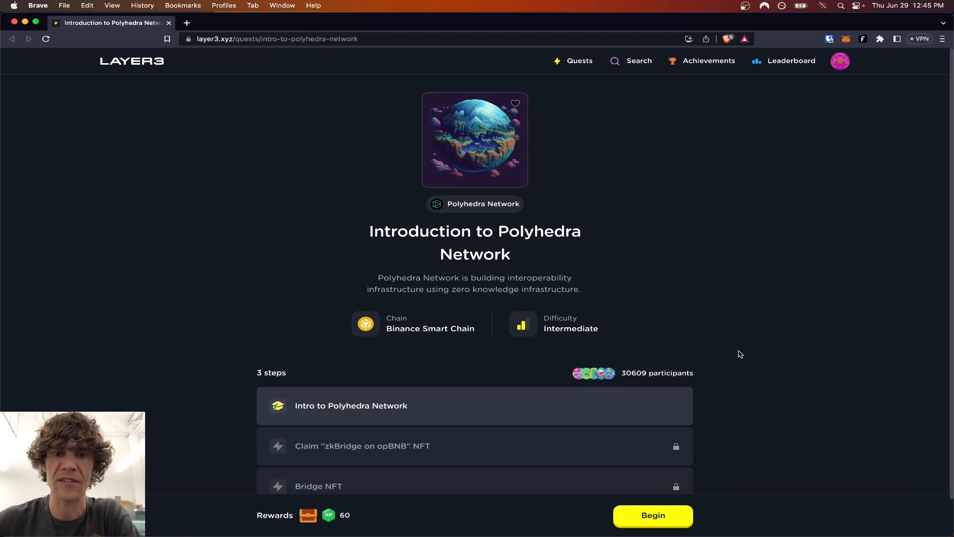
mouse_move(723, 277)
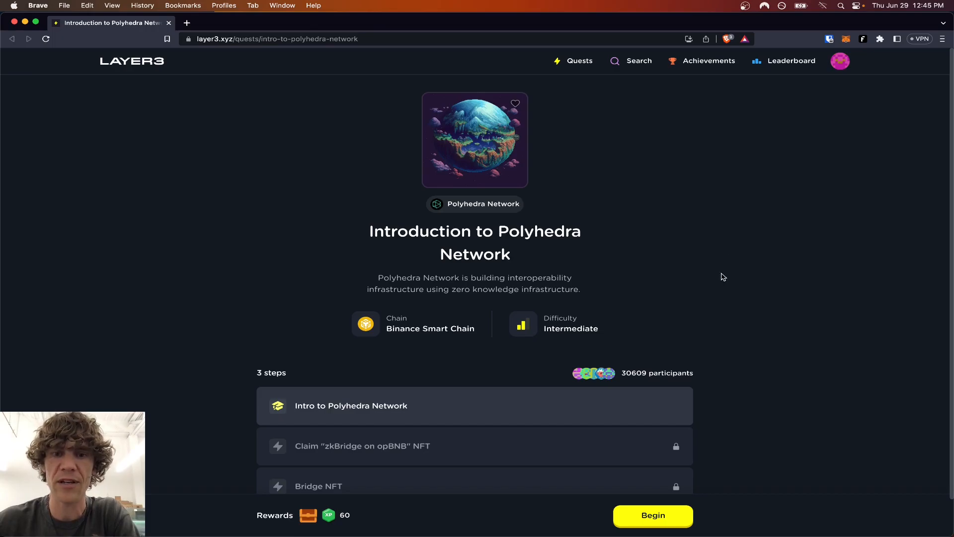
mouse_move(718, 356)
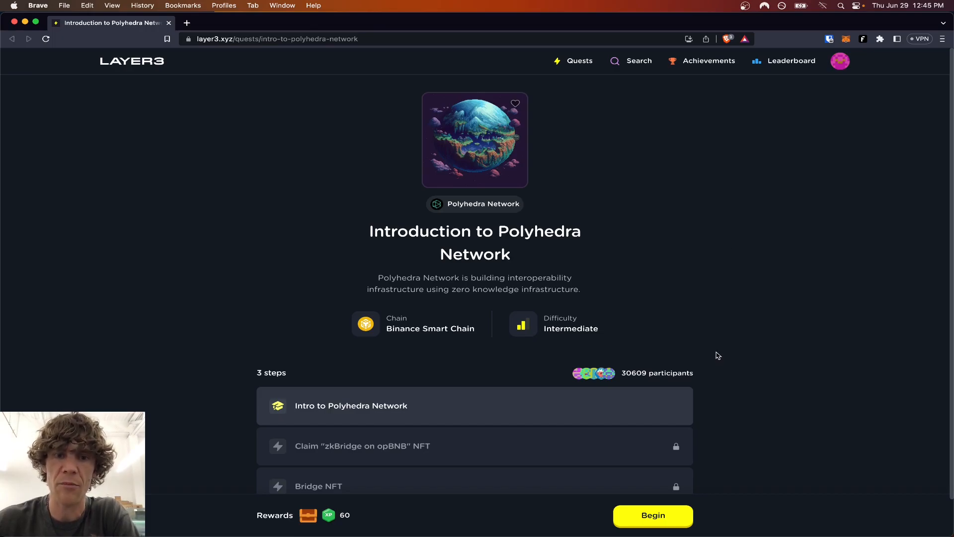
mouse_move(651, 516)
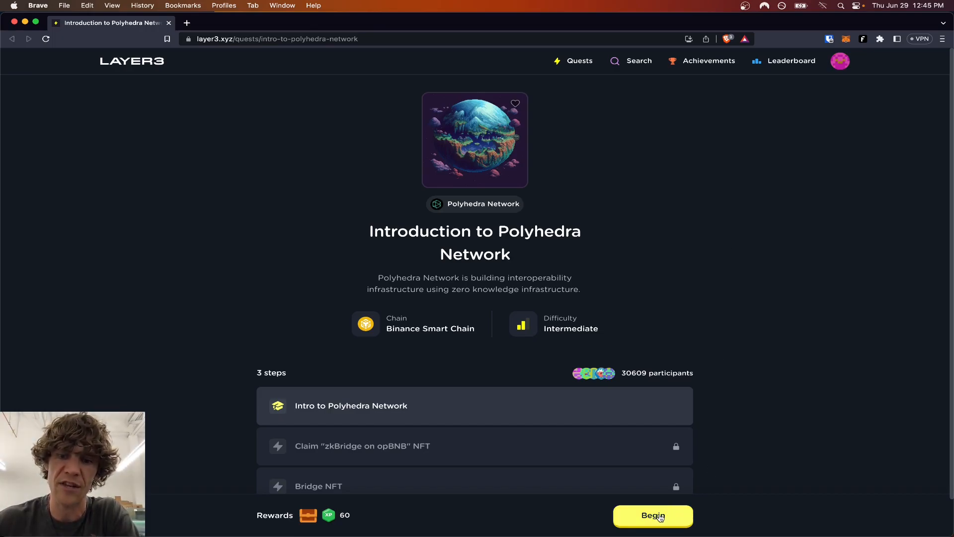
Begin the Polyhedra Network quest and advance through its intro slides to the NFT claim step.
left_click(652, 516)
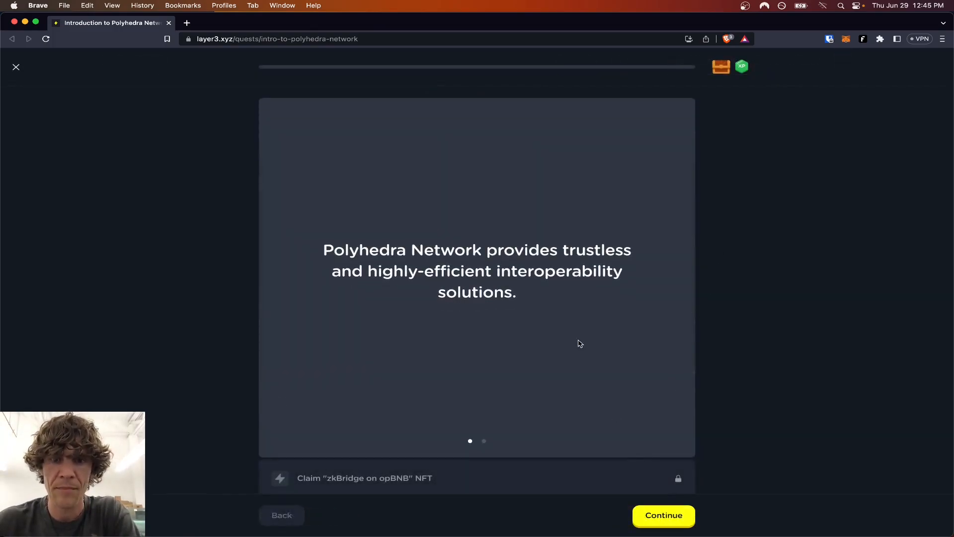
mouse_move(587, 327)
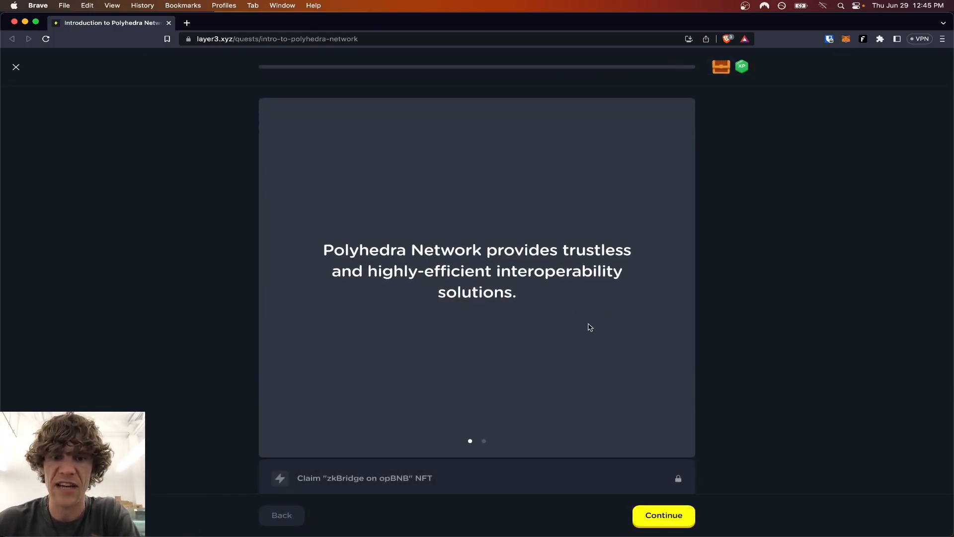
left_click(662, 515)
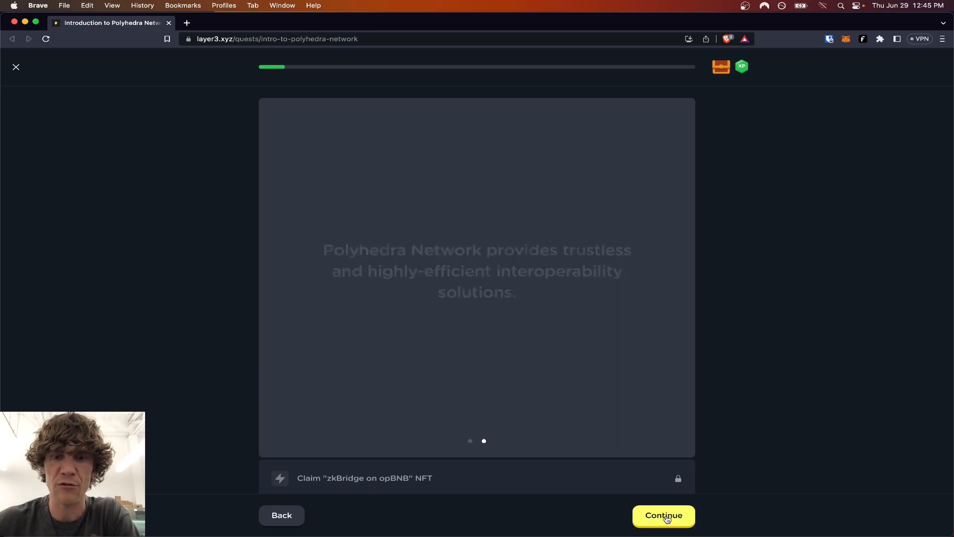
left_click(663, 514)
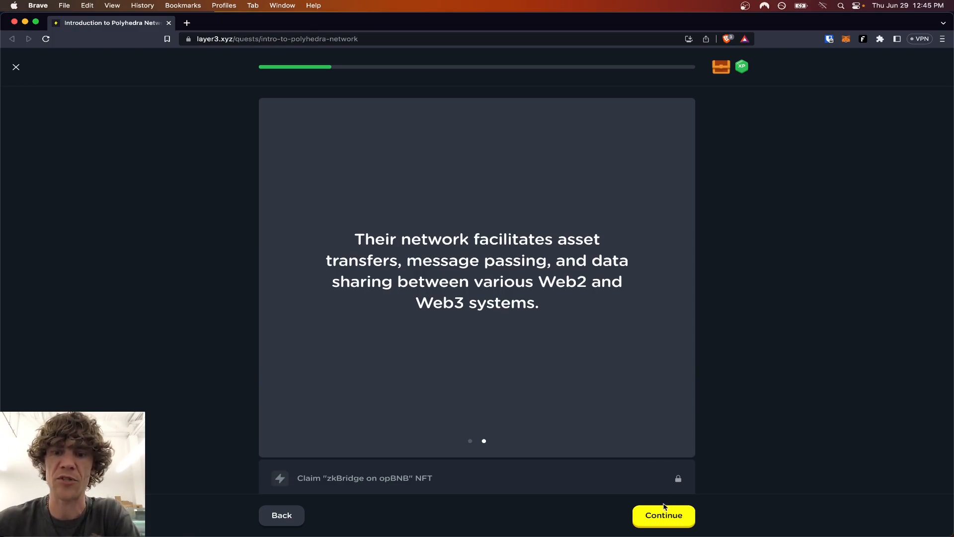
mouse_move(663, 470)
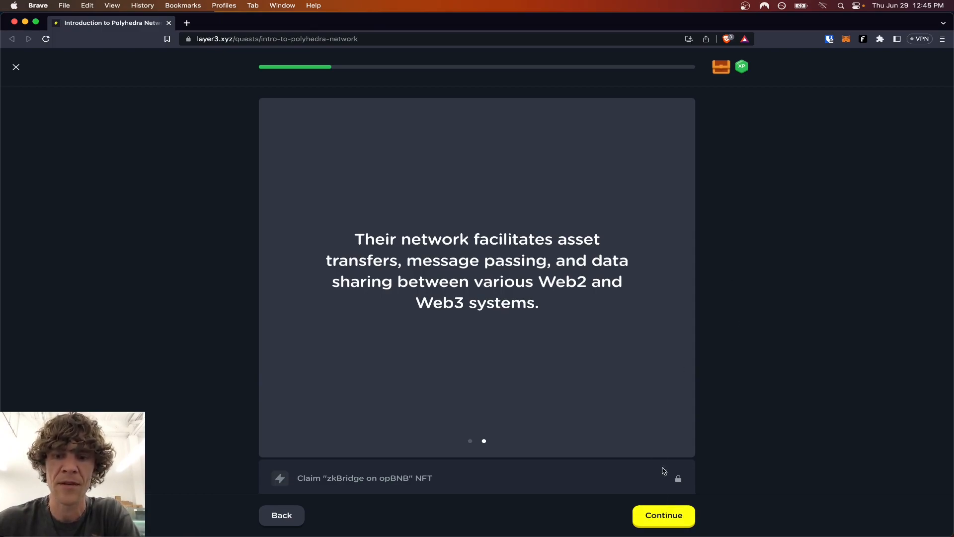
left_click(662, 515)
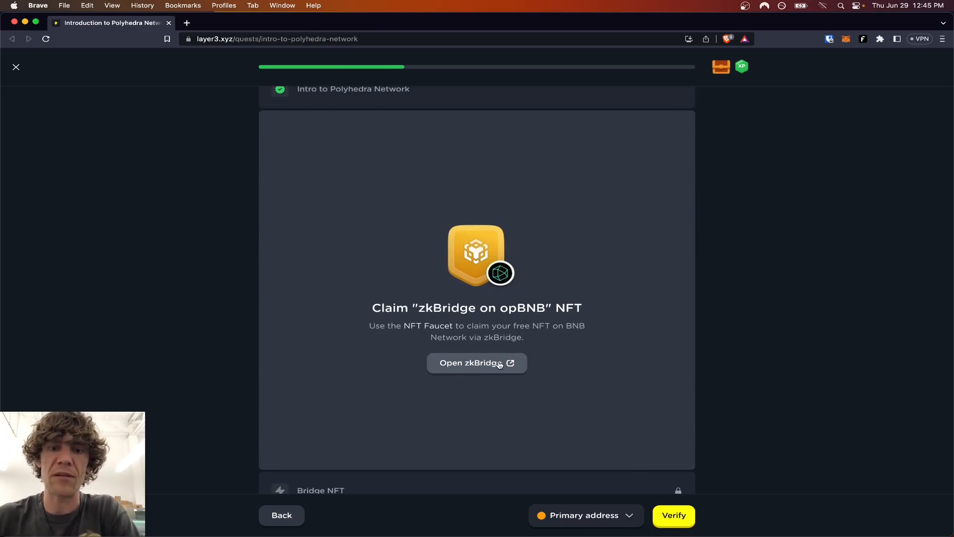
Launch the zkBridge NFT Faucet tab, go to its Loyalty Program page and browse the gallery.
left_click(476, 362)
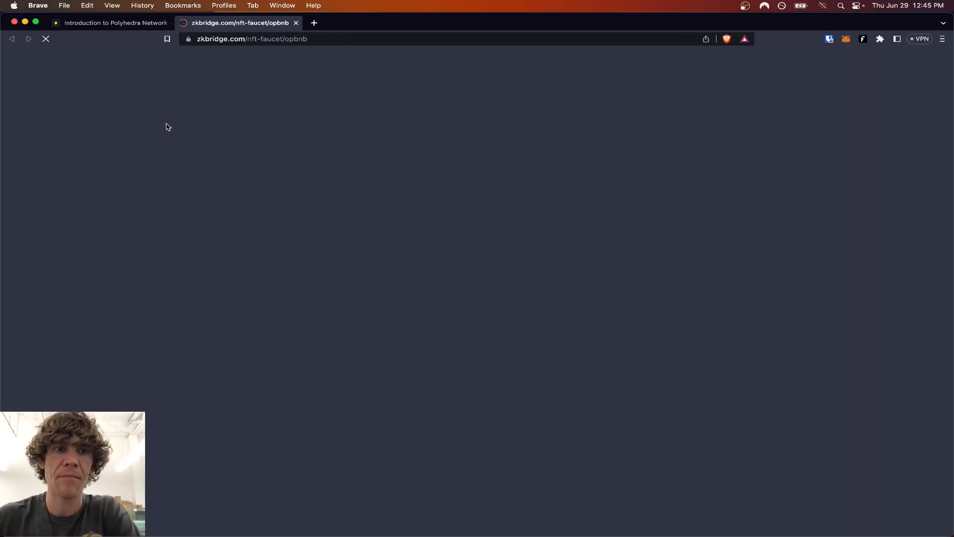
left_click(111, 23)
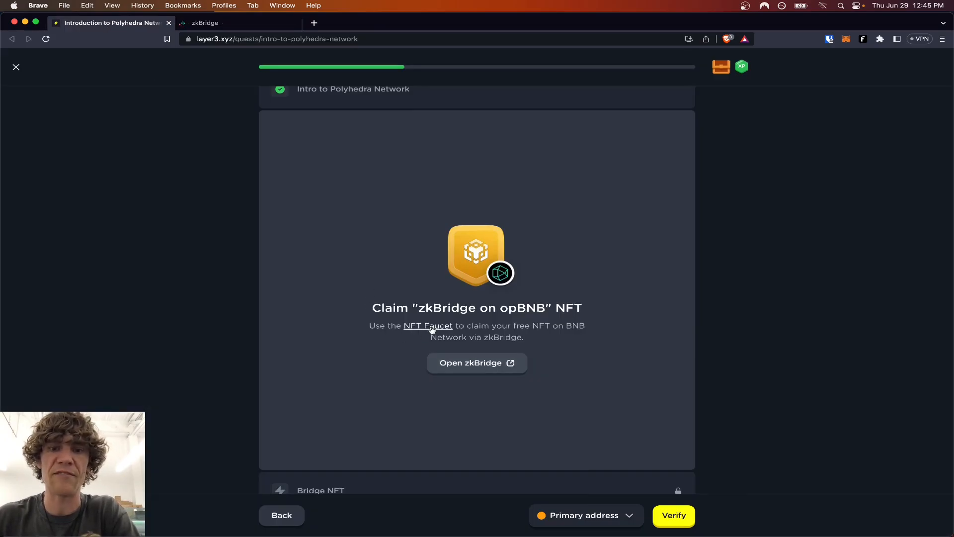
mouse_move(480, 347)
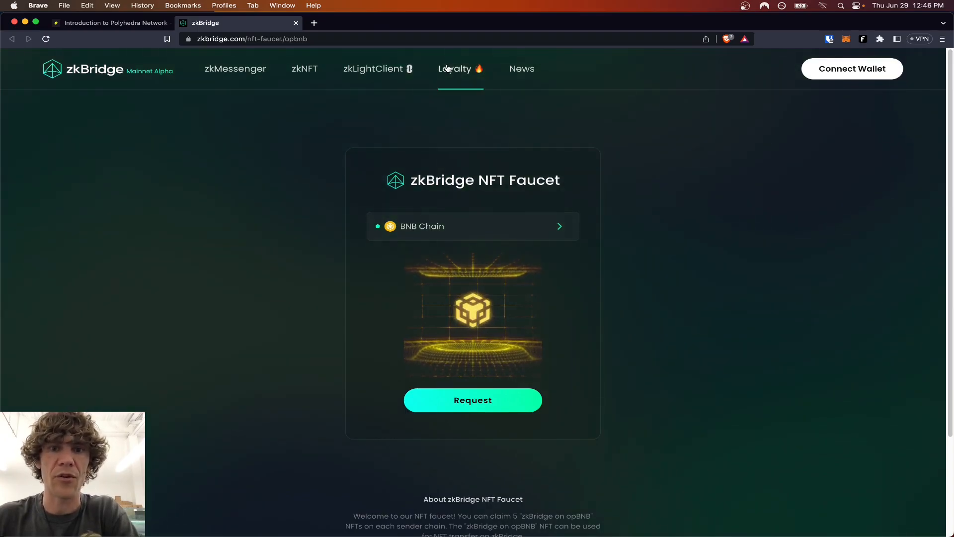
left_click(454, 69)
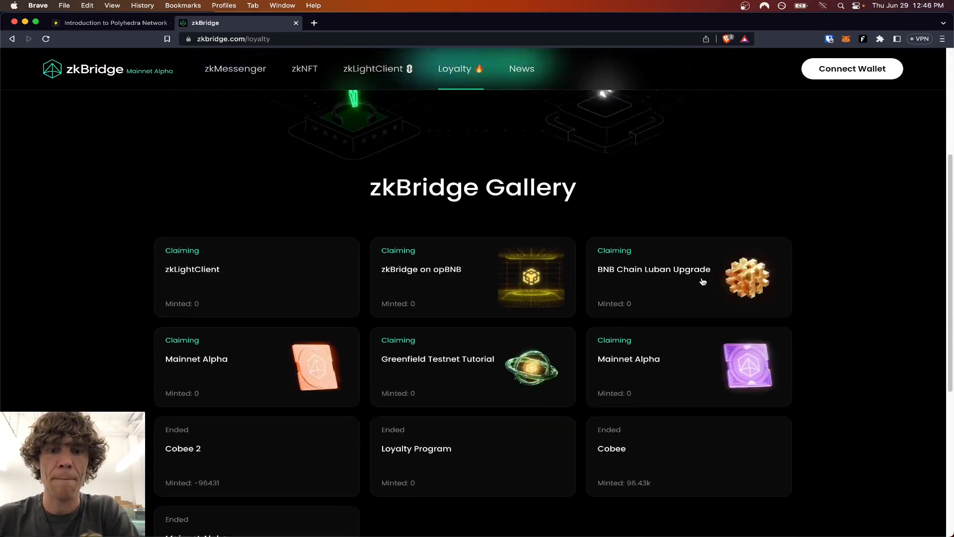
scroll("down", 3)
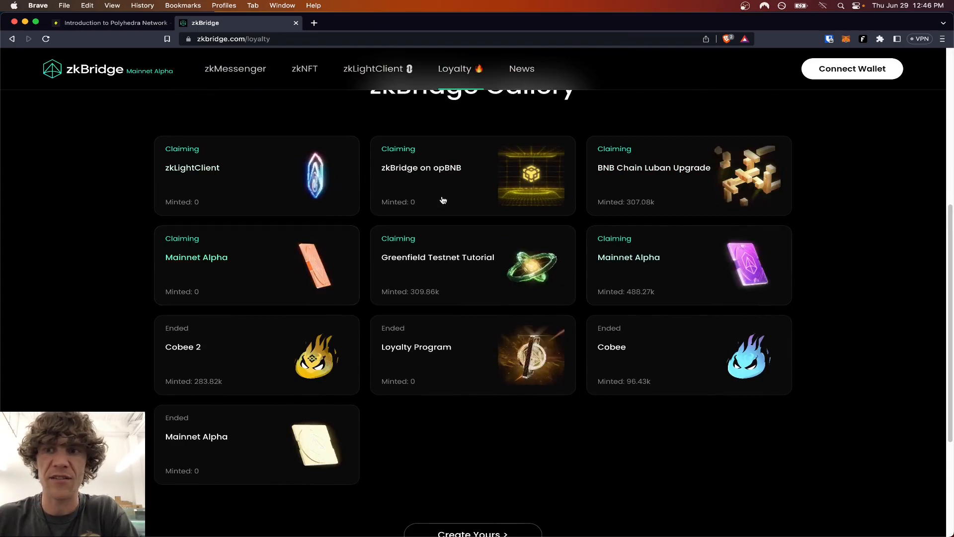
scroll("up", 3)
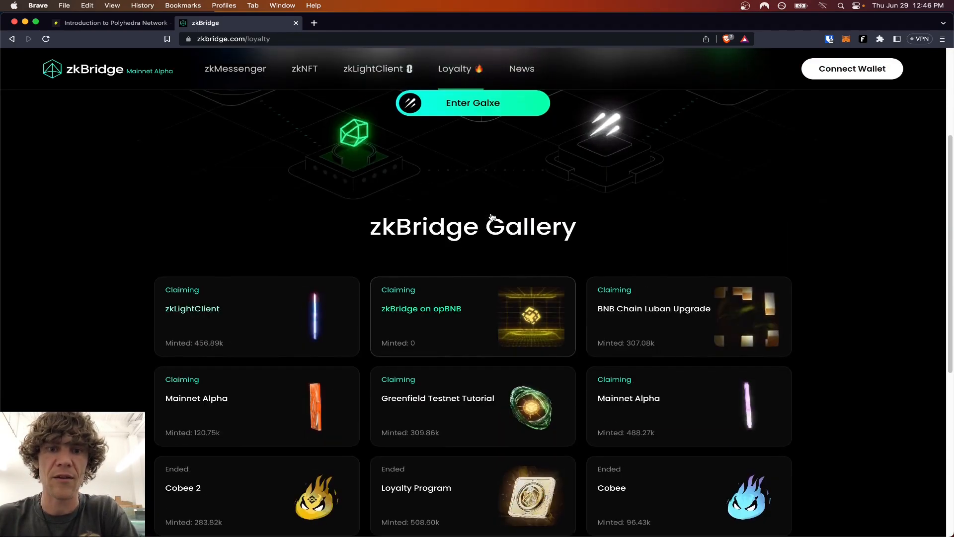
scroll("up", 3)
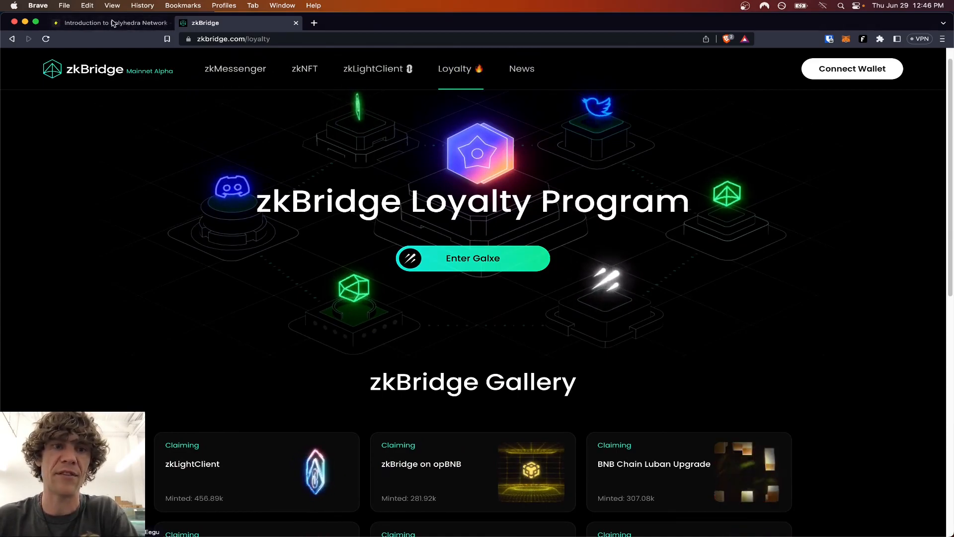
Verify the Claim zkBridge on opBNB NFT step in Layer3, then return to the zkBridge faucet tab.
left_click(109, 23)
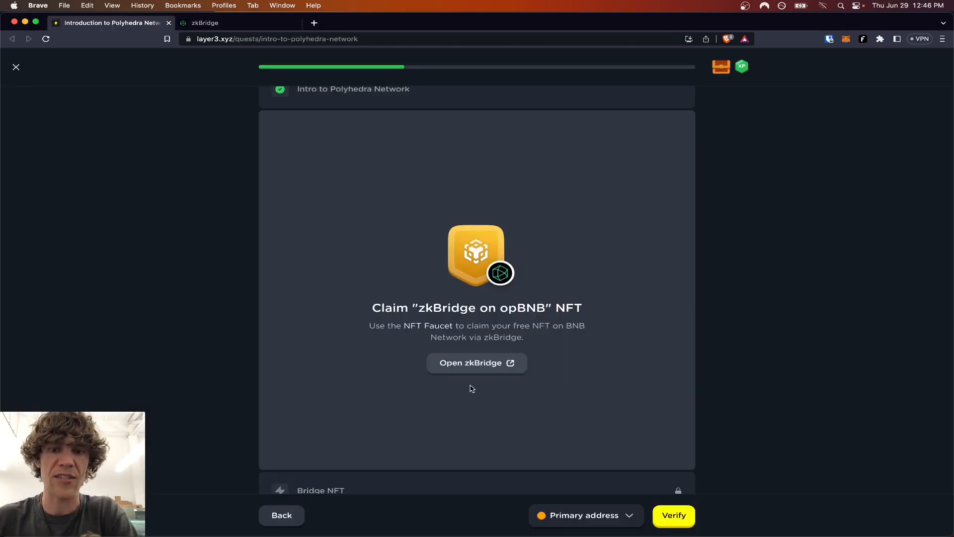
left_click(672, 514)
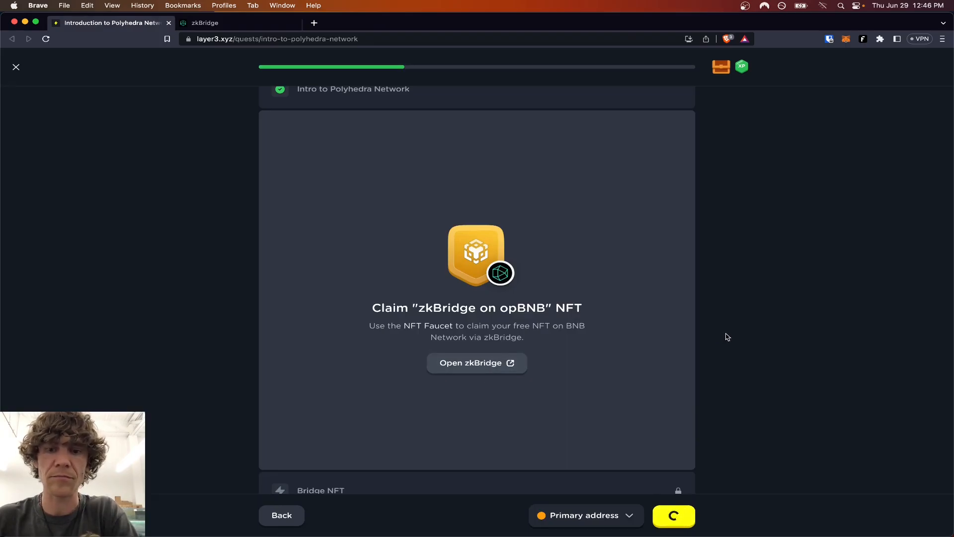
left_click(672, 515)
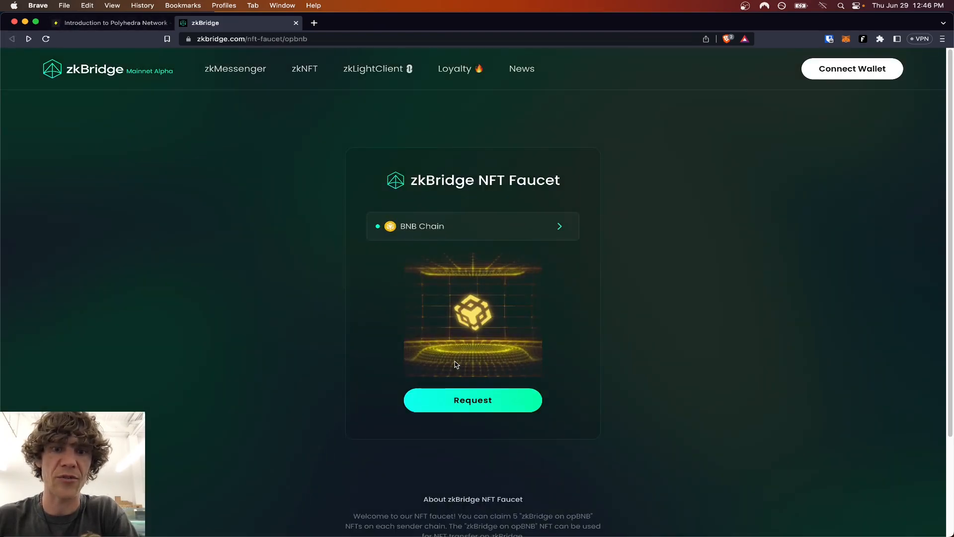
Connect the MetaMask wallet to the zkBridge NFT Faucet with the checked account.
left_click(851, 69)
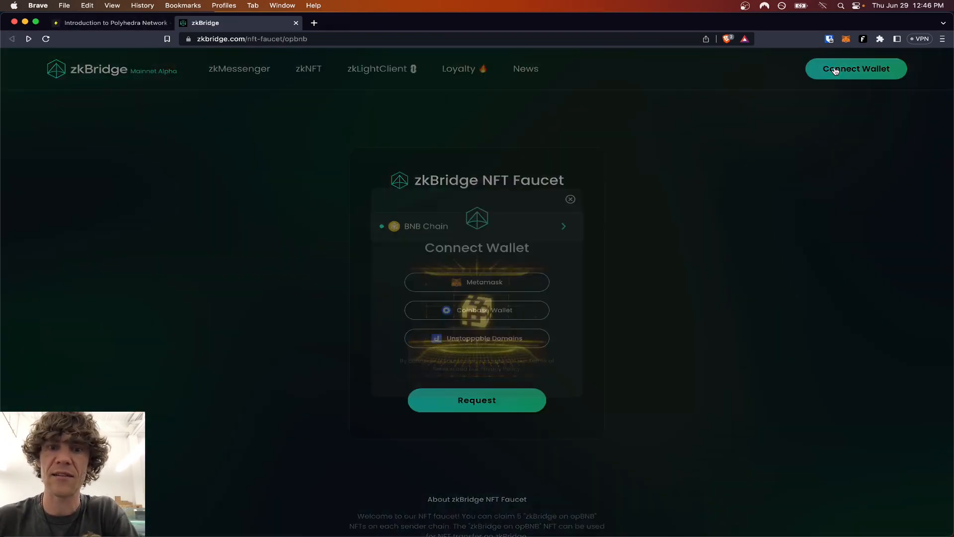
left_click(476, 279)
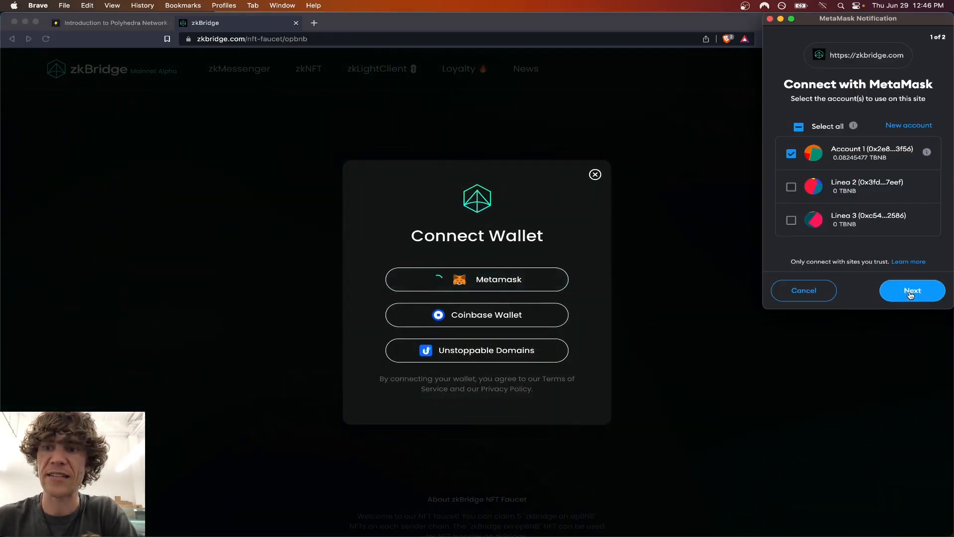
left_click(912, 290)
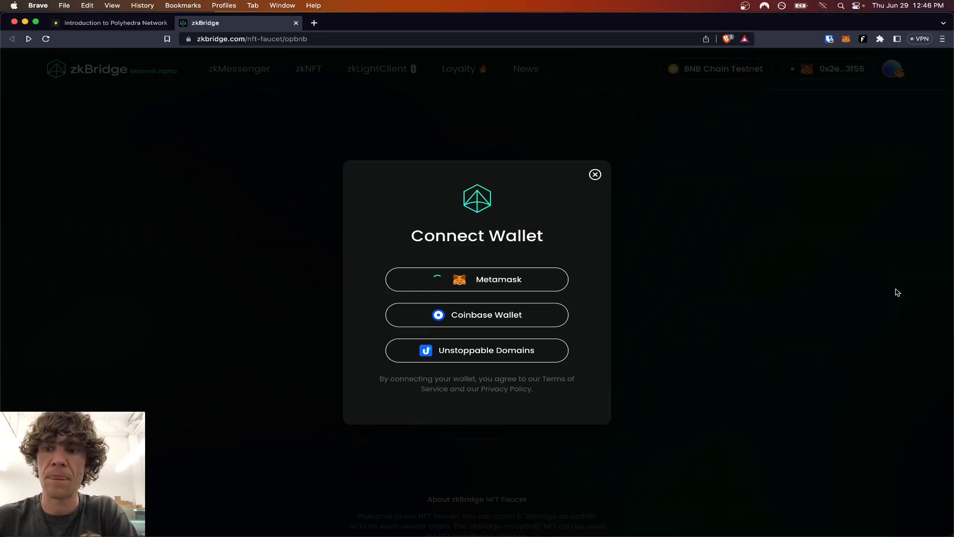
left_click(594, 175)
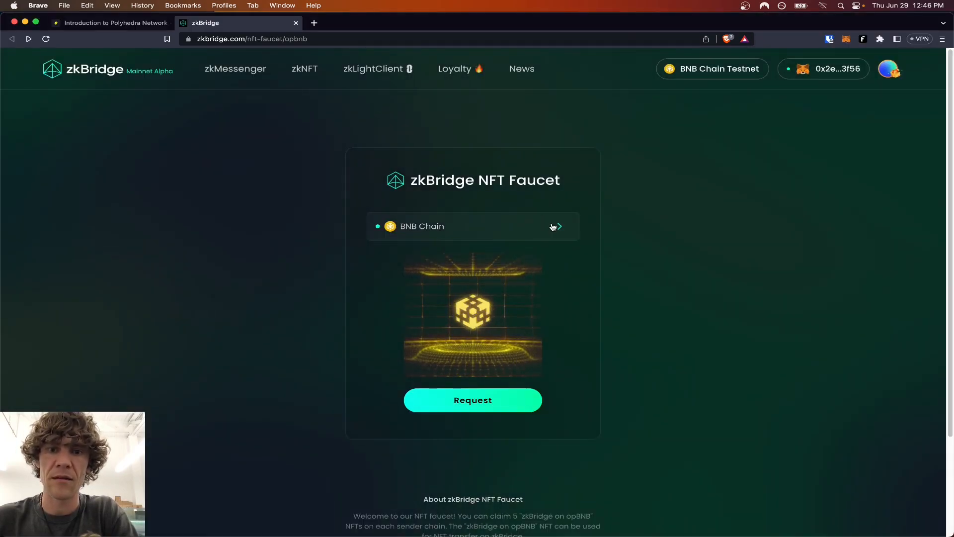
Keep BNB Chain as source, request the free zkBridge on opBNB NFT and return to the quest tab.
left_click(473, 226)
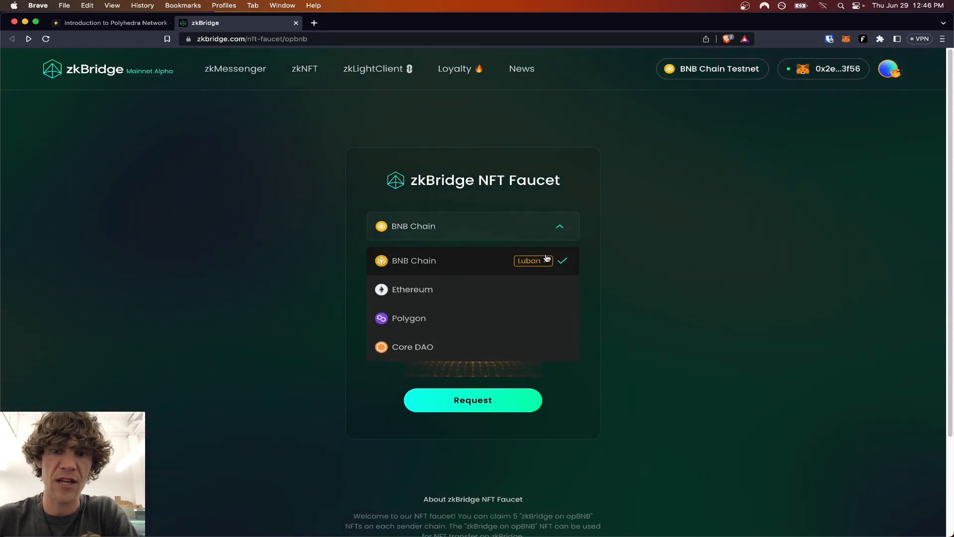
left_click(413, 261)
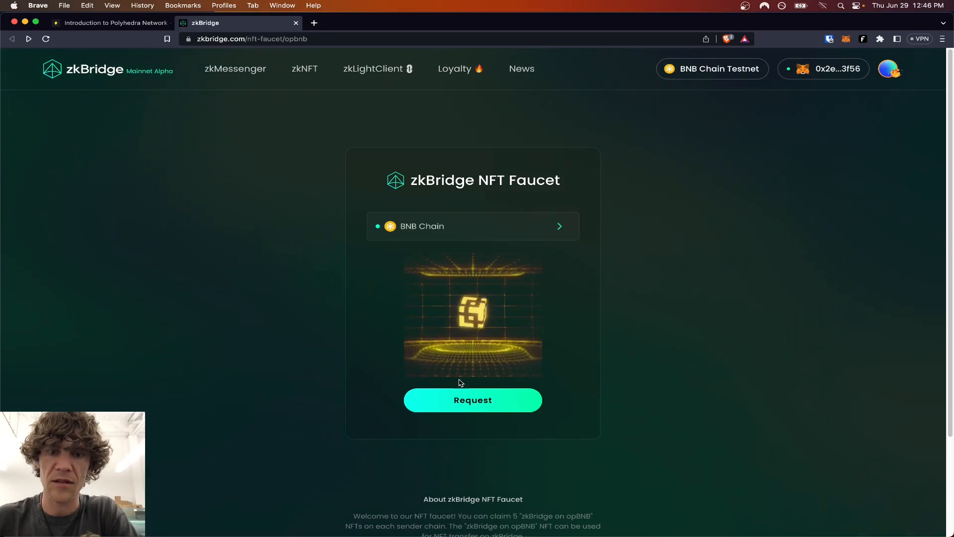
left_click(472, 399)
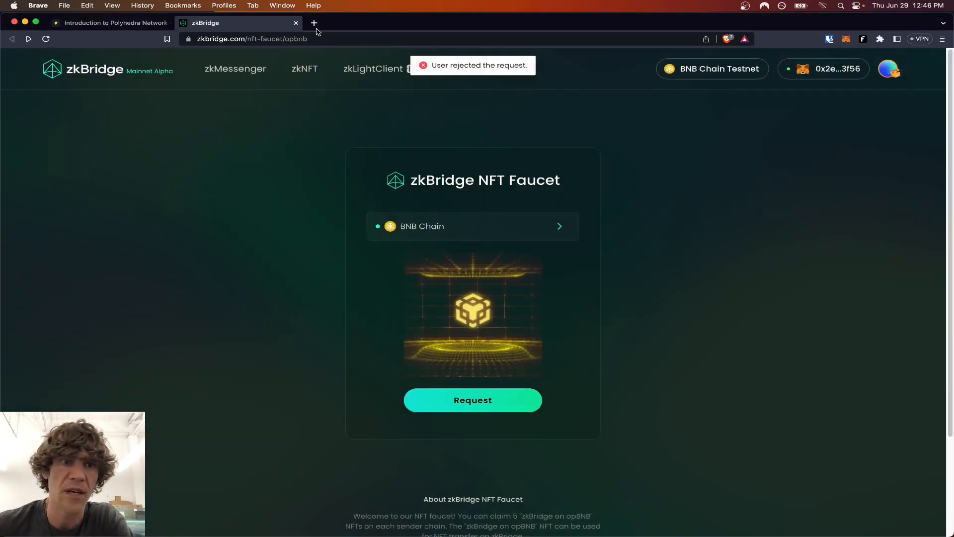
left_click(109, 22)
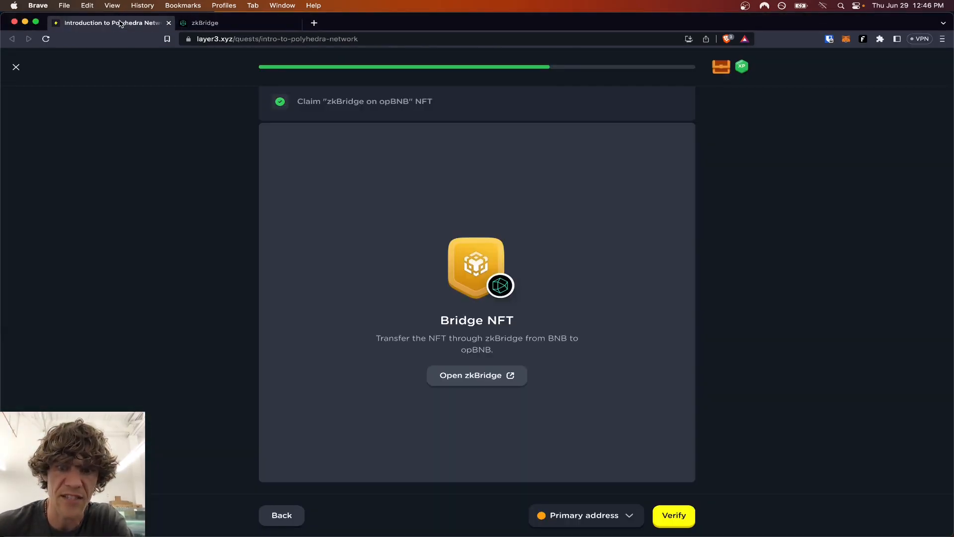
mouse_move(270, 17)
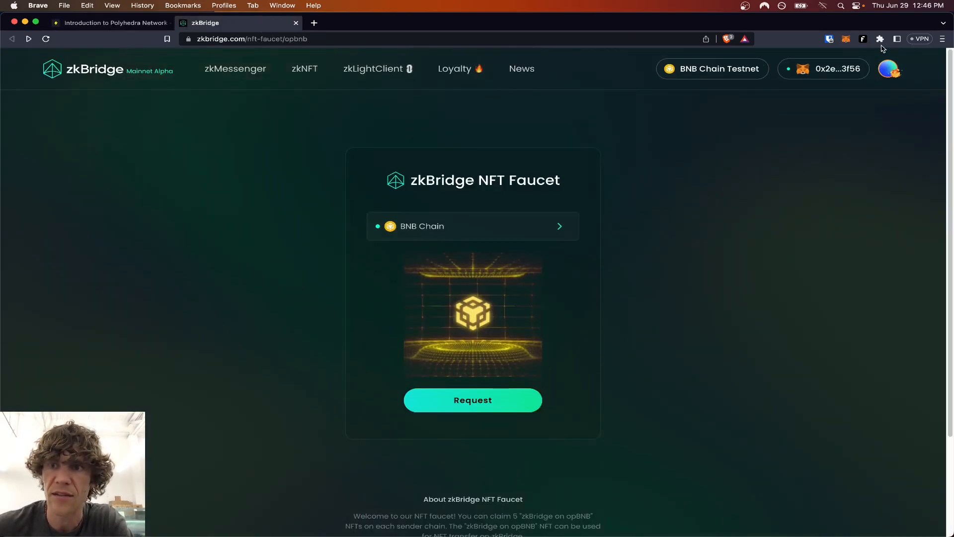
Request the free NFT from the faucet, reject the transaction, and go to the zkNFT transfer page.
left_click(829, 39)
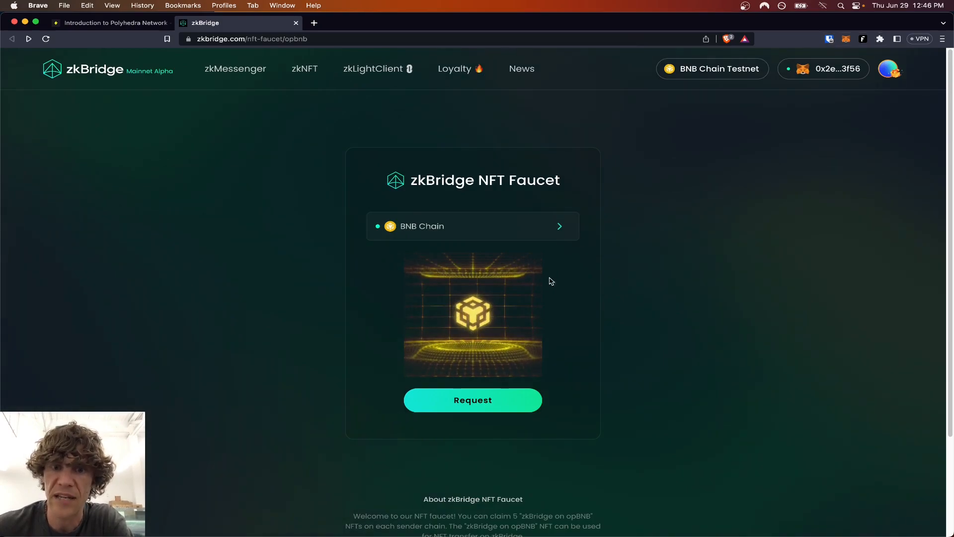
left_click(473, 399)
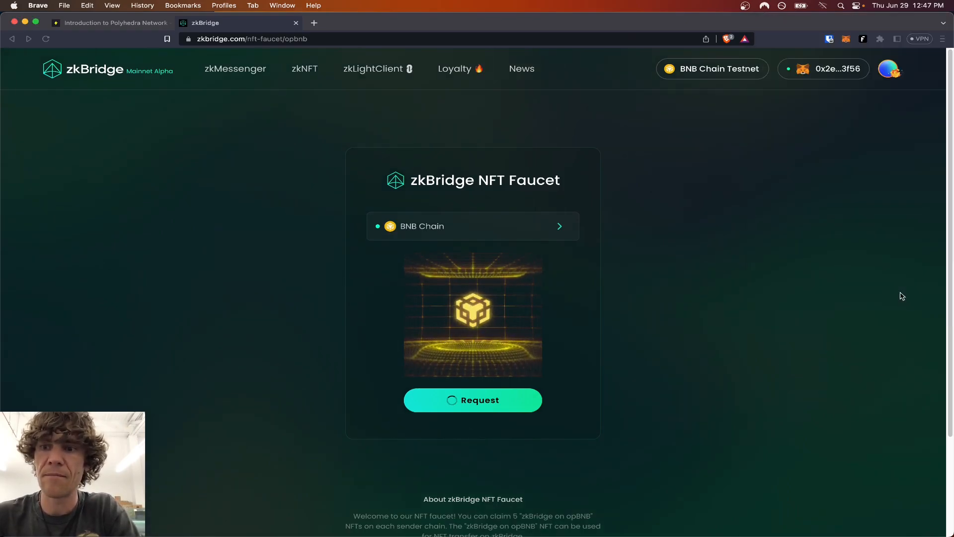
left_click(473, 399)
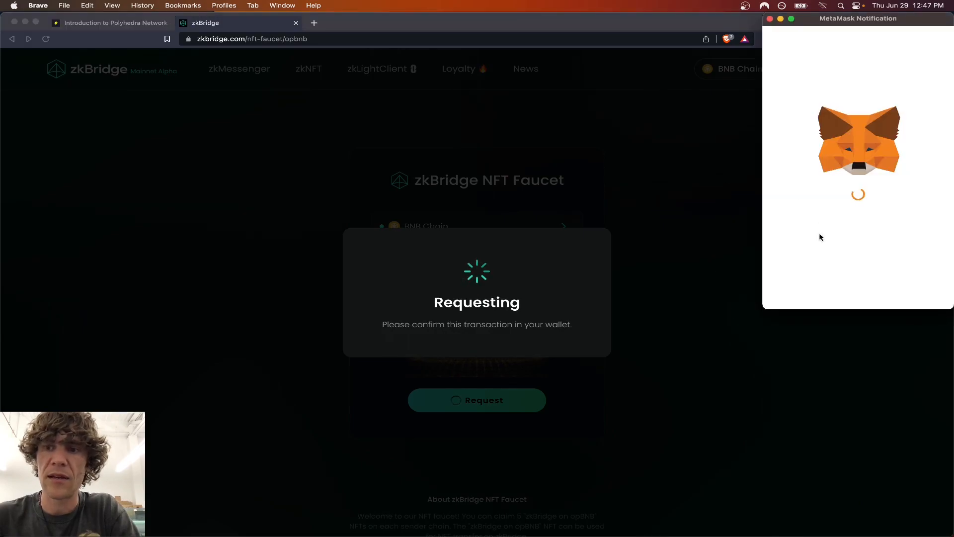
mouse_move(817, 271)
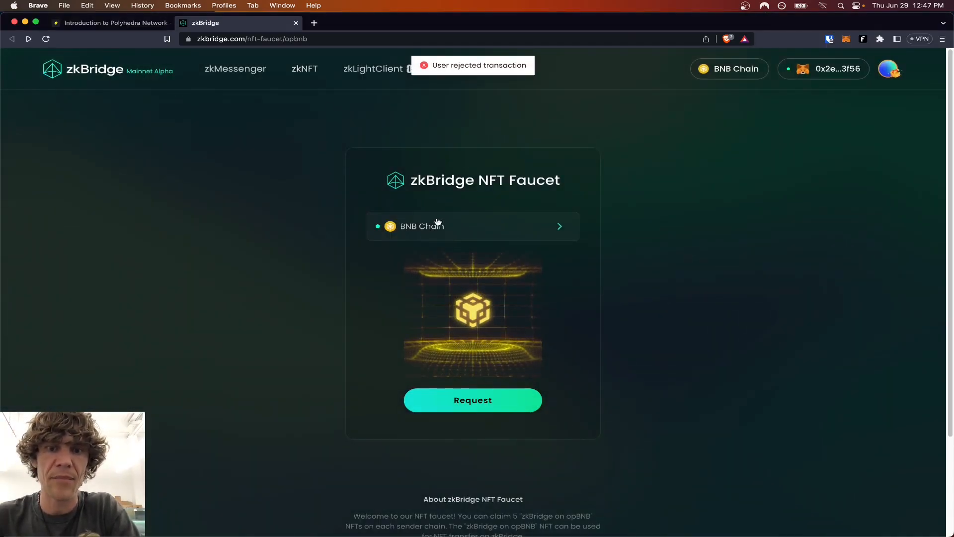
left_click(304, 68)
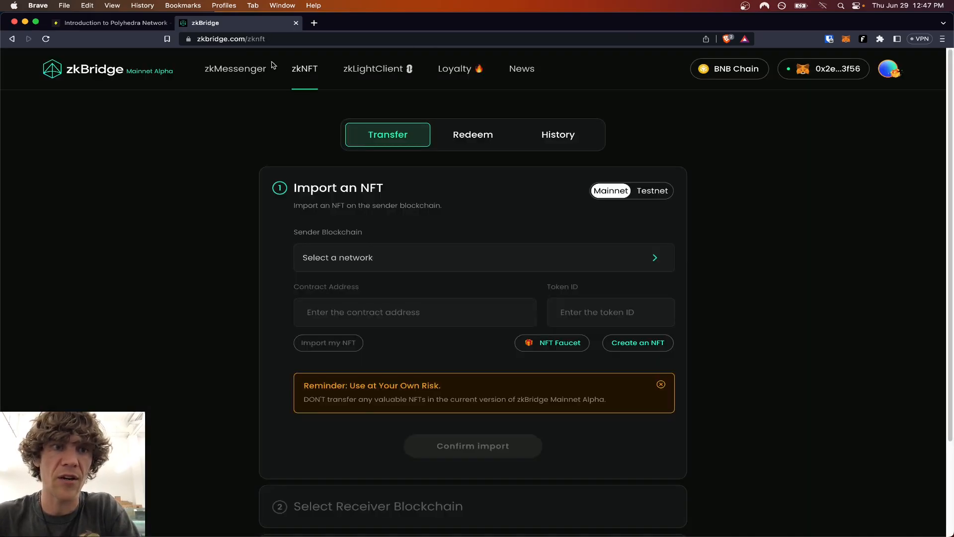
Choose BNB Chain as sender blockchain and bring up the wallet's ERC-721 NFTs to import.
left_click(109, 23)
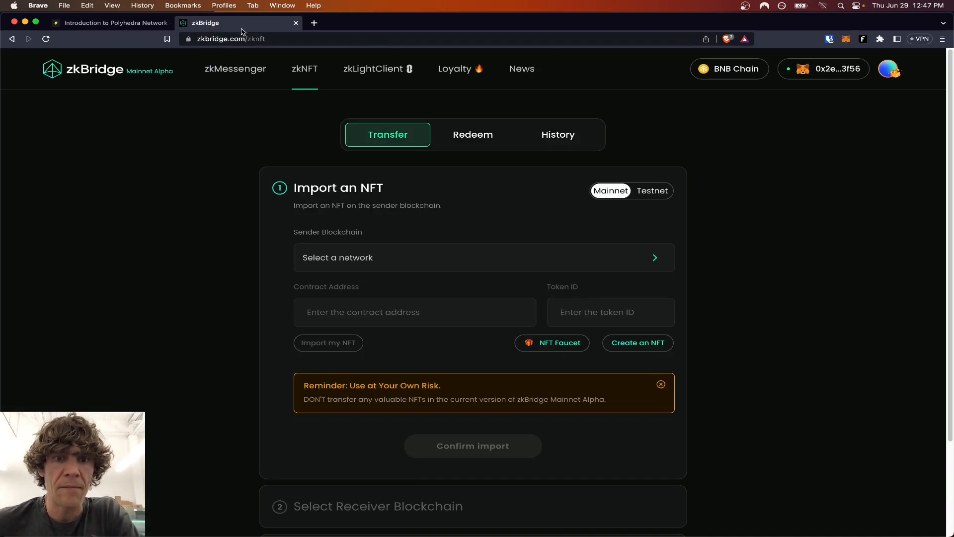
left_click(483, 257)
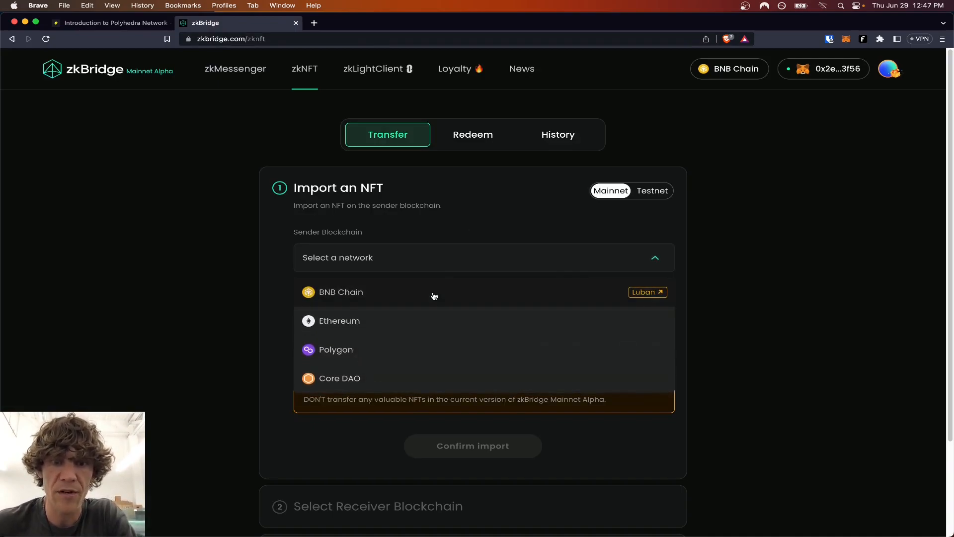
left_click(341, 291)
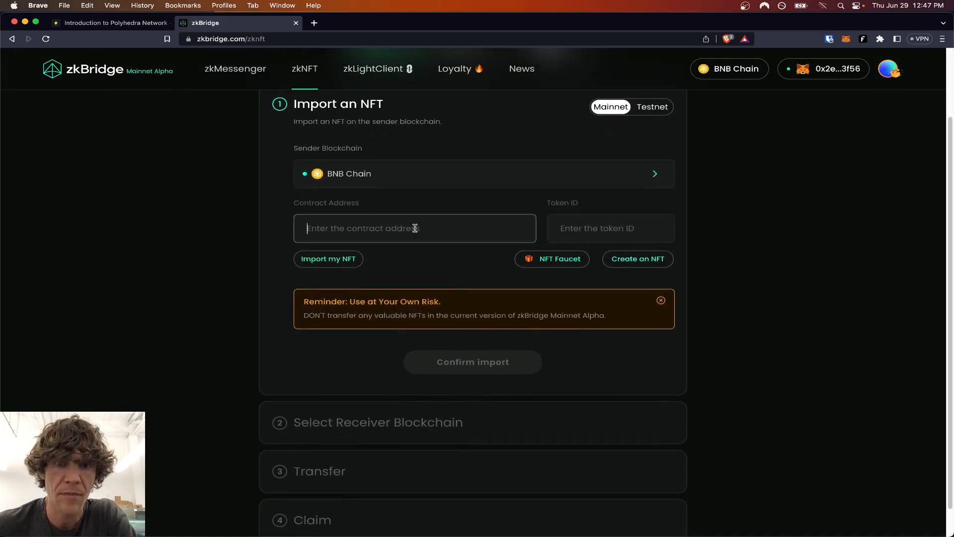
left_click(328, 258)
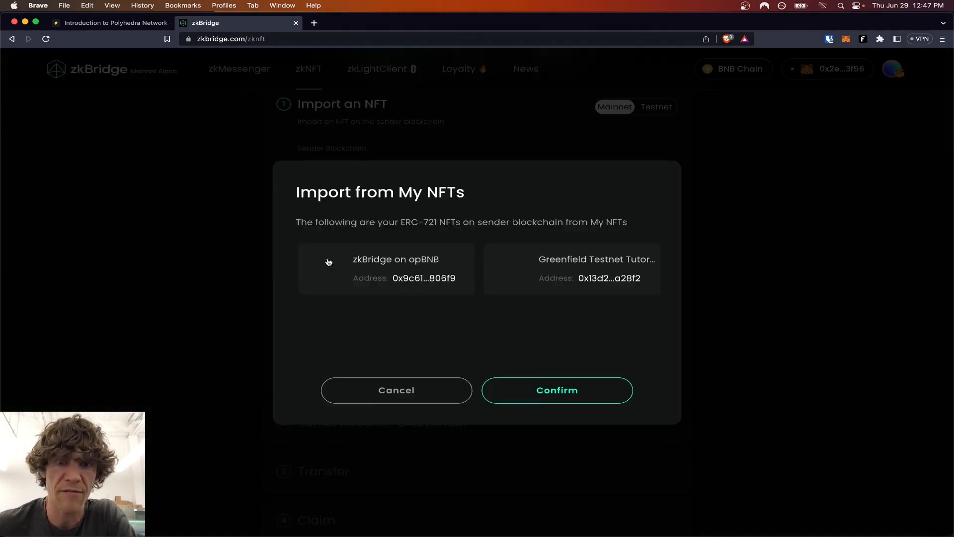
Import the zkBridge on opBNB NFT from the wallet's list and confirm the import.
left_click(389, 270)
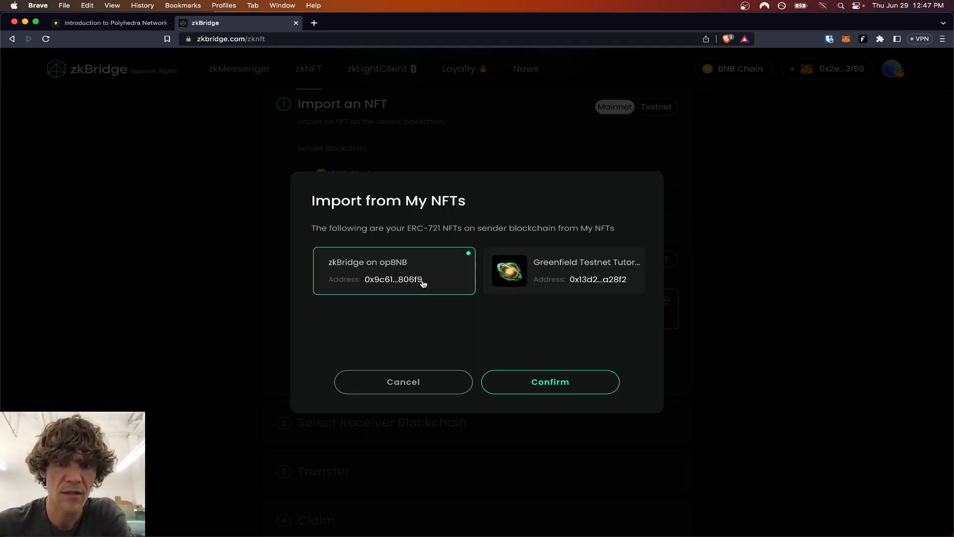
left_click(110, 23)
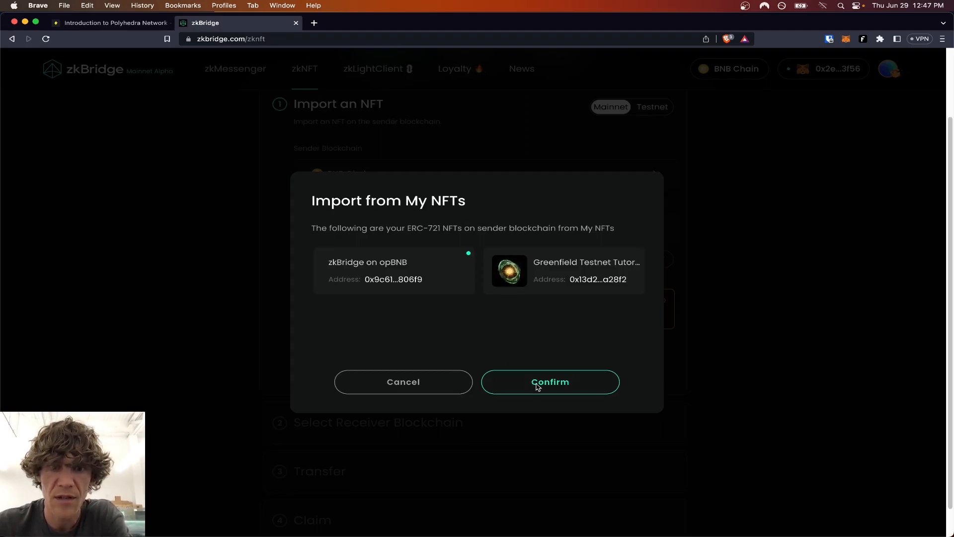
left_click(548, 382)
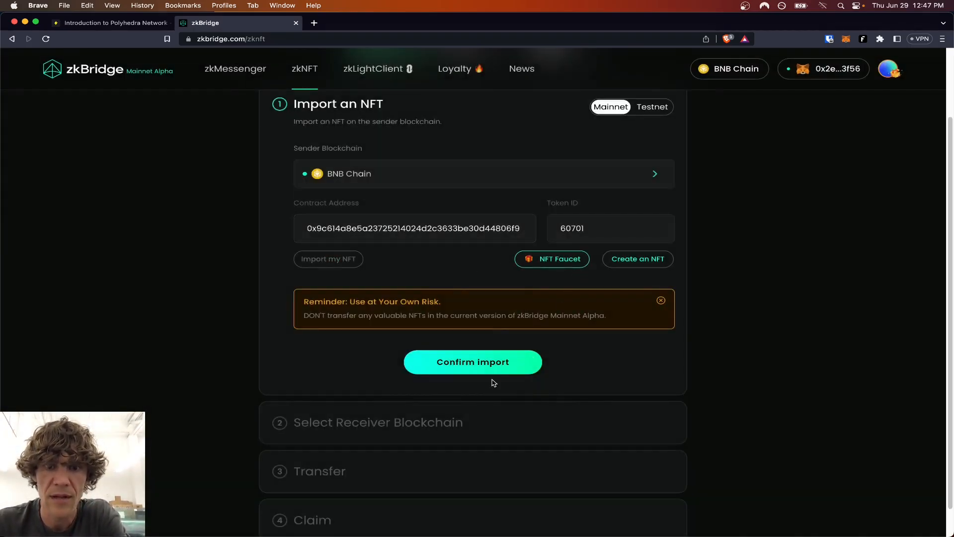
mouse_move(494, 372)
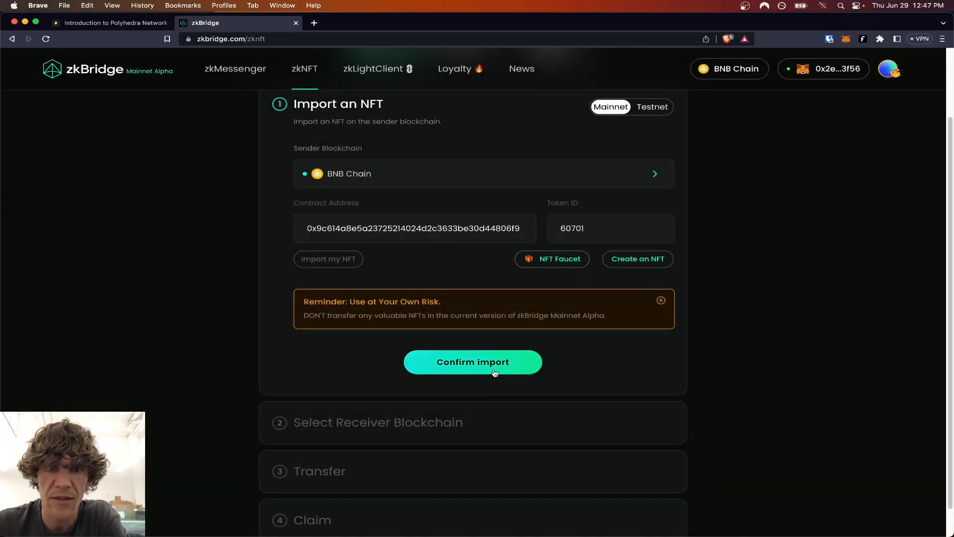
left_click(472, 362)
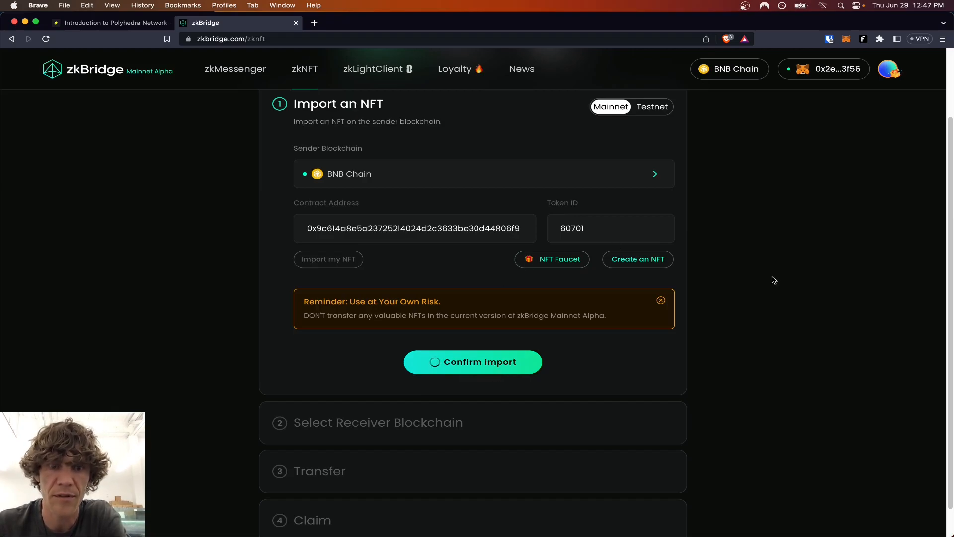
left_click(473, 362)
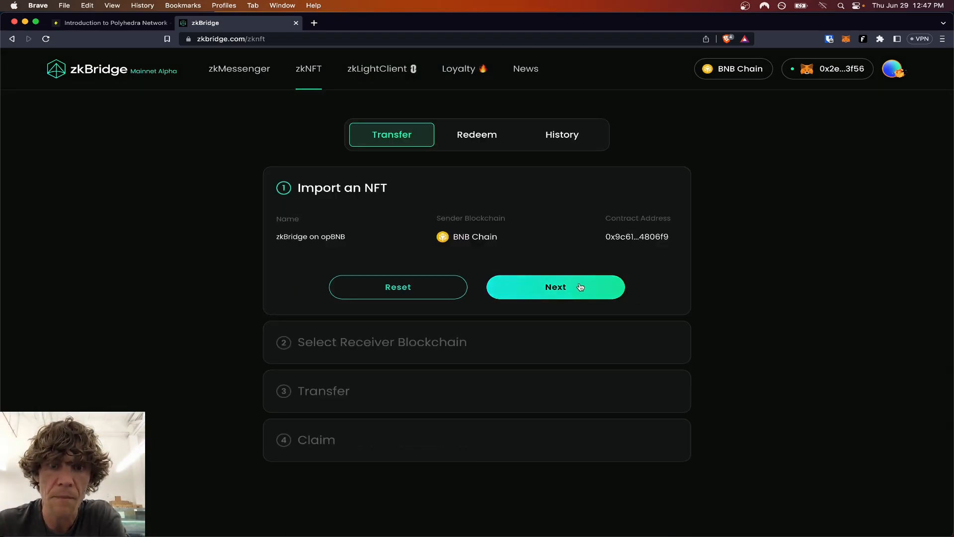
Set opBNB as receiver blockchain, reach the approve-and-transfer step, and view History.
left_click(554, 286)
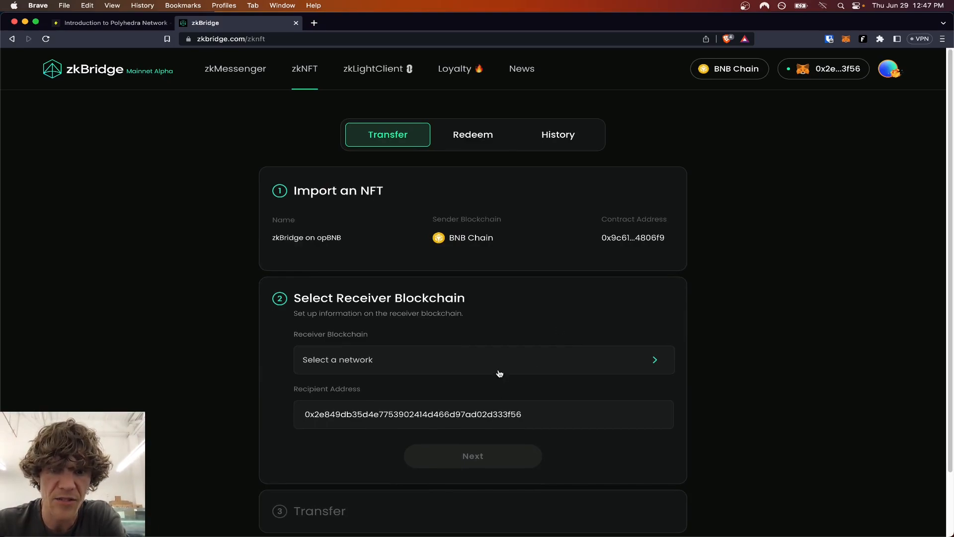
left_click(483, 358)
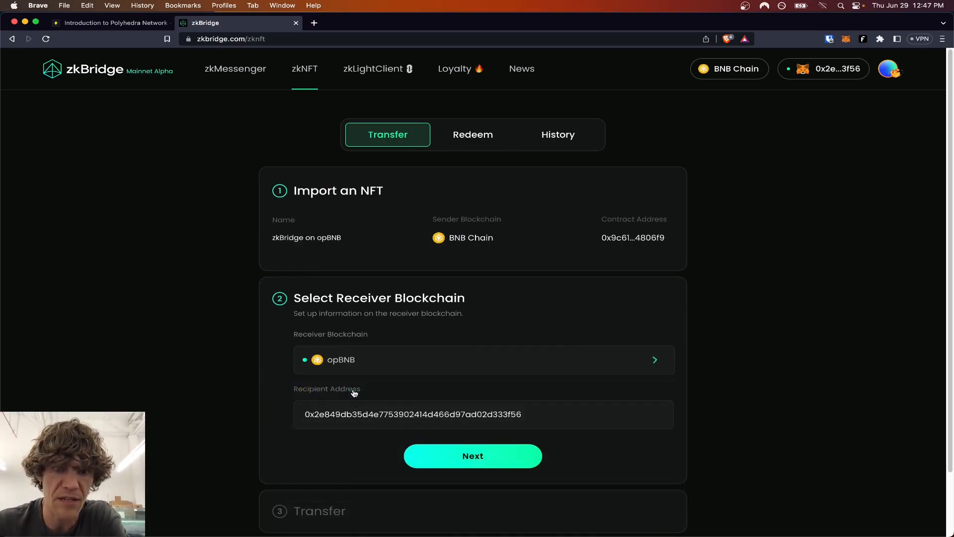
left_click(473, 456)
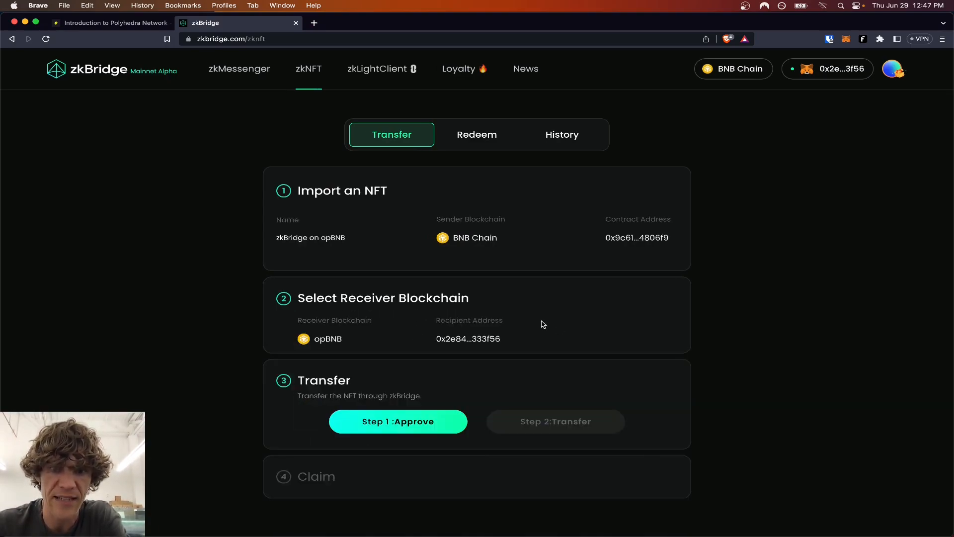
mouse_move(544, 427)
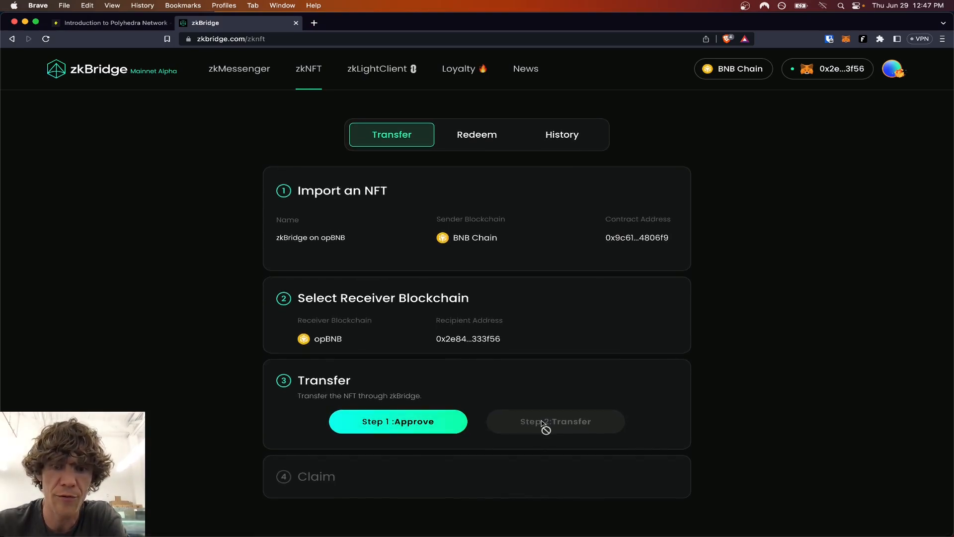
mouse_move(481, 466)
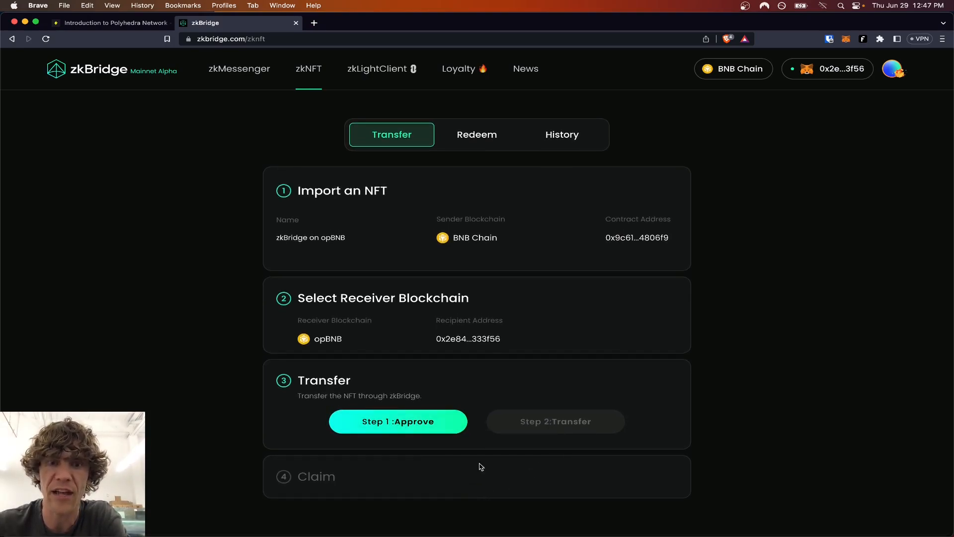
left_click(561, 134)
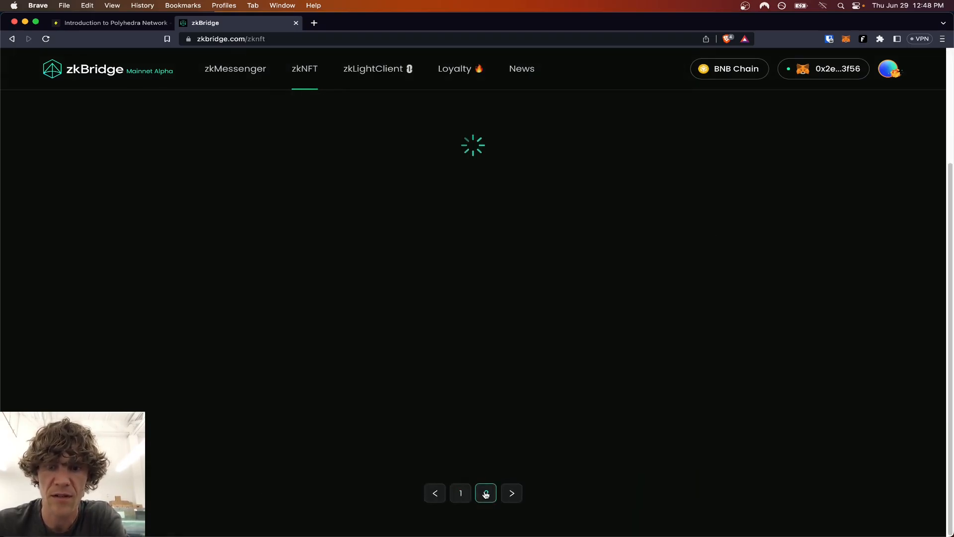
View history page 2, then set BNB Chain Testnet as sender on the Redeem resume-transfer form.
left_click(485, 493)
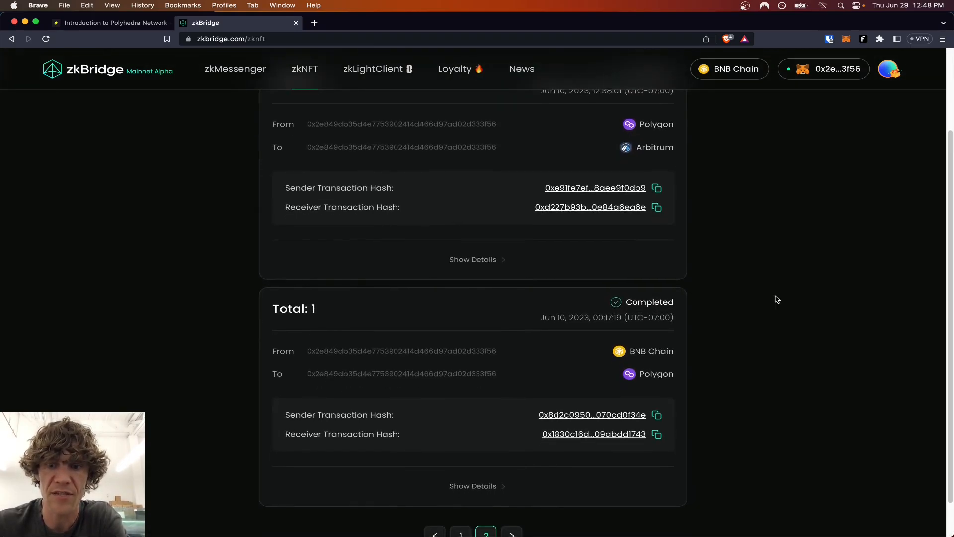
left_click(476, 134)
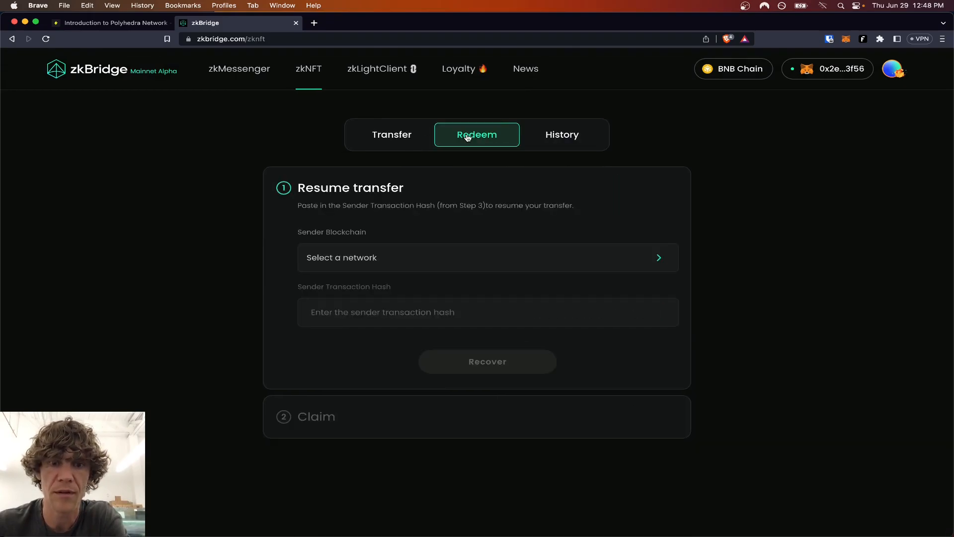
left_click(487, 257)
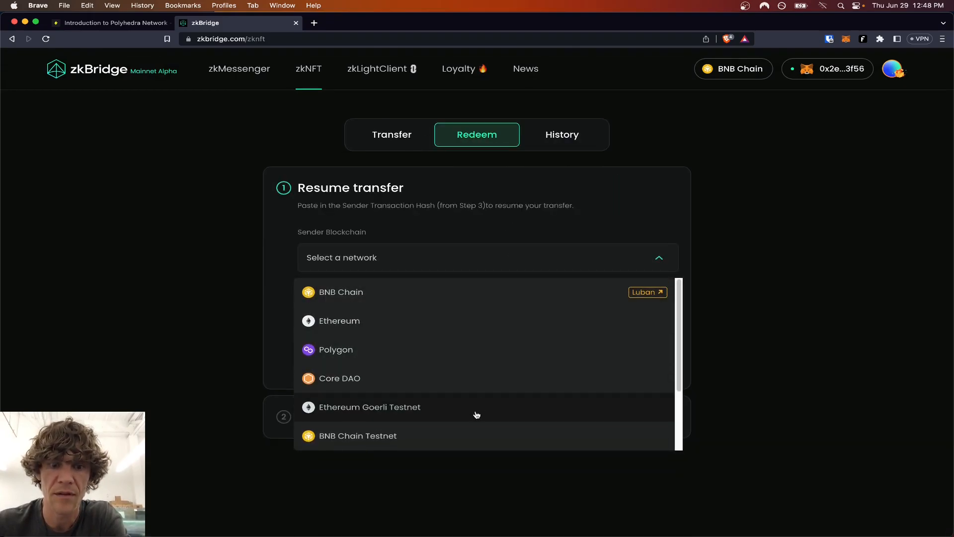
left_click(357, 435)
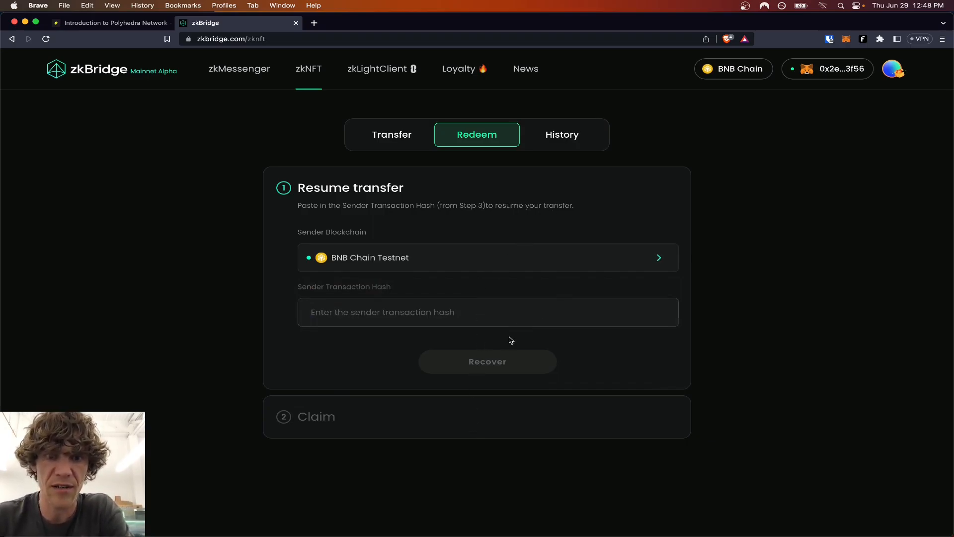
mouse_move(401, 134)
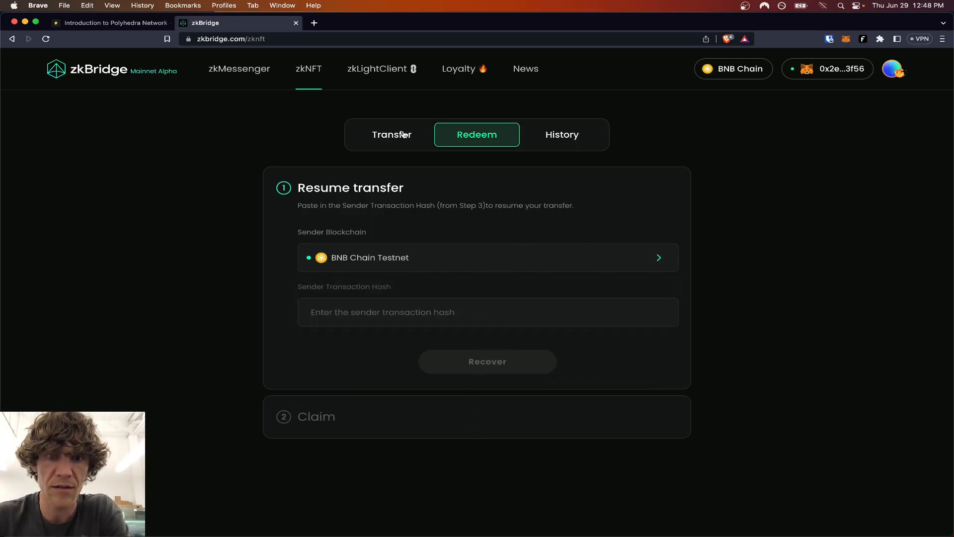
left_click(391, 134)
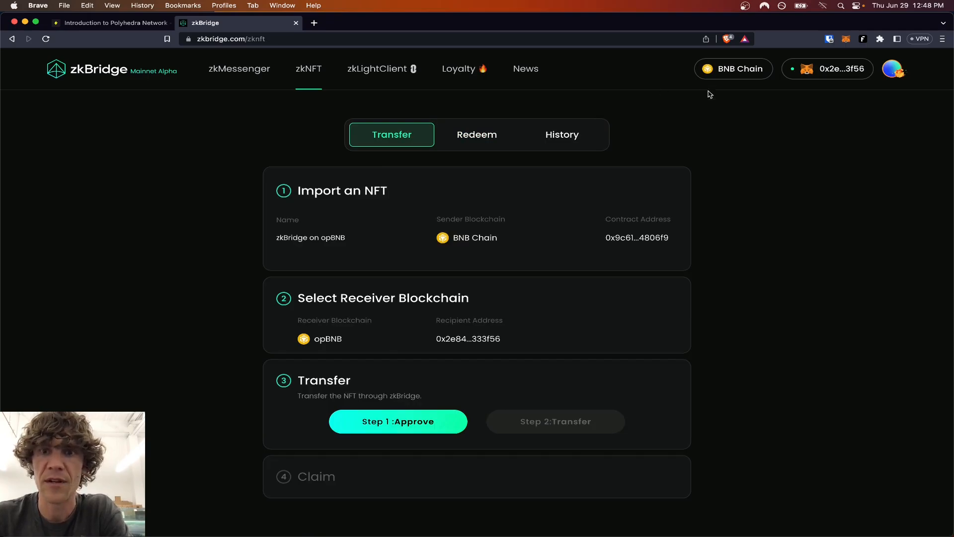
left_click(476, 134)
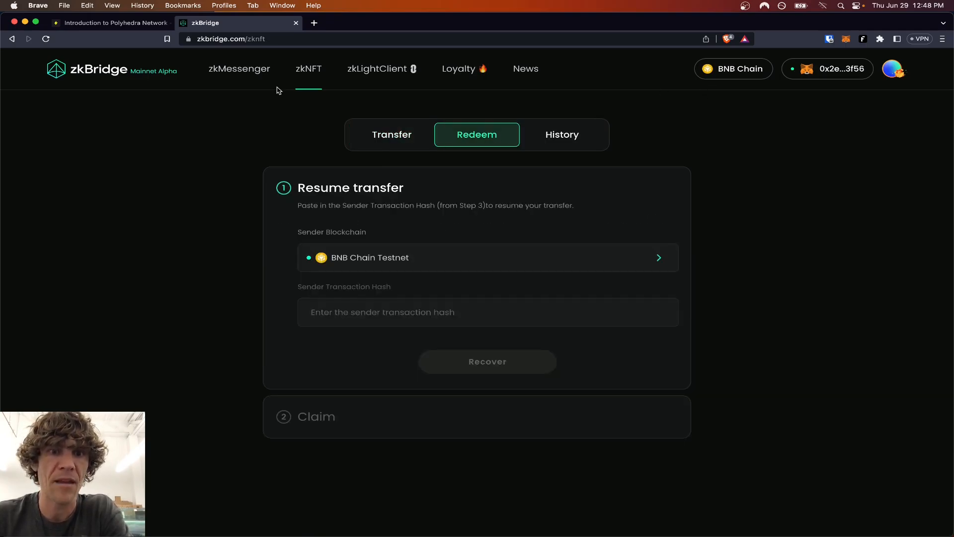
Verify Layer3's Bridge NFT quest step, then return to zkBridge's Redeem form.
left_click(112, 23)
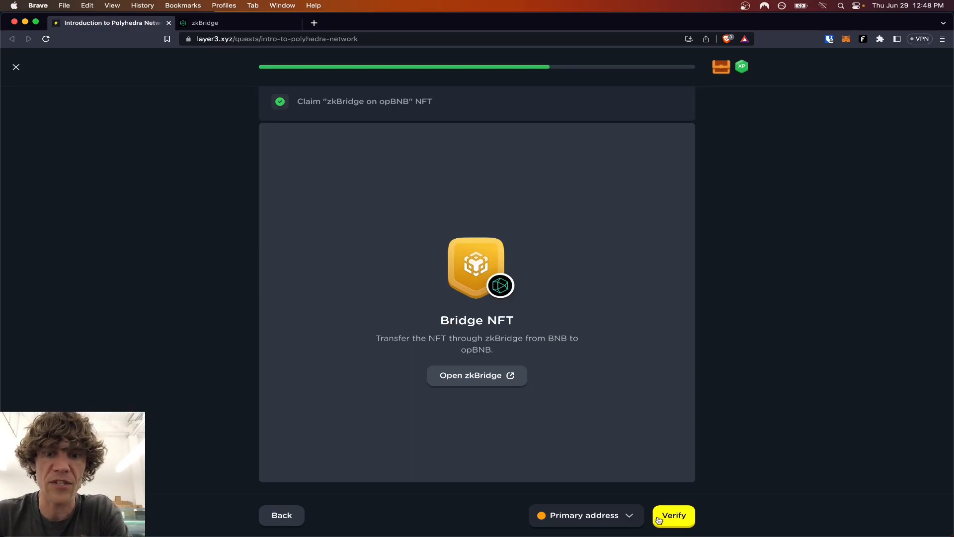
left_click(673, 514)
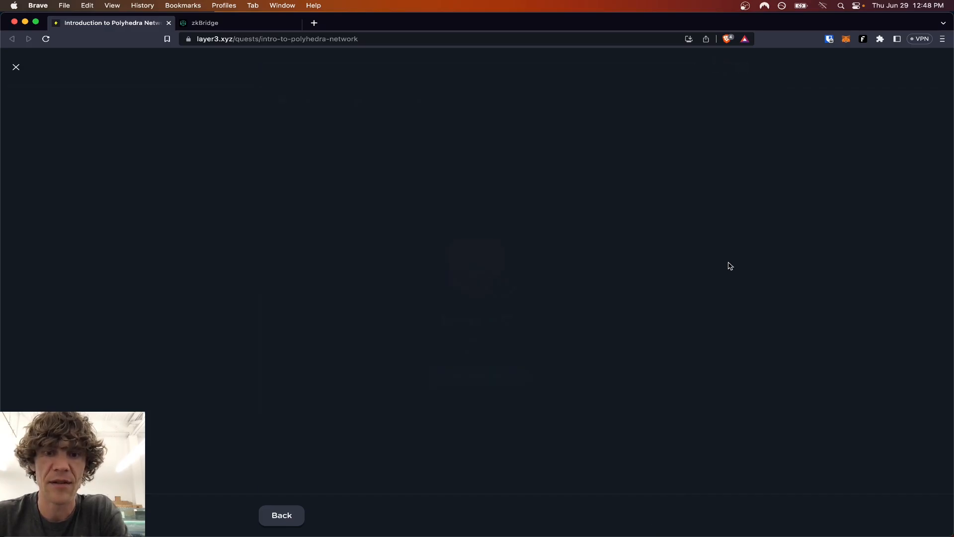
left_click(238, 22)
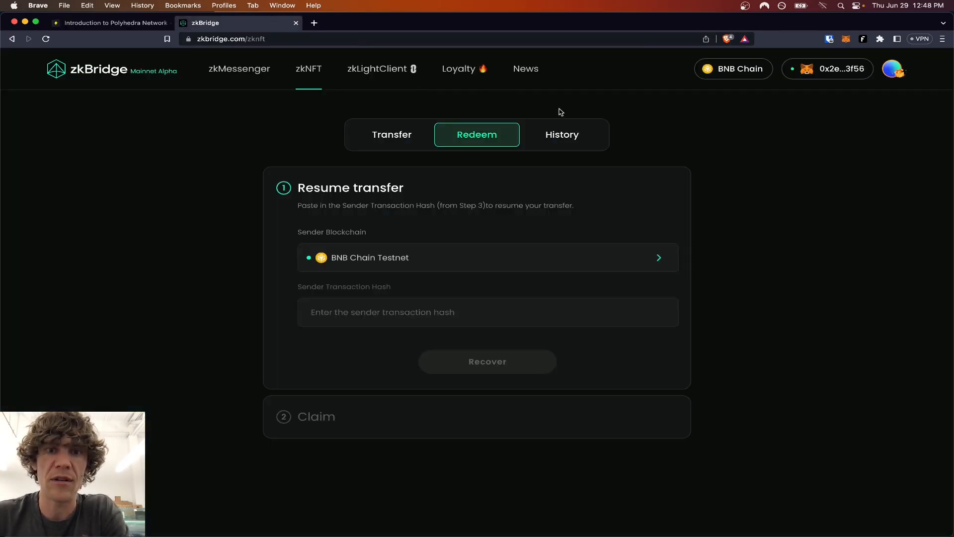
Browse the zkBridge Loyalty Program campaign's reward cards, including opBNB NFT Cross Chain.
left_click(365, 23)
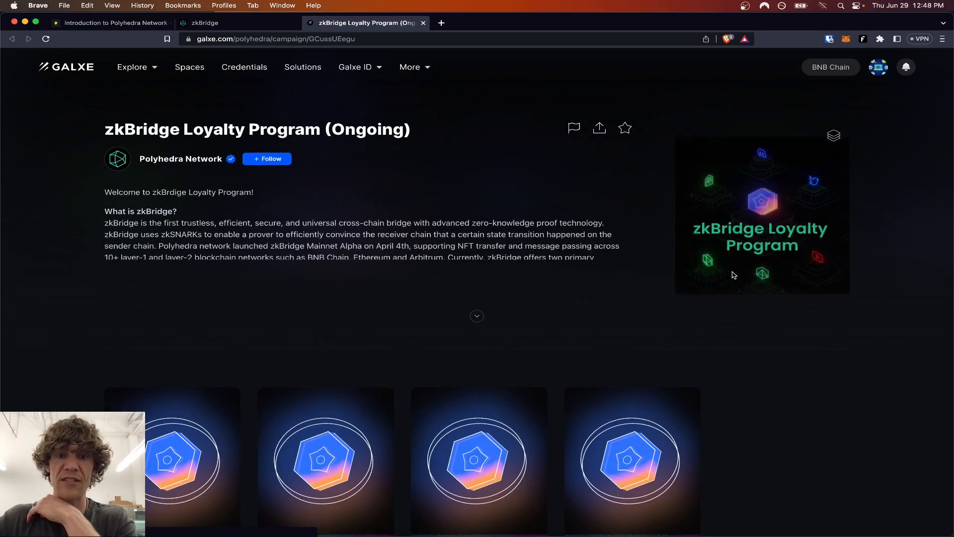
scroll("down", 3)
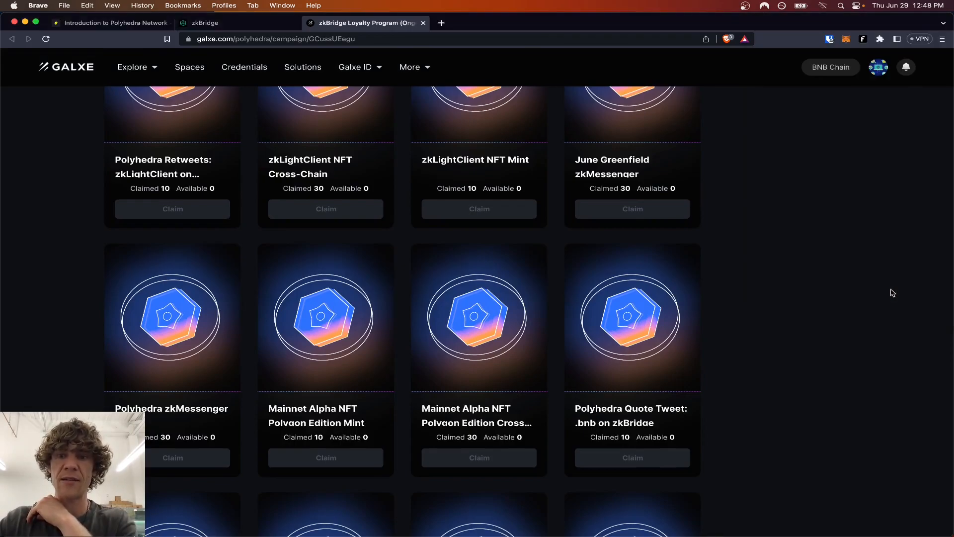
scroll("down", 3)
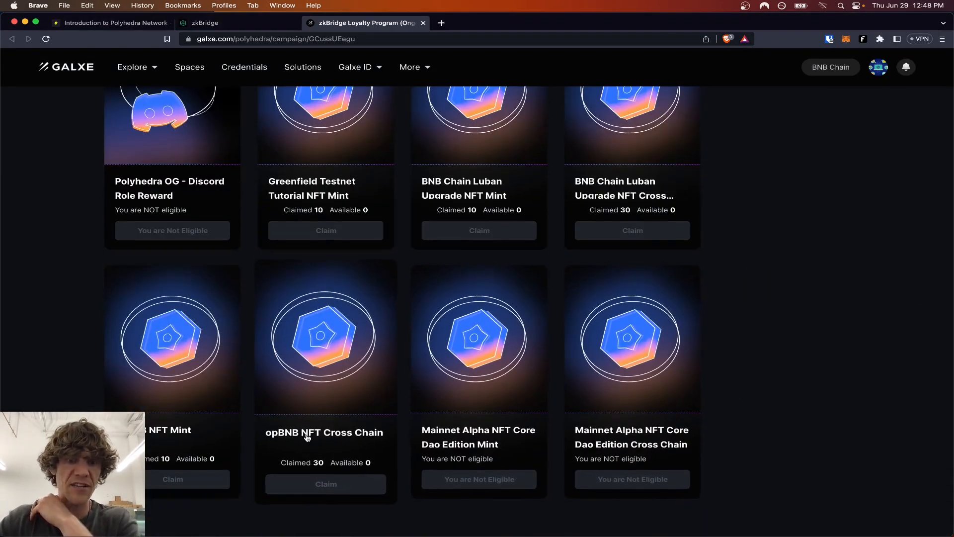
mouse_move(315, 421)
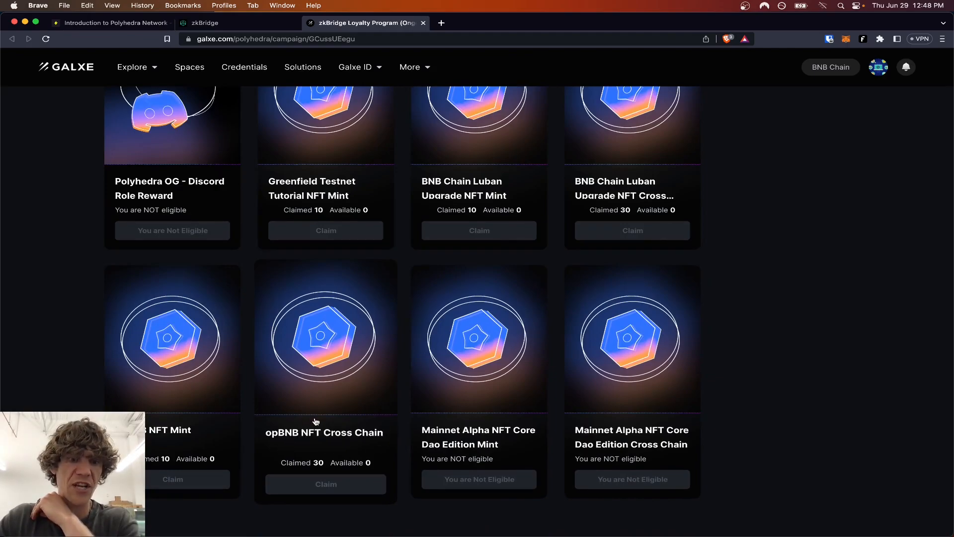
mouse_move(753, 220)
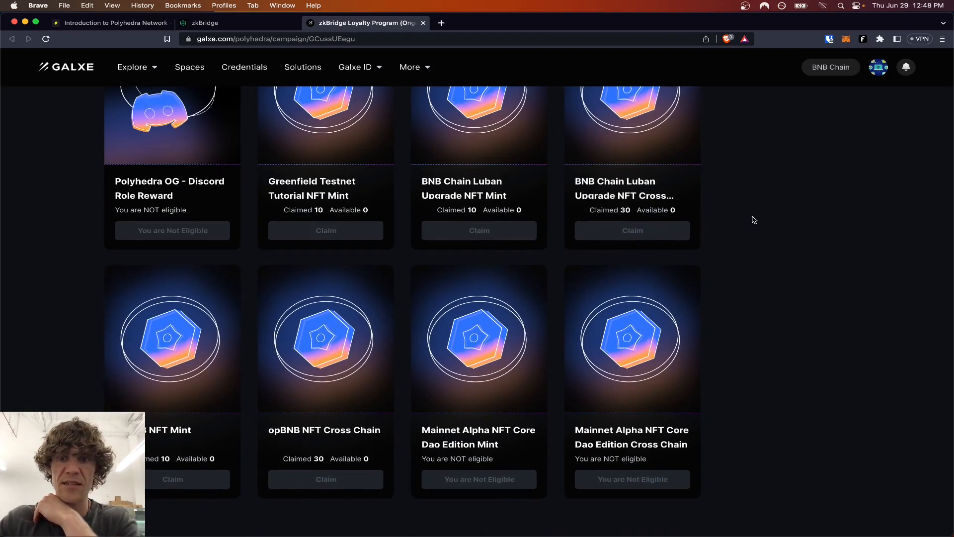
scroll("up", 3)
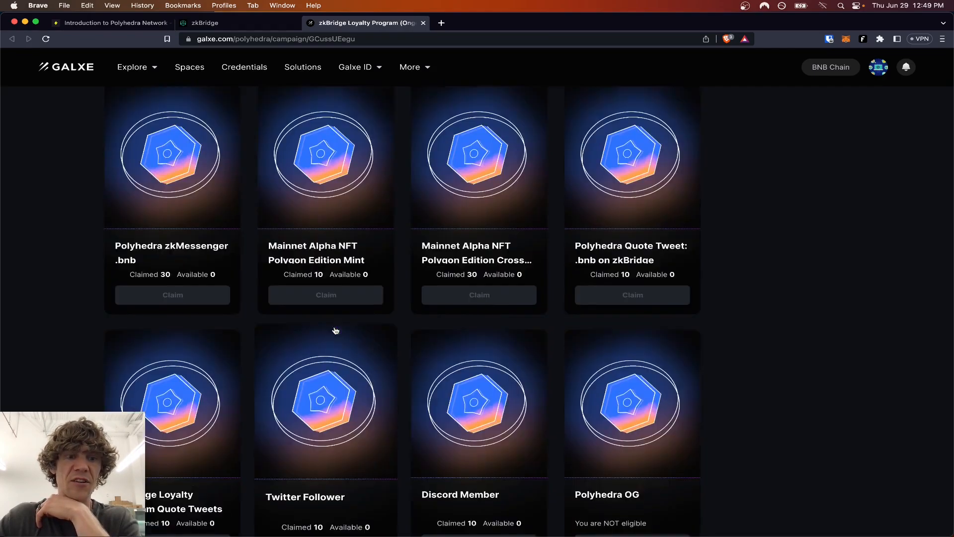
scroll("down", 3)
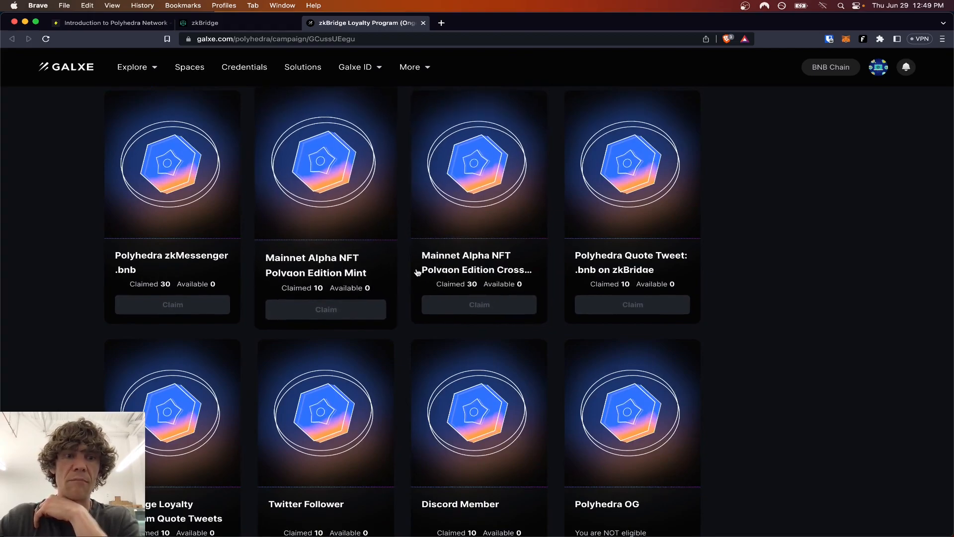
scroll("down", 3)
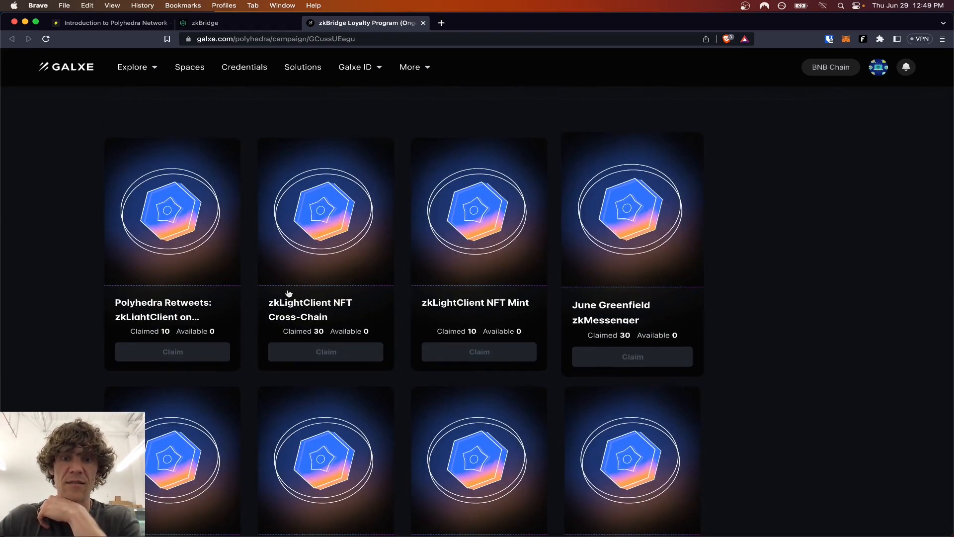
scroll("up", 3)
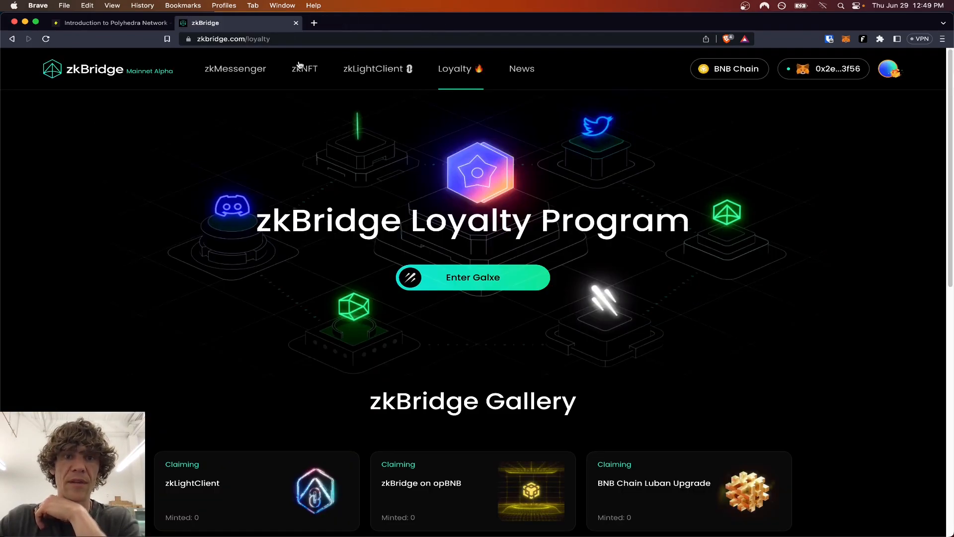
Read the zkMessenger inbox messages, including Releasing Greenfield zkMessenger, and return to compose.
left_click(235, 69)
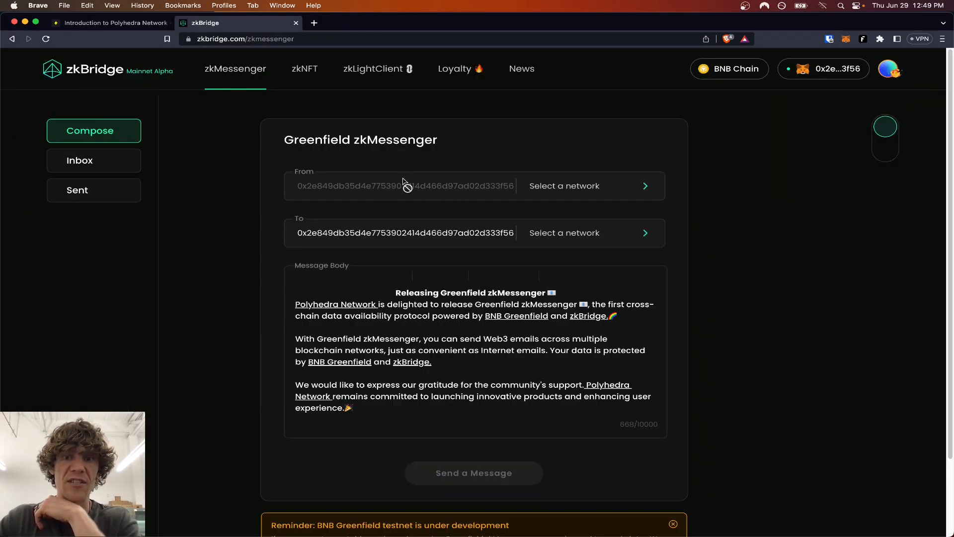
mouse_move(737, 219)
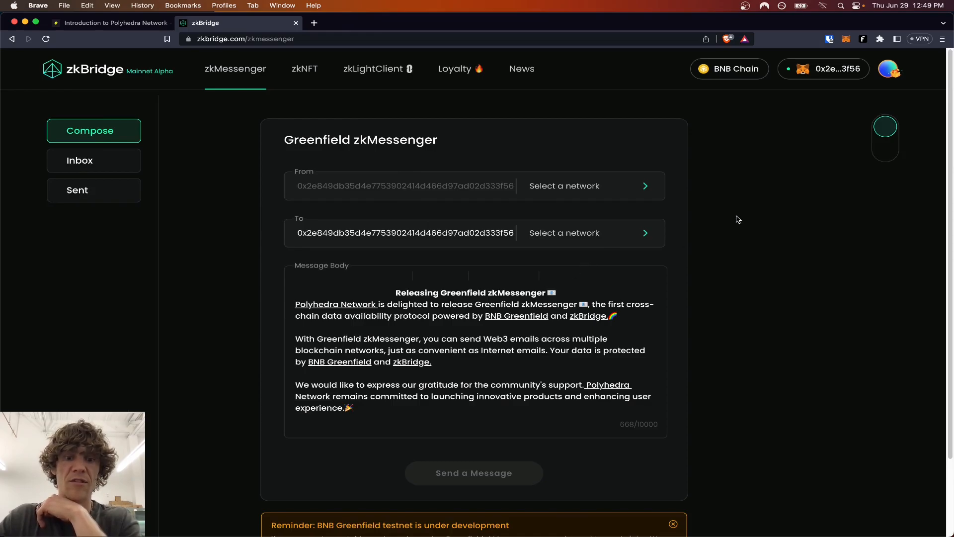
left_click(94, 160)
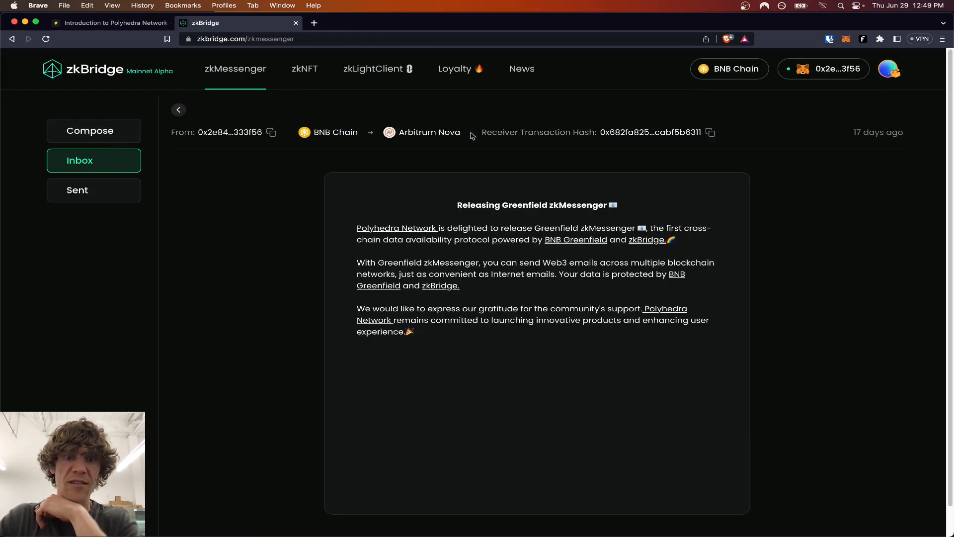
mouse_move(115, 198)
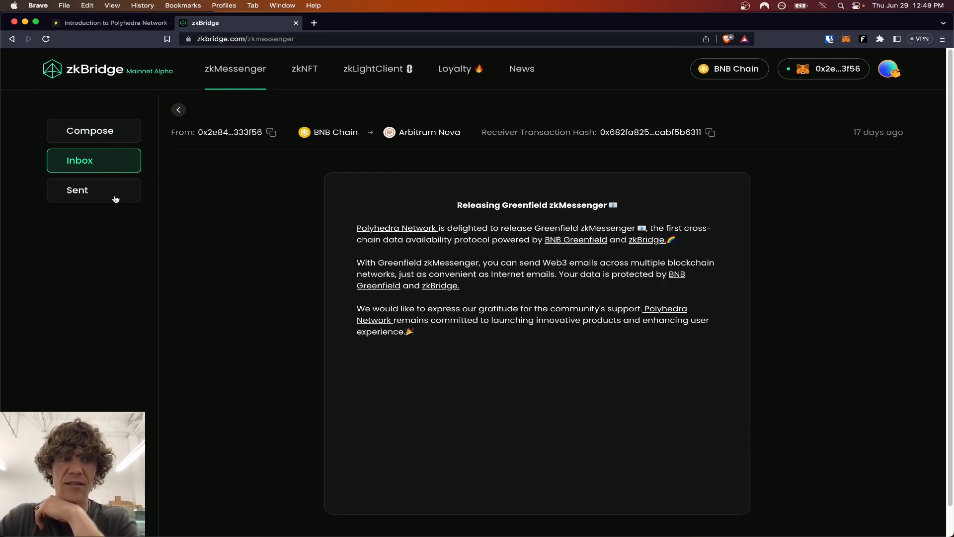
left_click(178, 109)
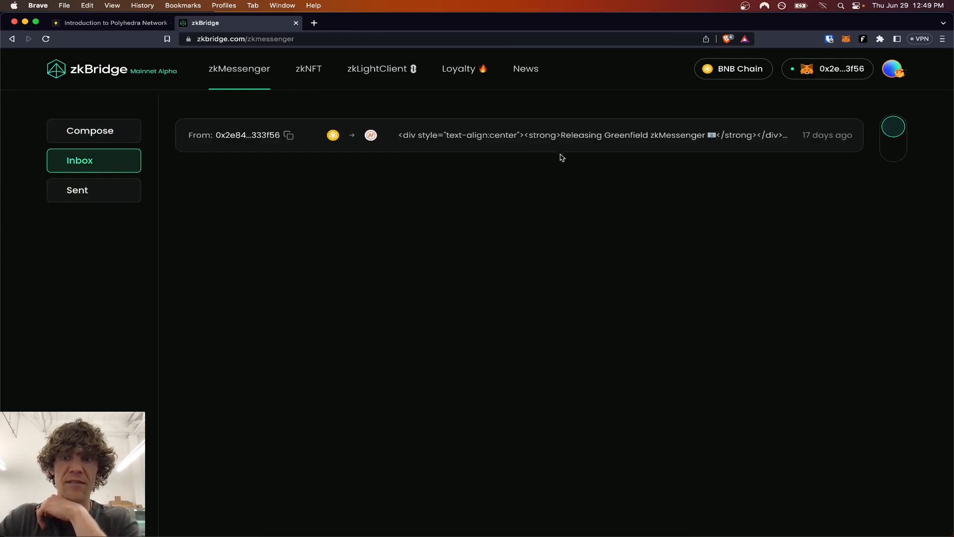
left_click(547, 134)
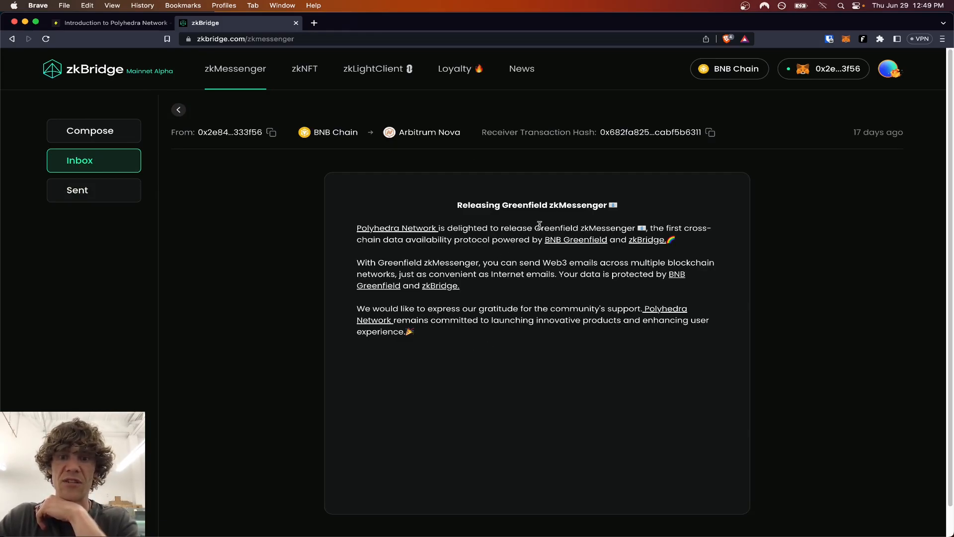
left_click(93, 131)
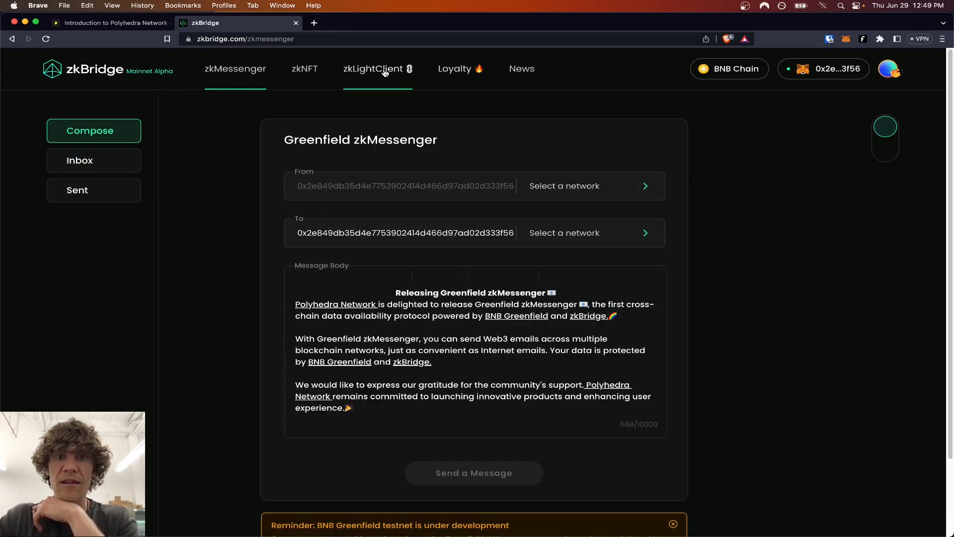
View the zkLightClient and zkNFT pages and account menu, then return to the Layer3 quest.
left_click(373, 69)
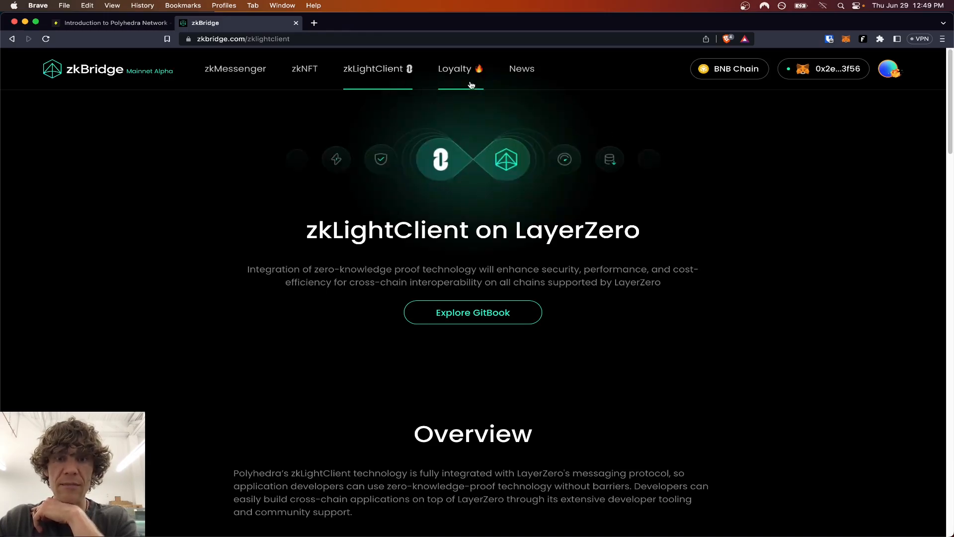
left_click(304, 68)
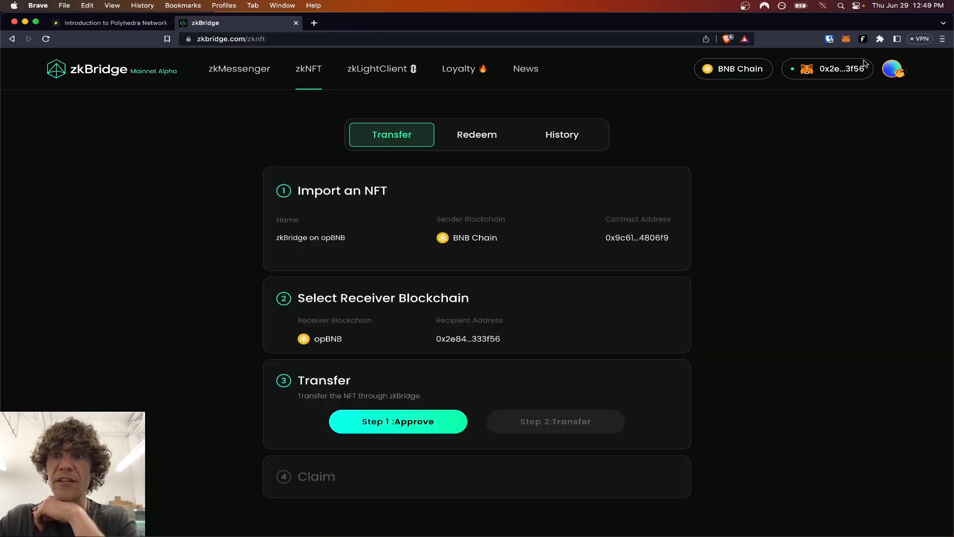
left_click(893, 68)
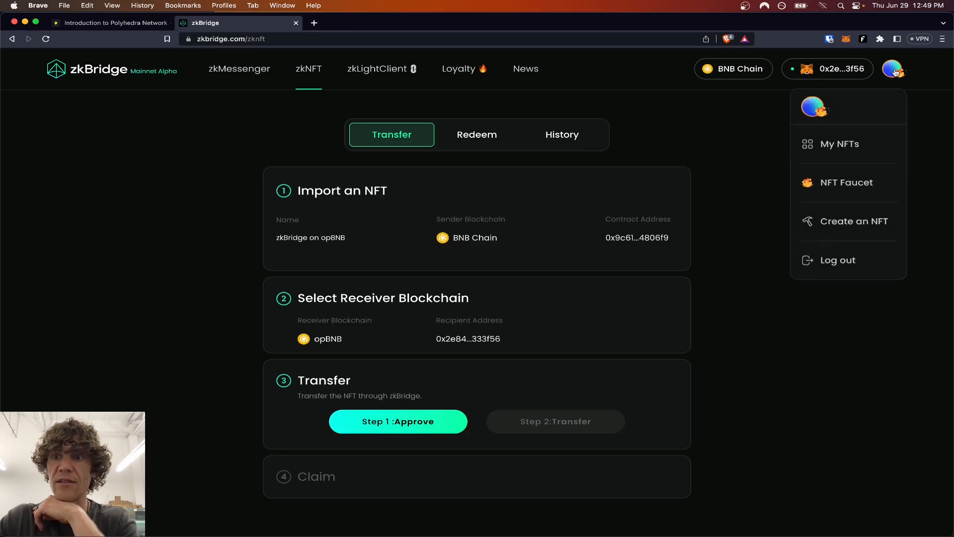
left_click(838, 259)
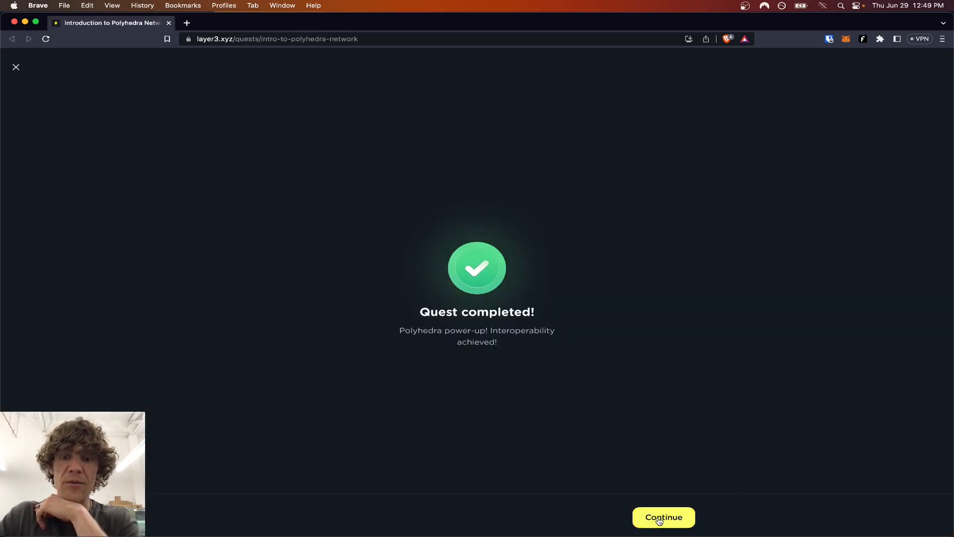
Continue past the Quest completed screen and reward chest to the completed quest page.
left_click(663, 516)
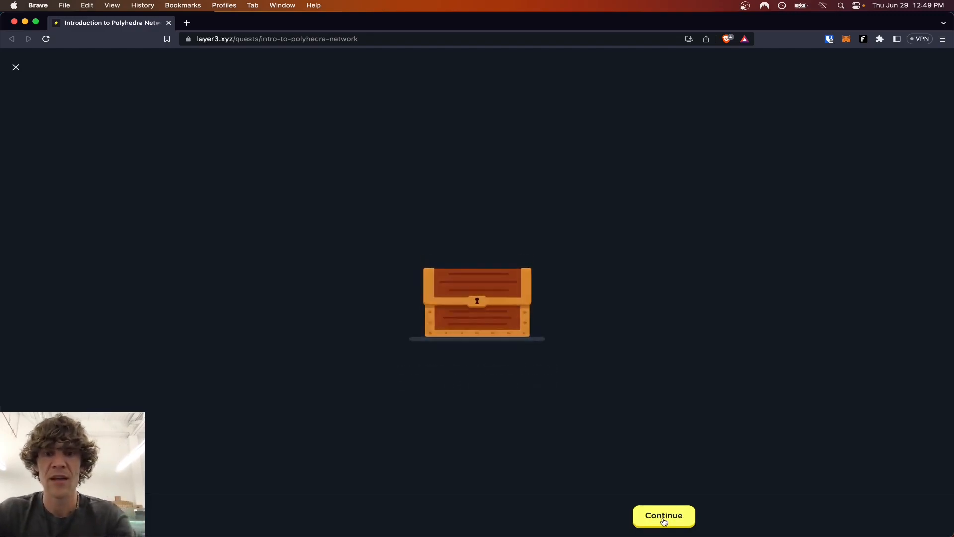
left_click(663, 515)
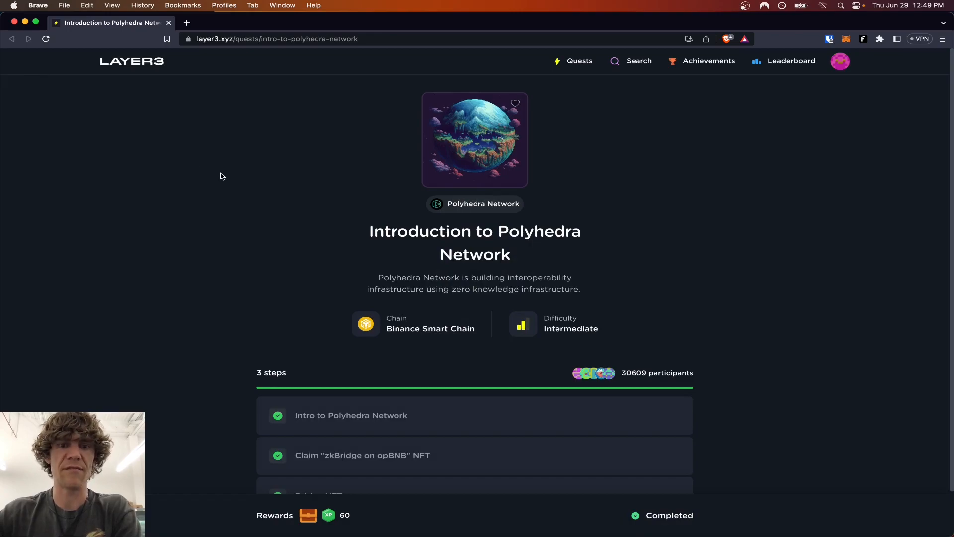
mouse_move(329, 357)
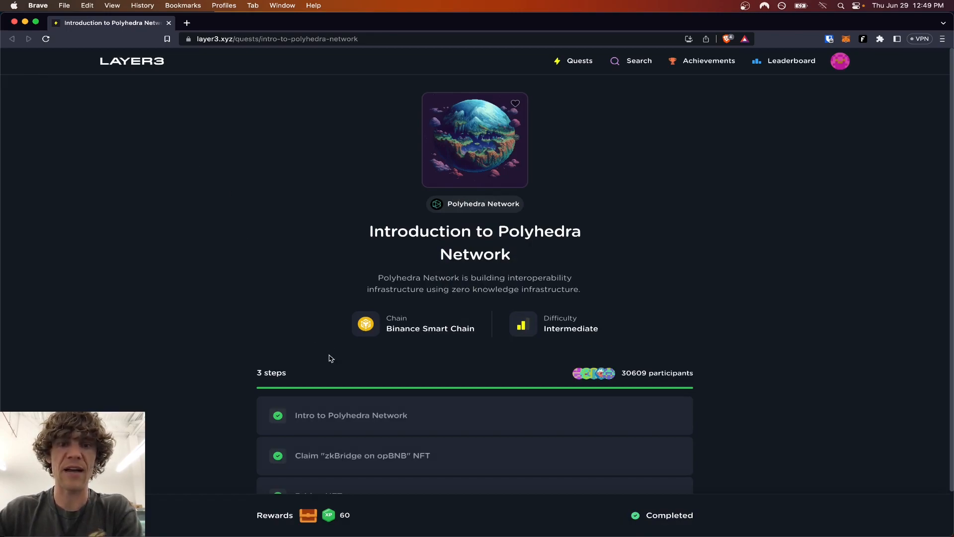
mouse_move(264, 304)
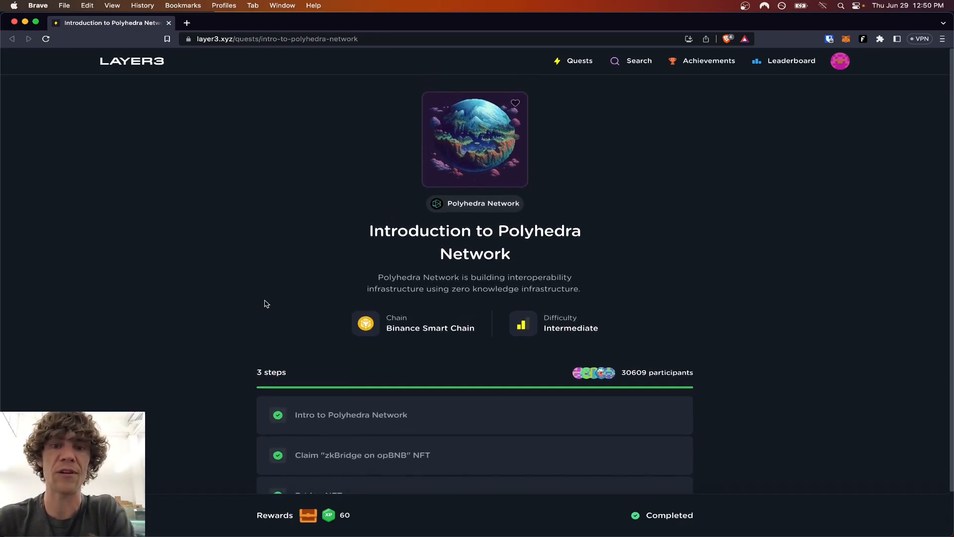
mouse_move(283, 283)
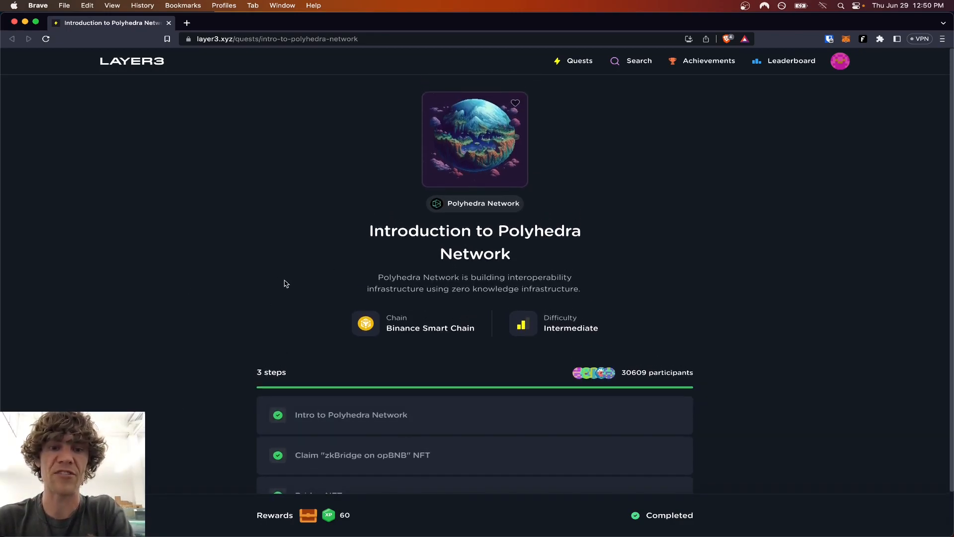